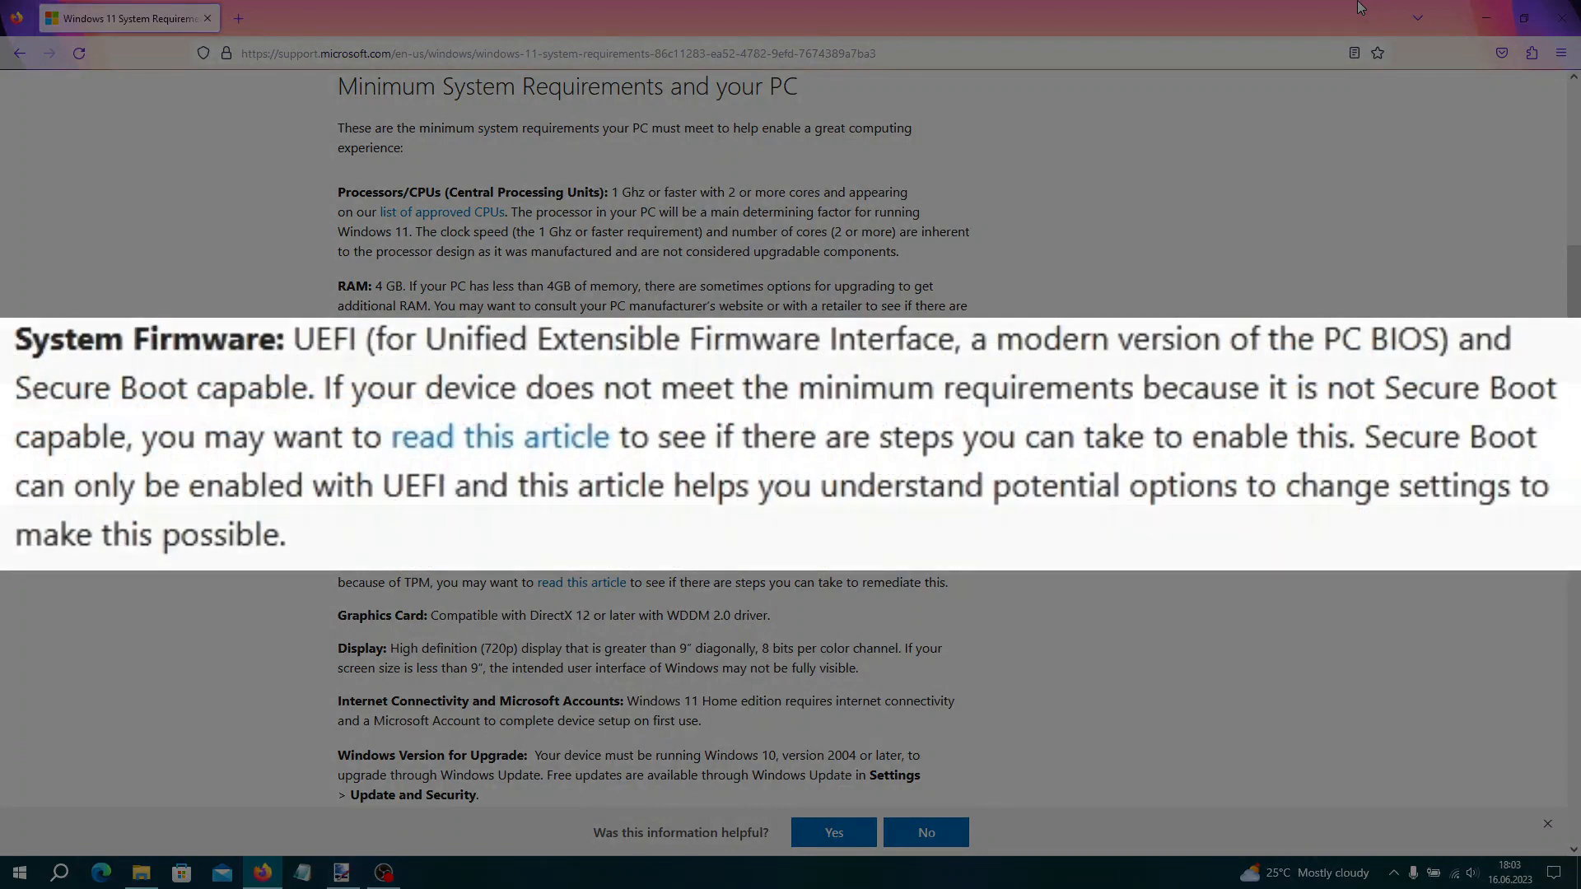
Scroll through Microsoft's Windows 11 minimum system requirements page in Firefox
scroll(down, 3)
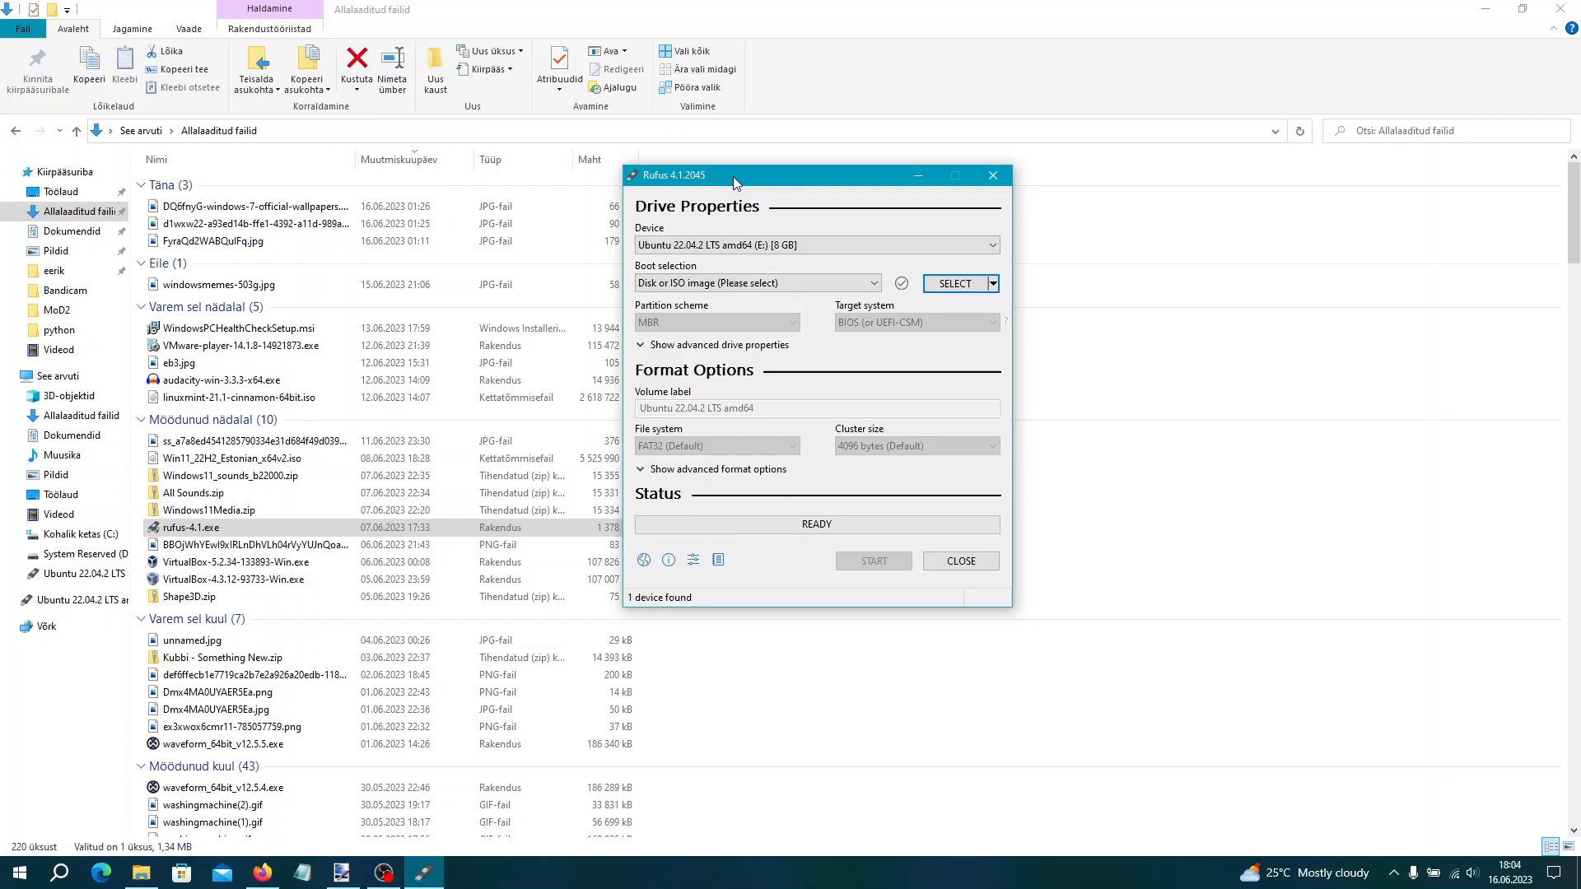
mouse_move(764, 229)
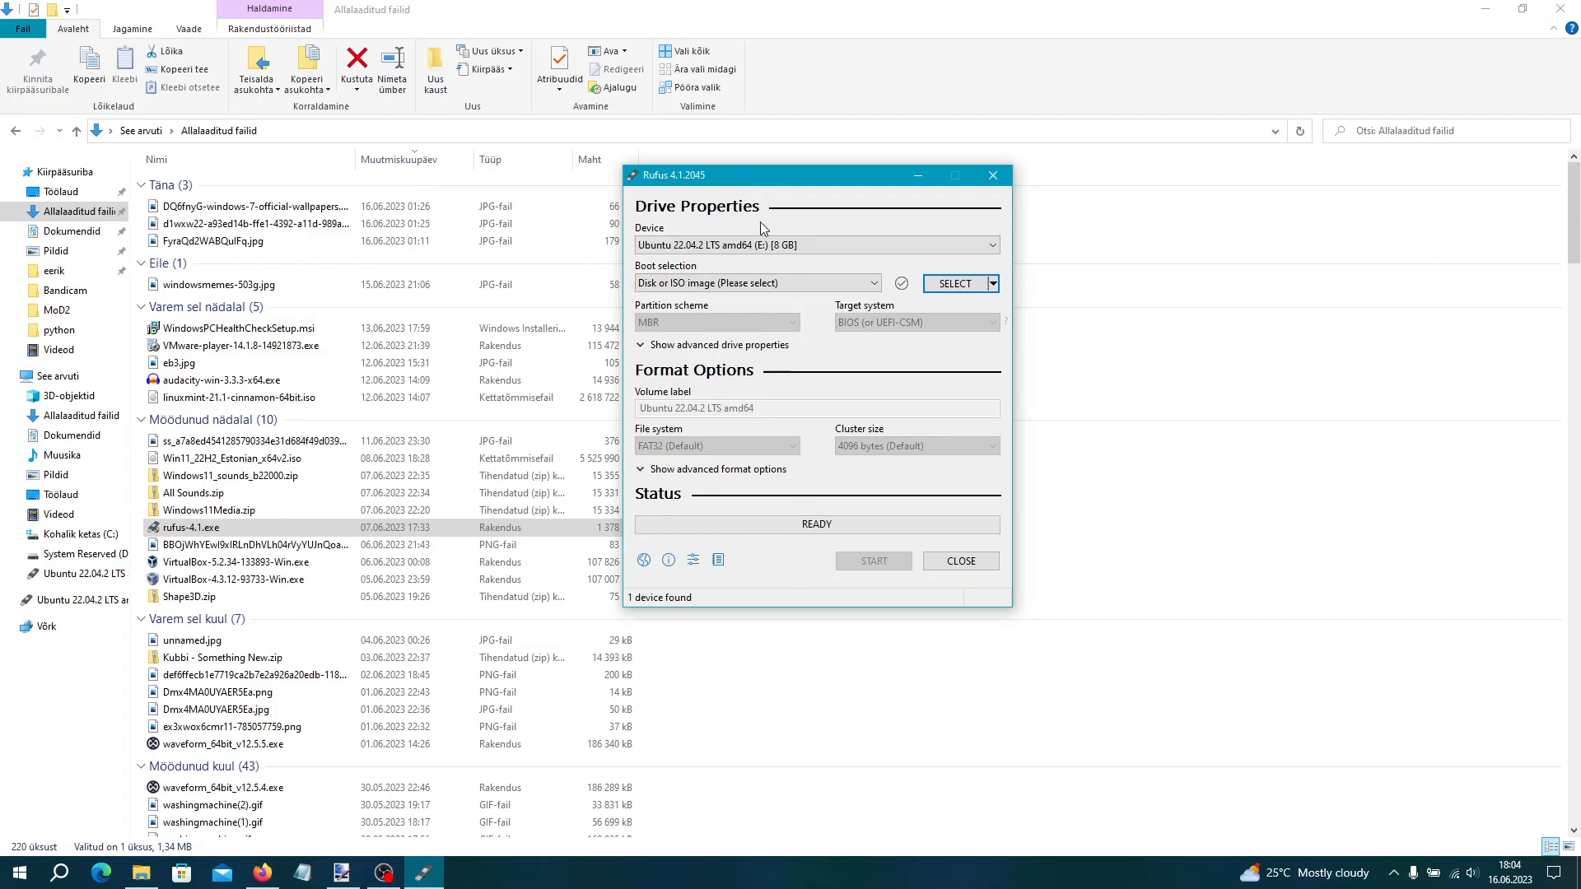
Load Win11_22H2_Estonian_x64v2.iso as the Rufus boot image for the Ubuntu USB drive
click(951, 283)
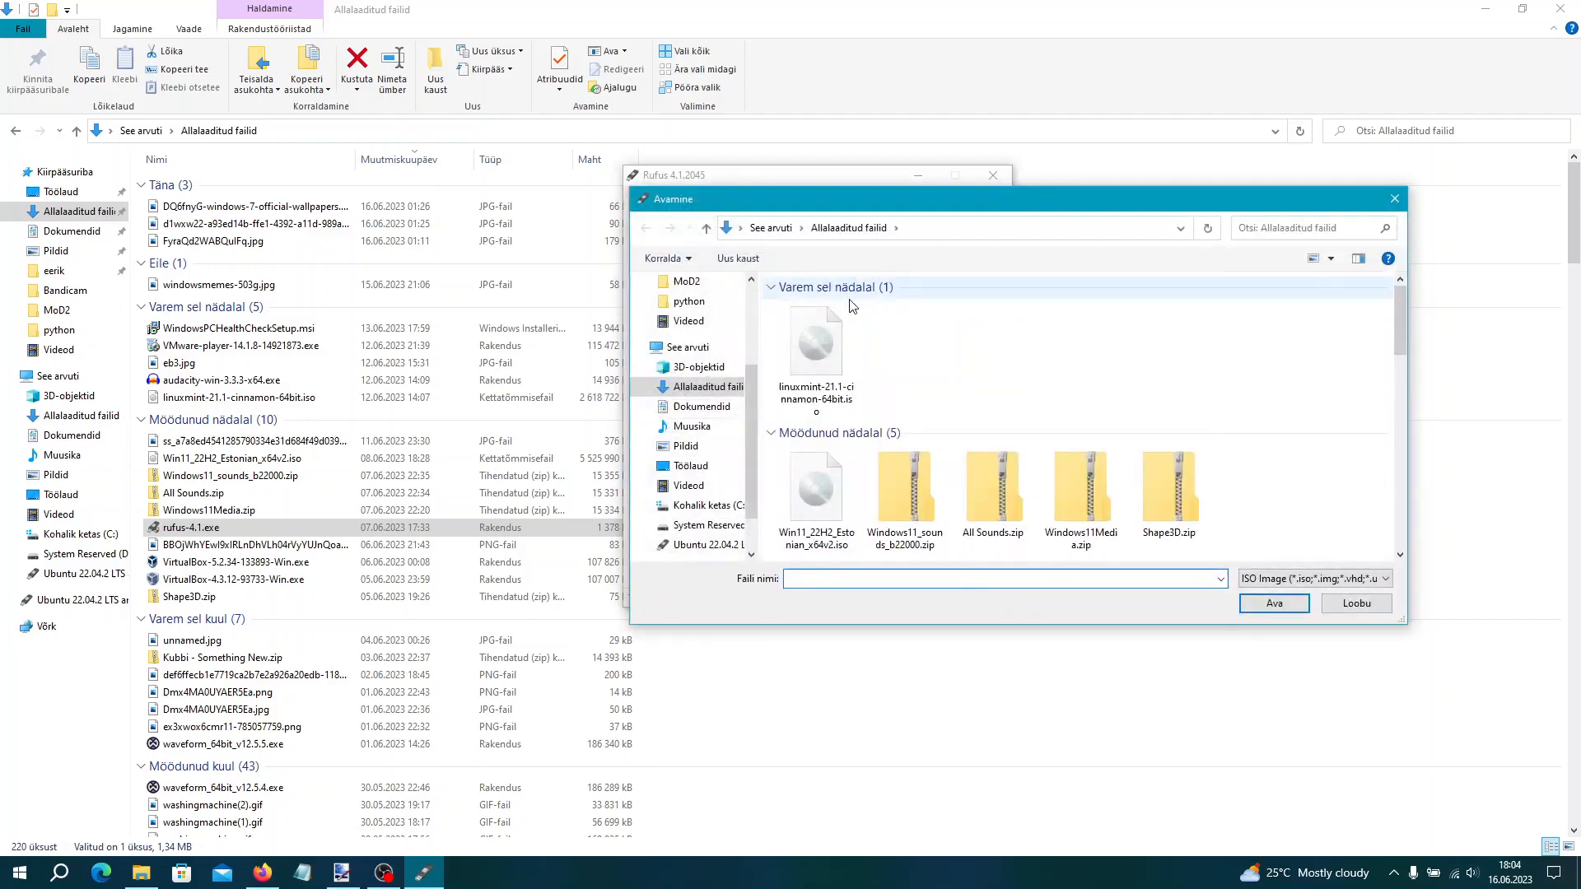
click(814, 494)
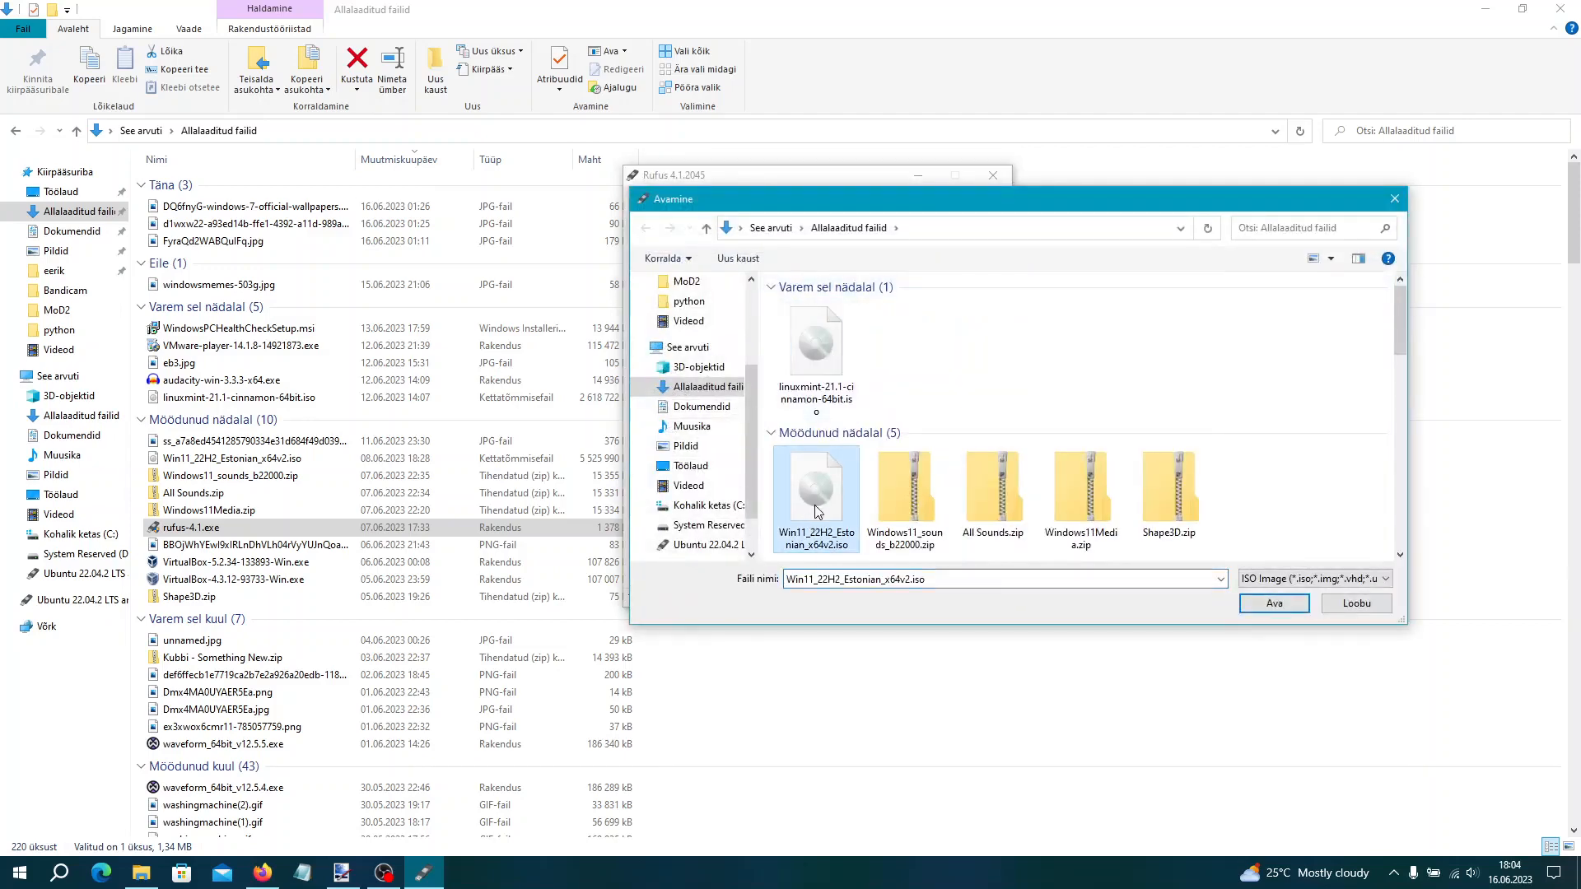
click(1272, 602)
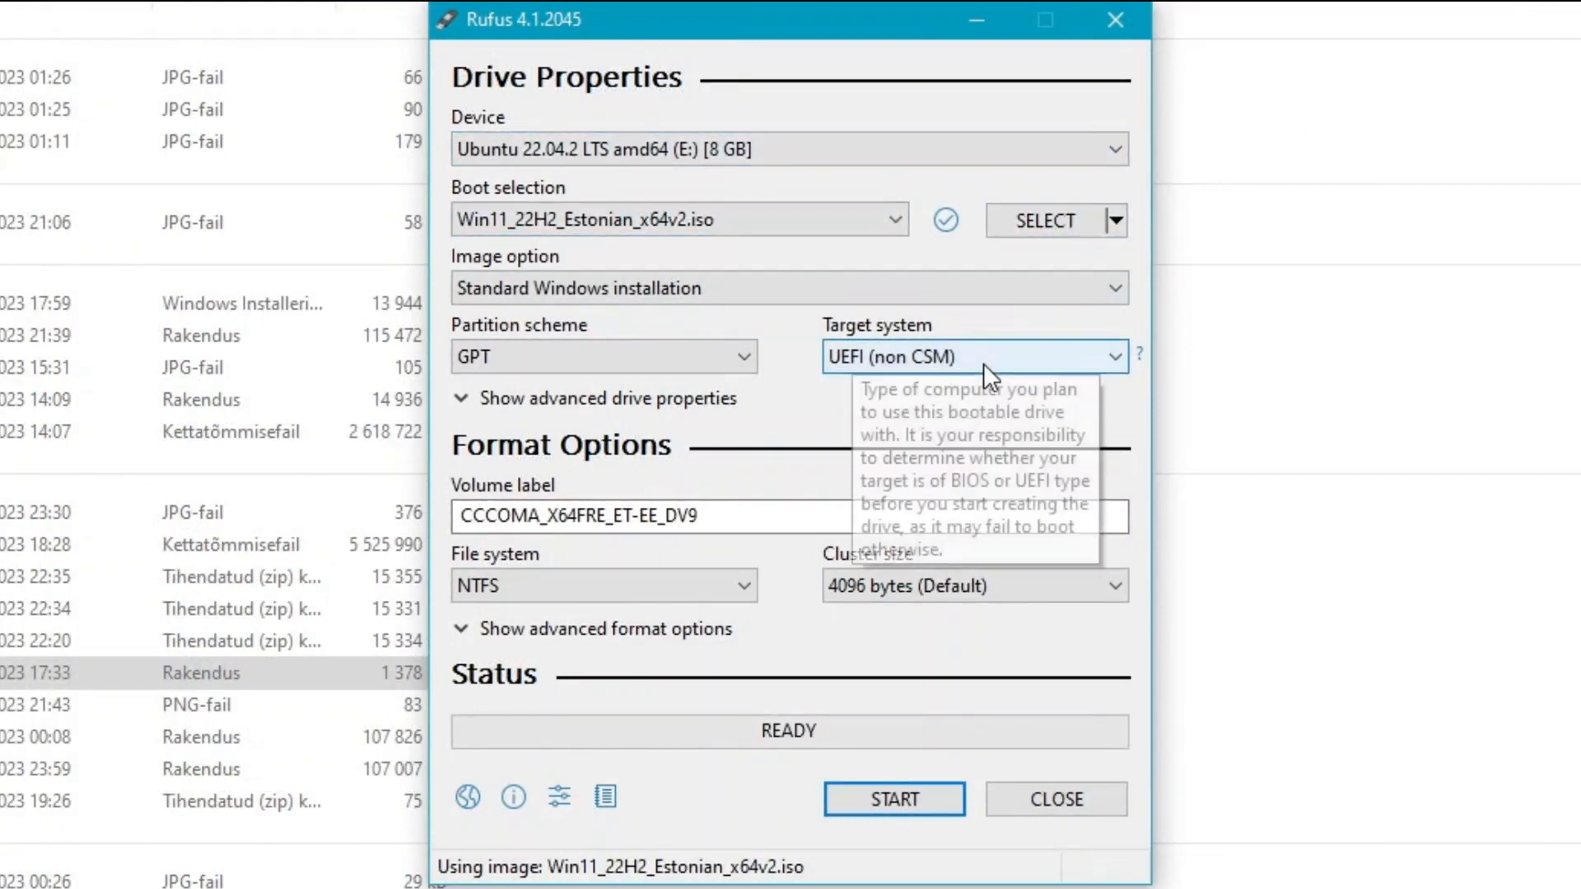
mouse_move(686, 653)
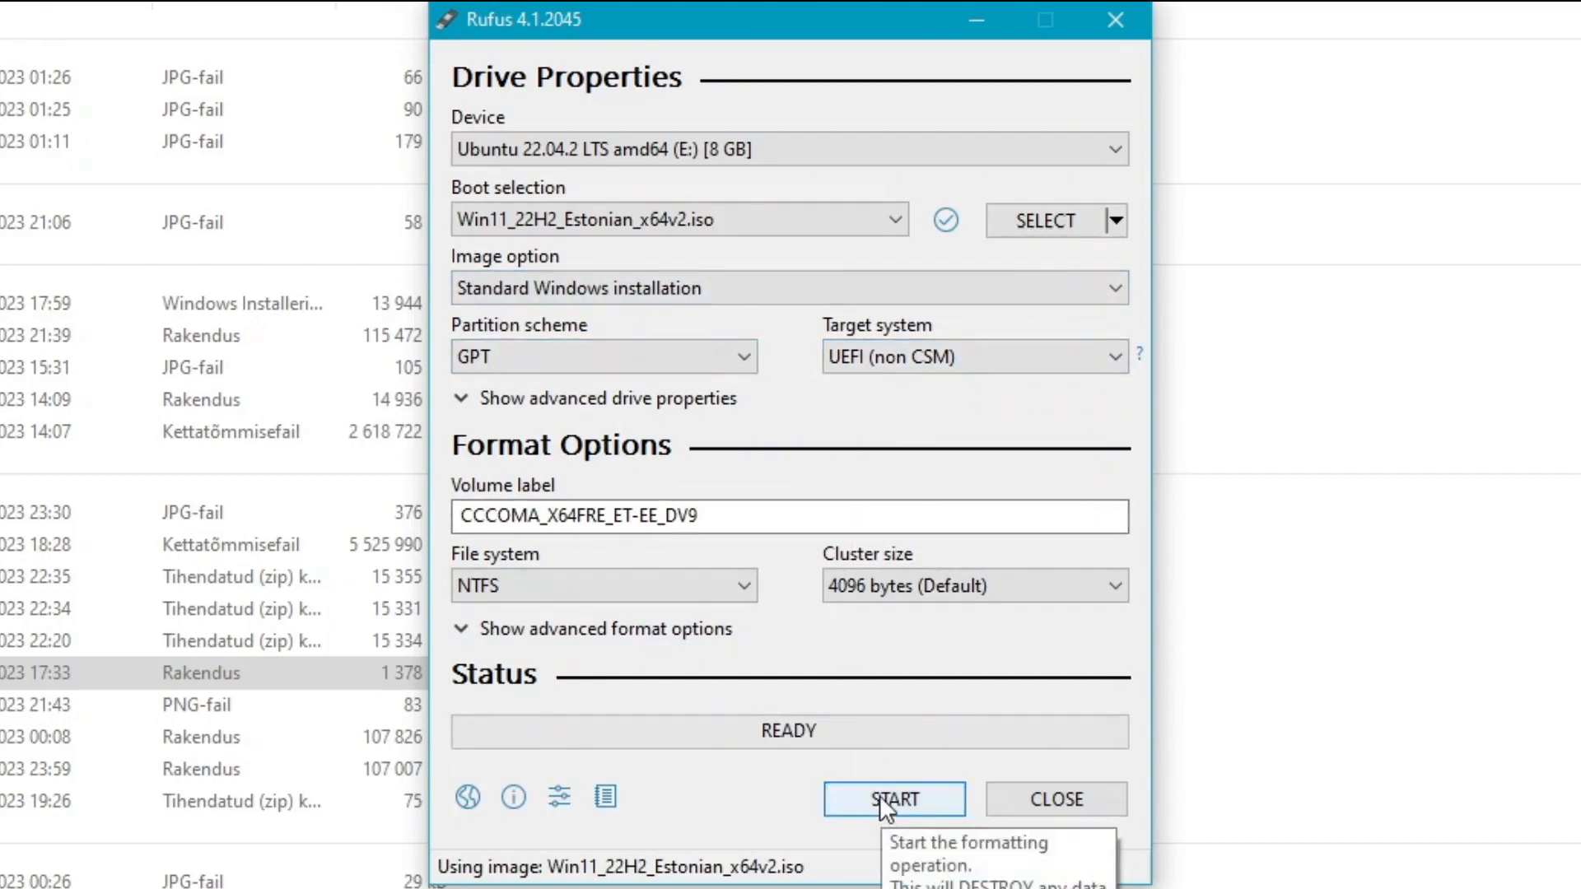
Start writing with the TPM, Secure Boot, RAM and online-account requirements removed, accepting the erase warning
click(893, 799)
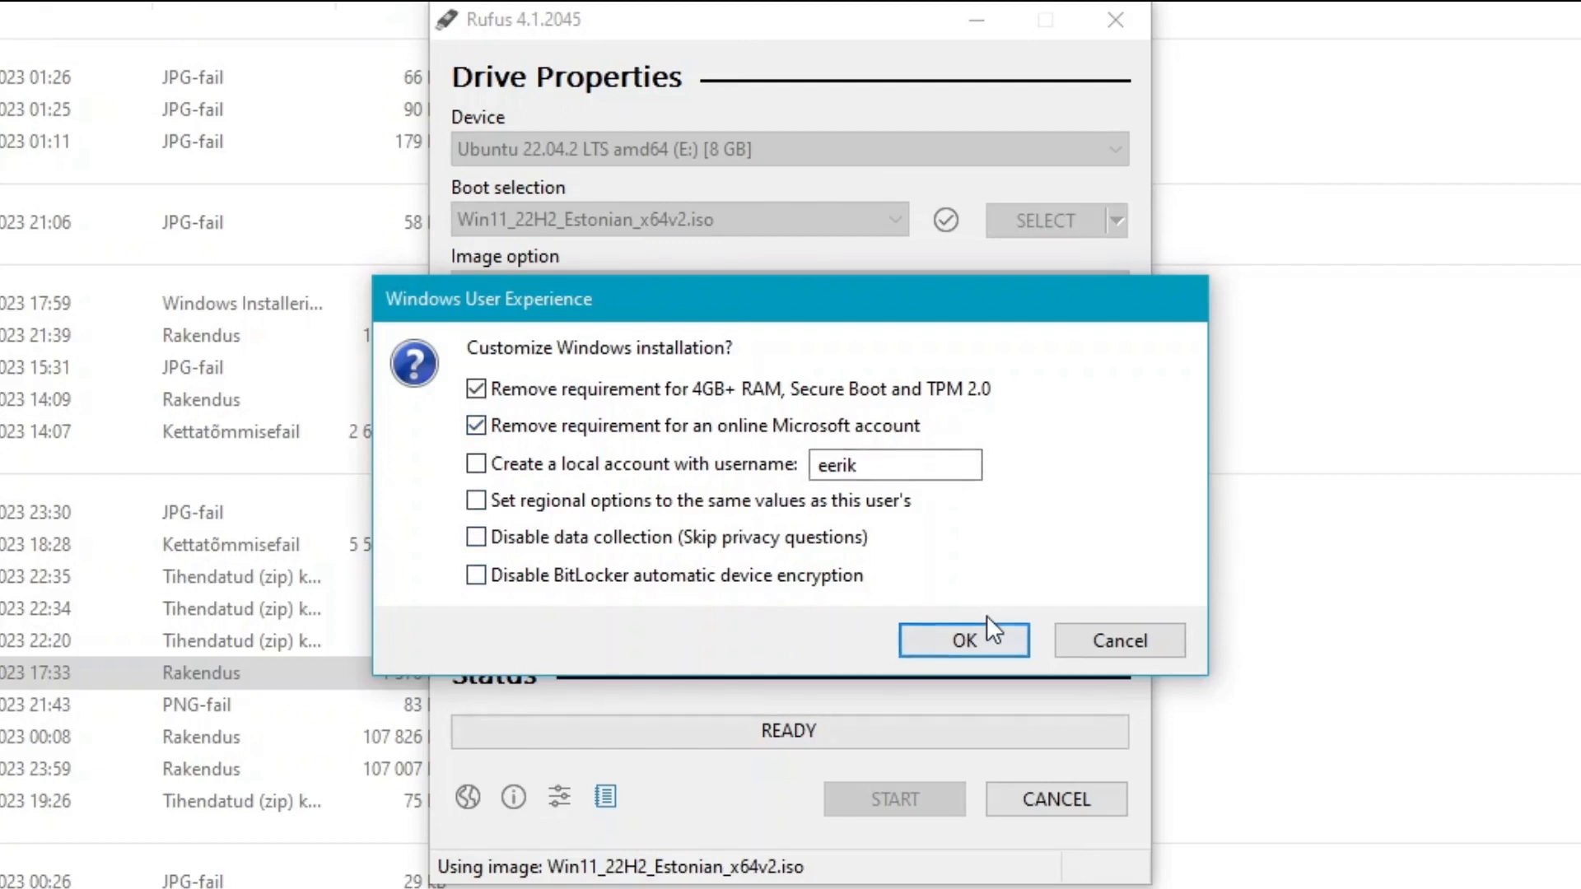
click(962, 641)
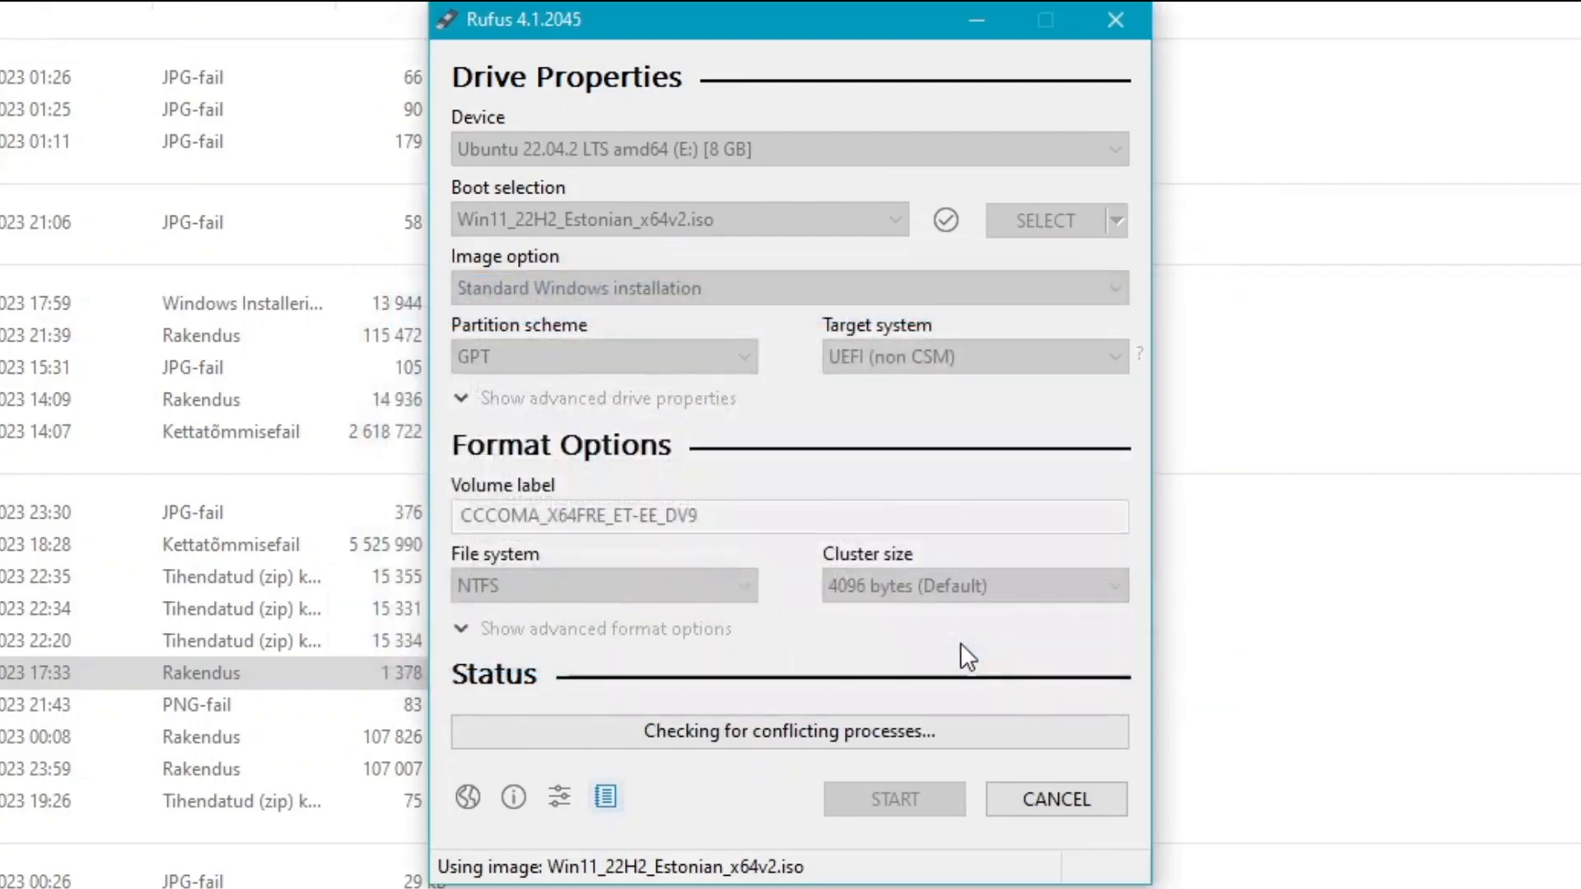
click(894, 798)
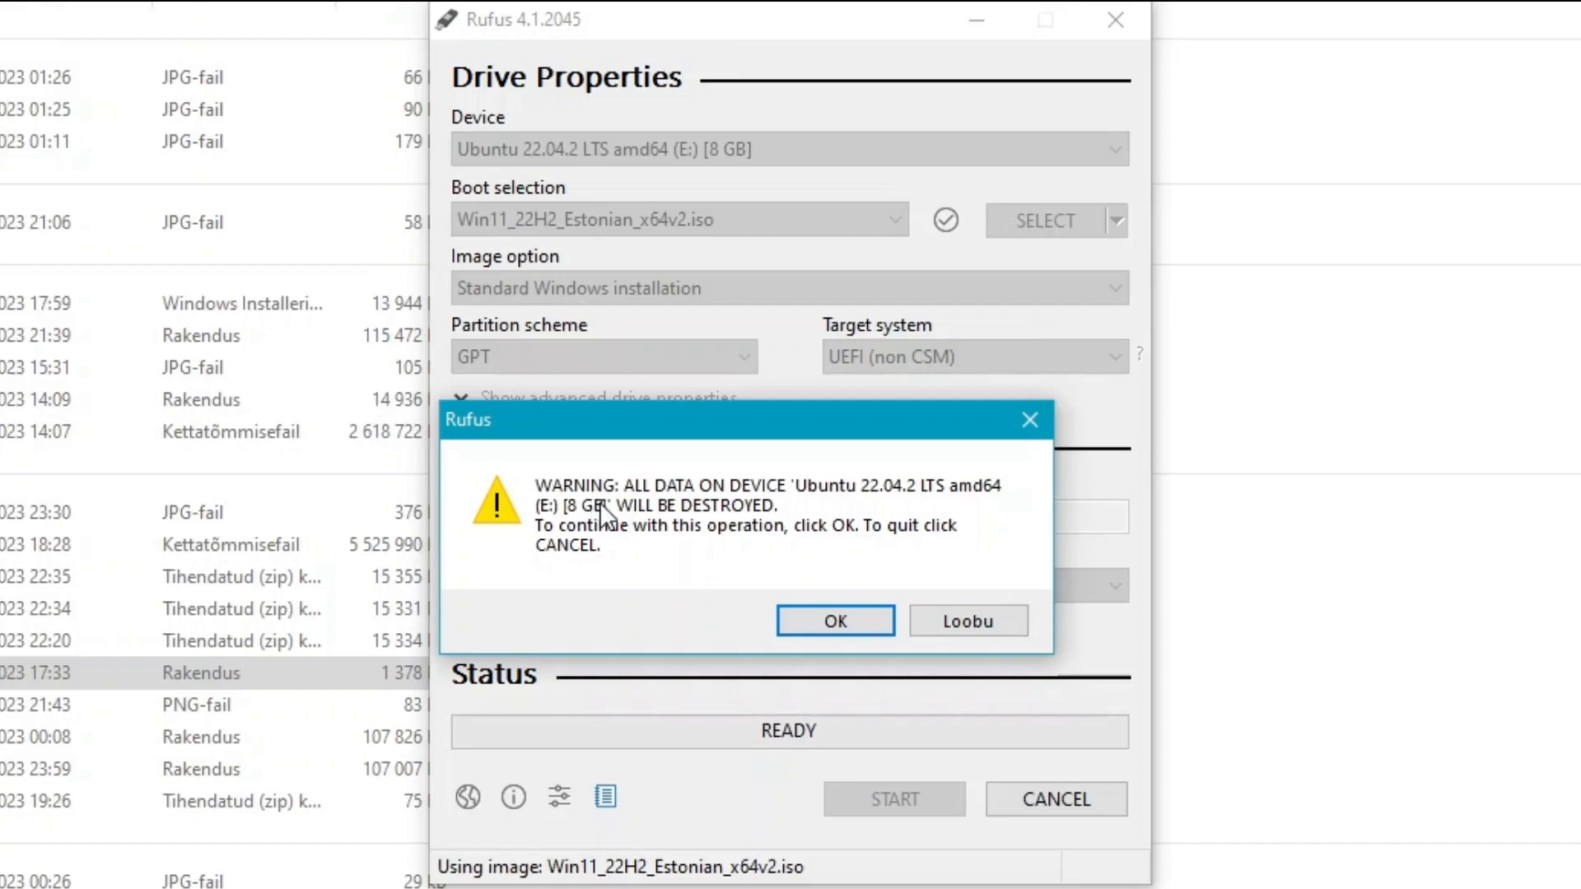
mouse_move(641, 518)
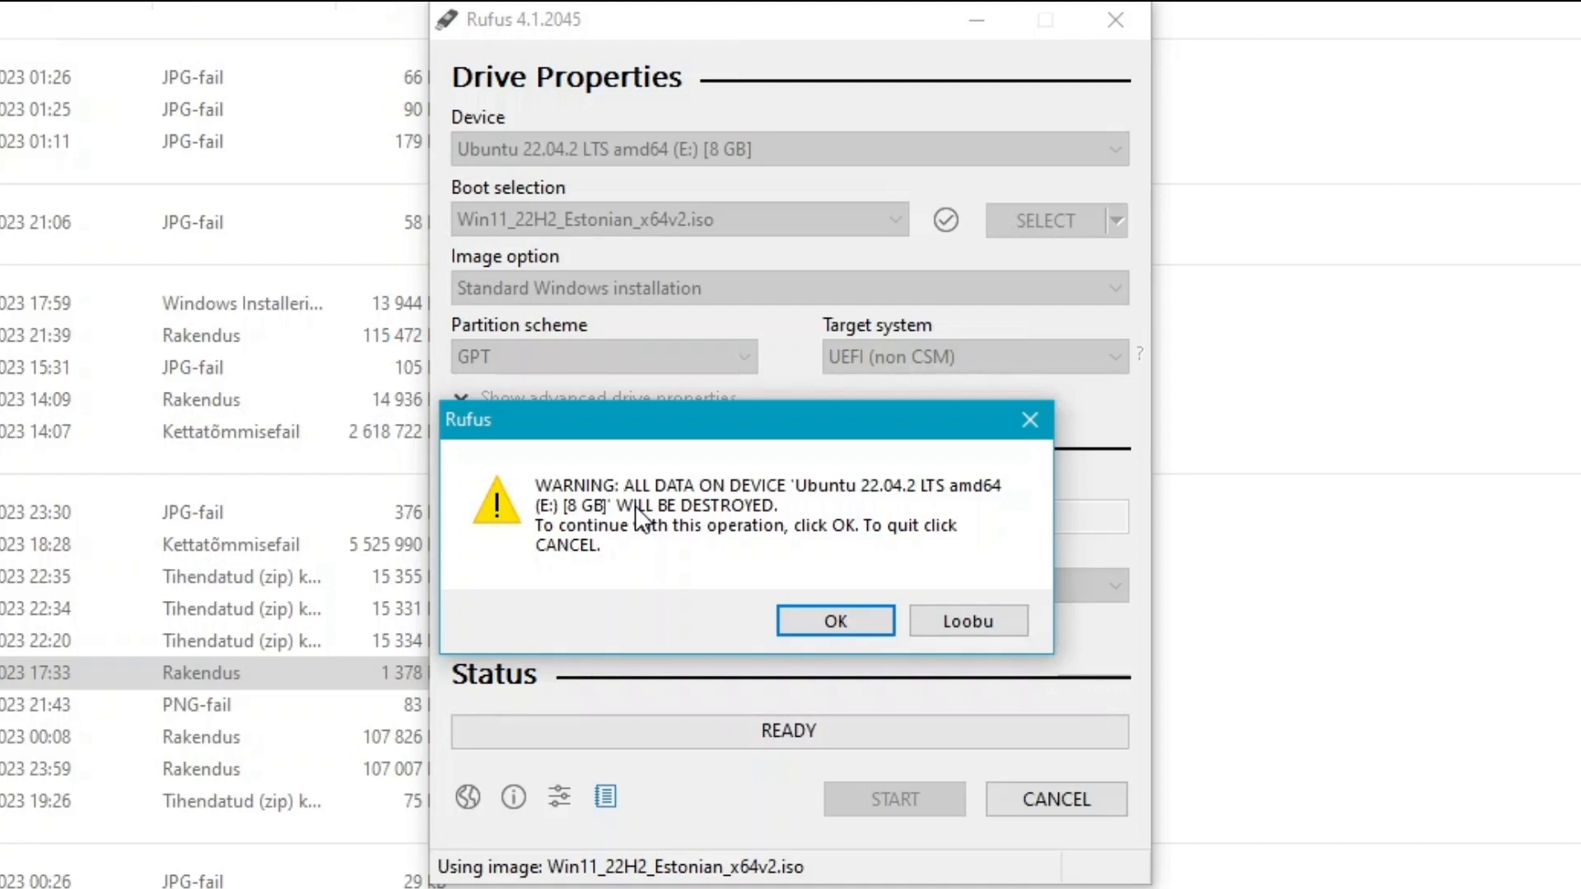
mouse_move(583, 553)
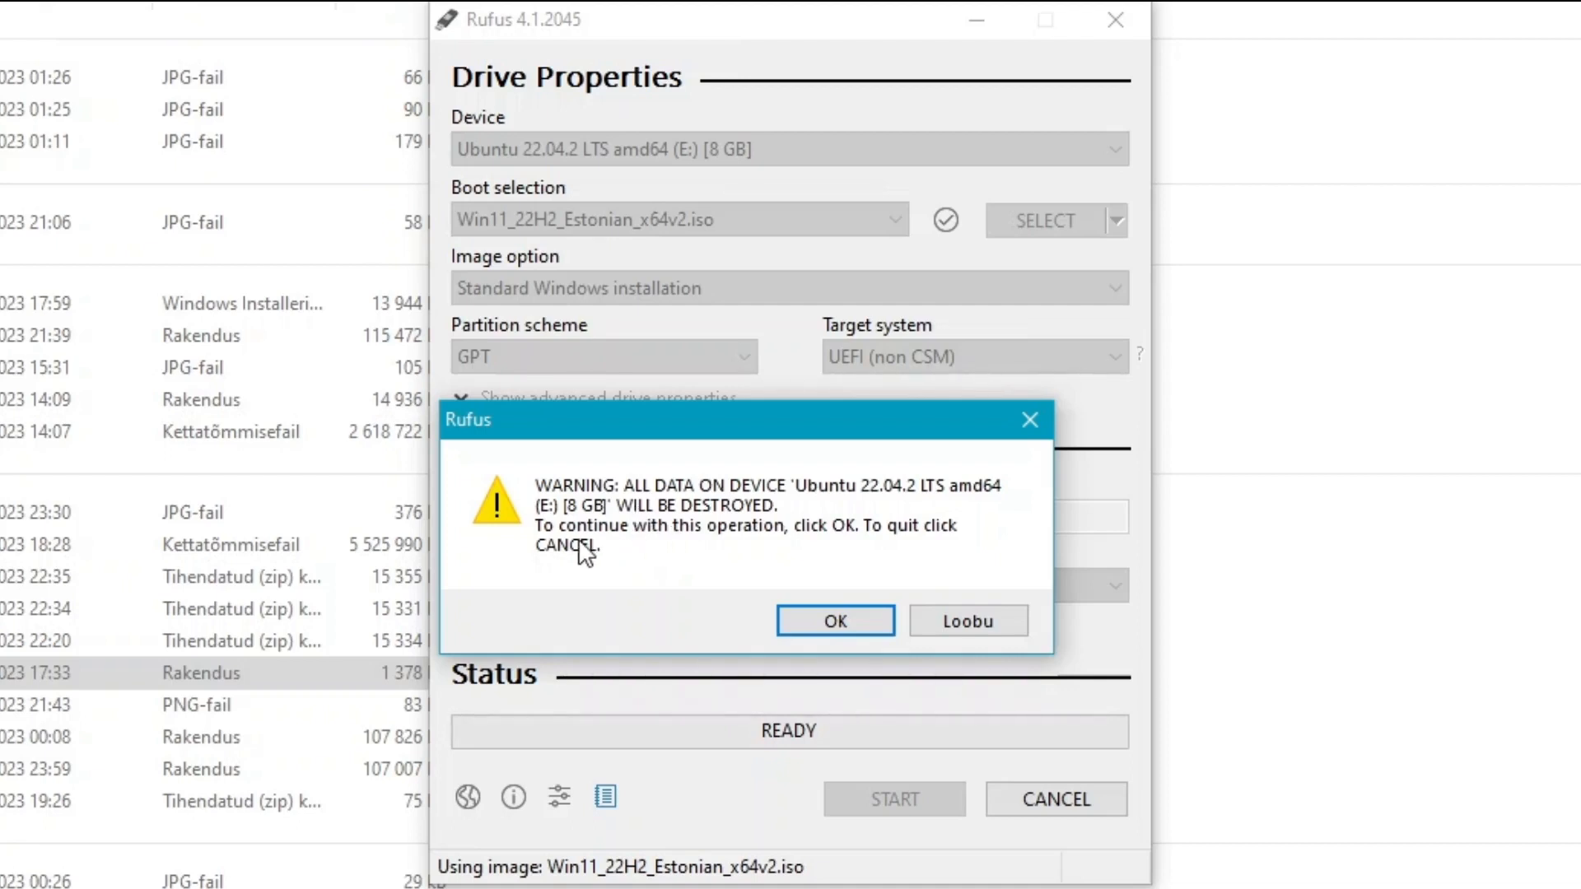
click(835, 620)
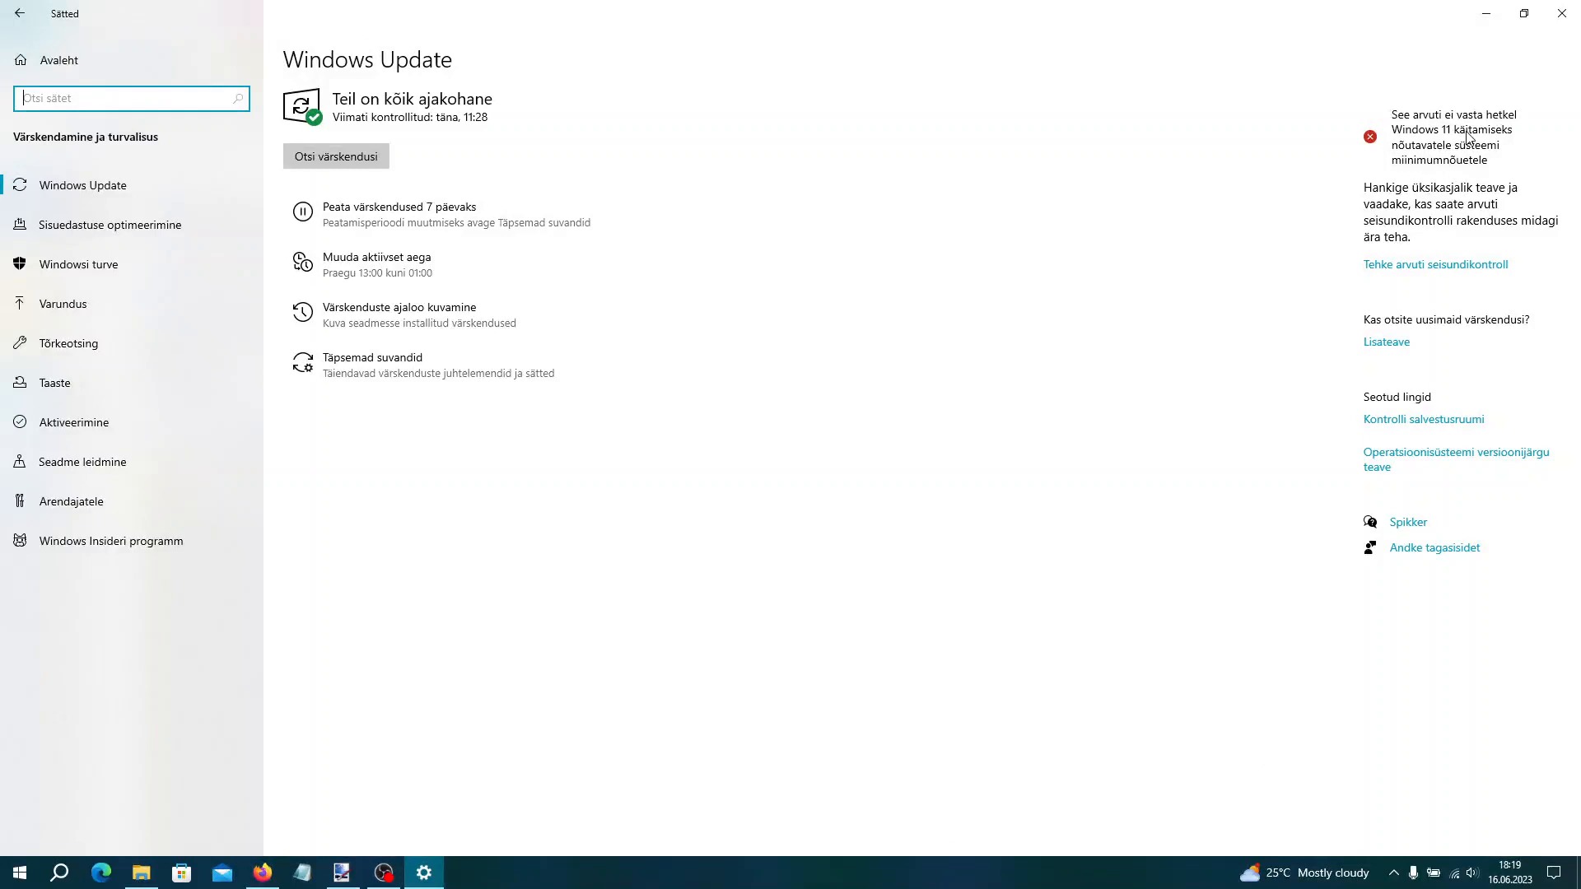
mouse_move(1504, 77)
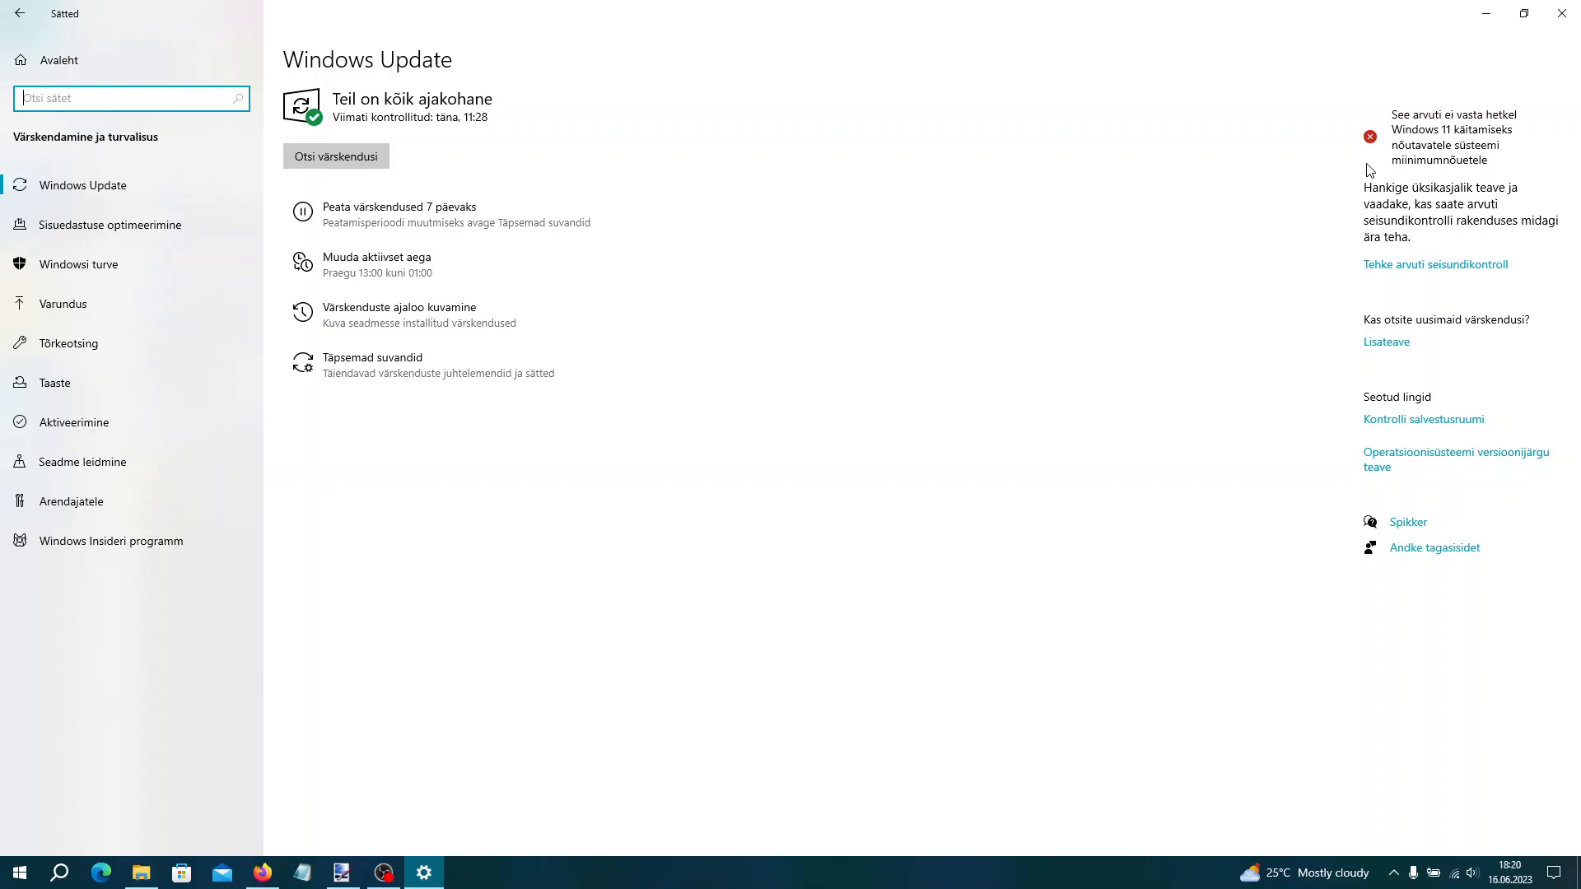
Launch regedit from the Win+R Run box
key(Win+r)
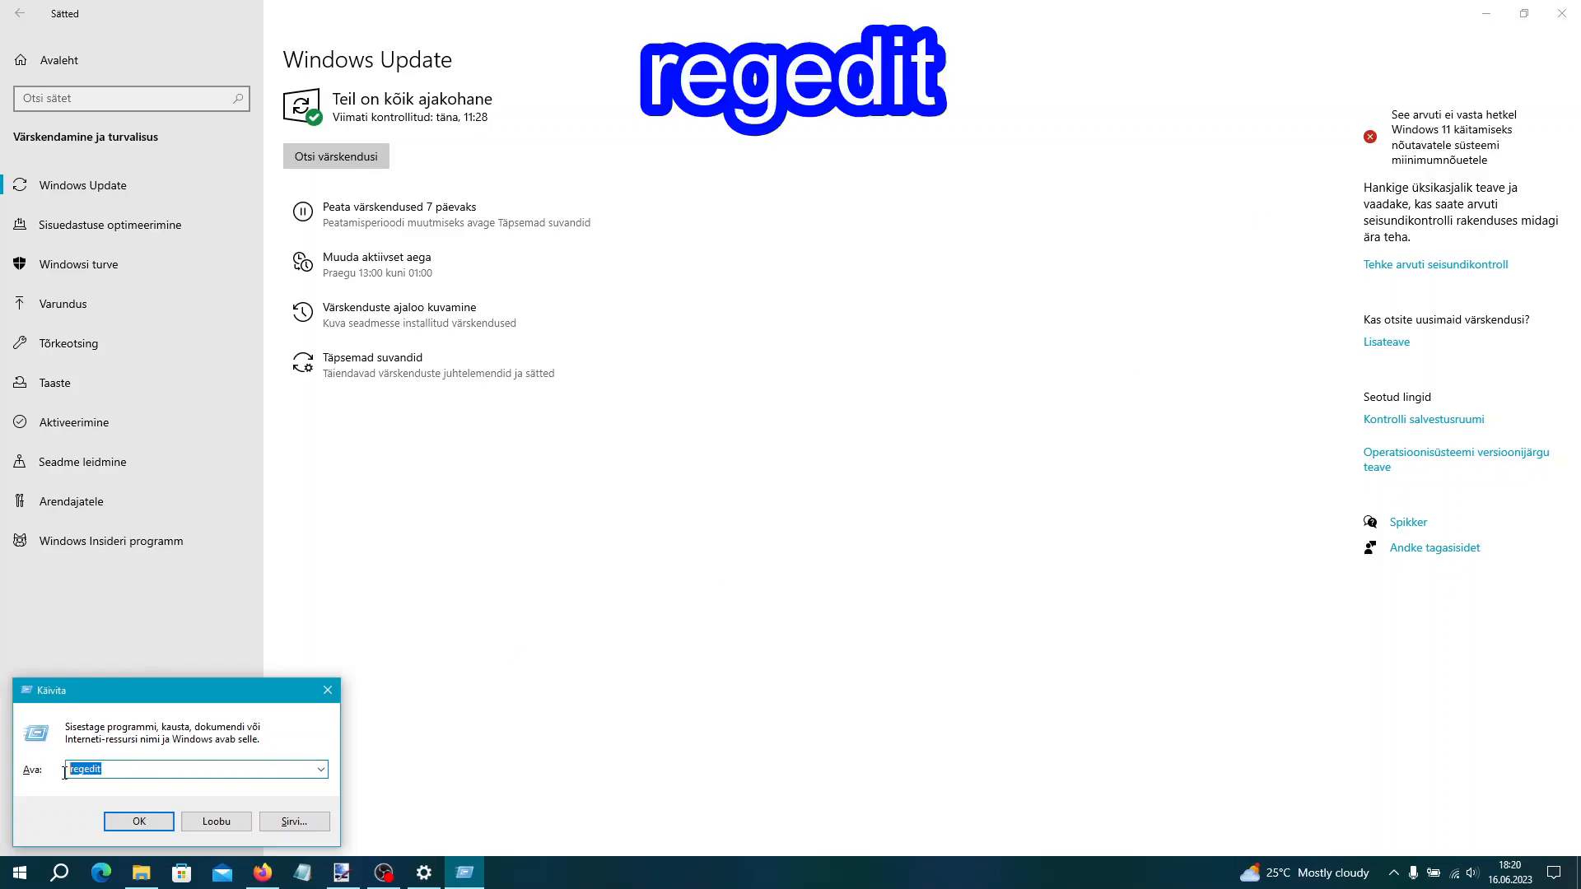
click(194, 768)
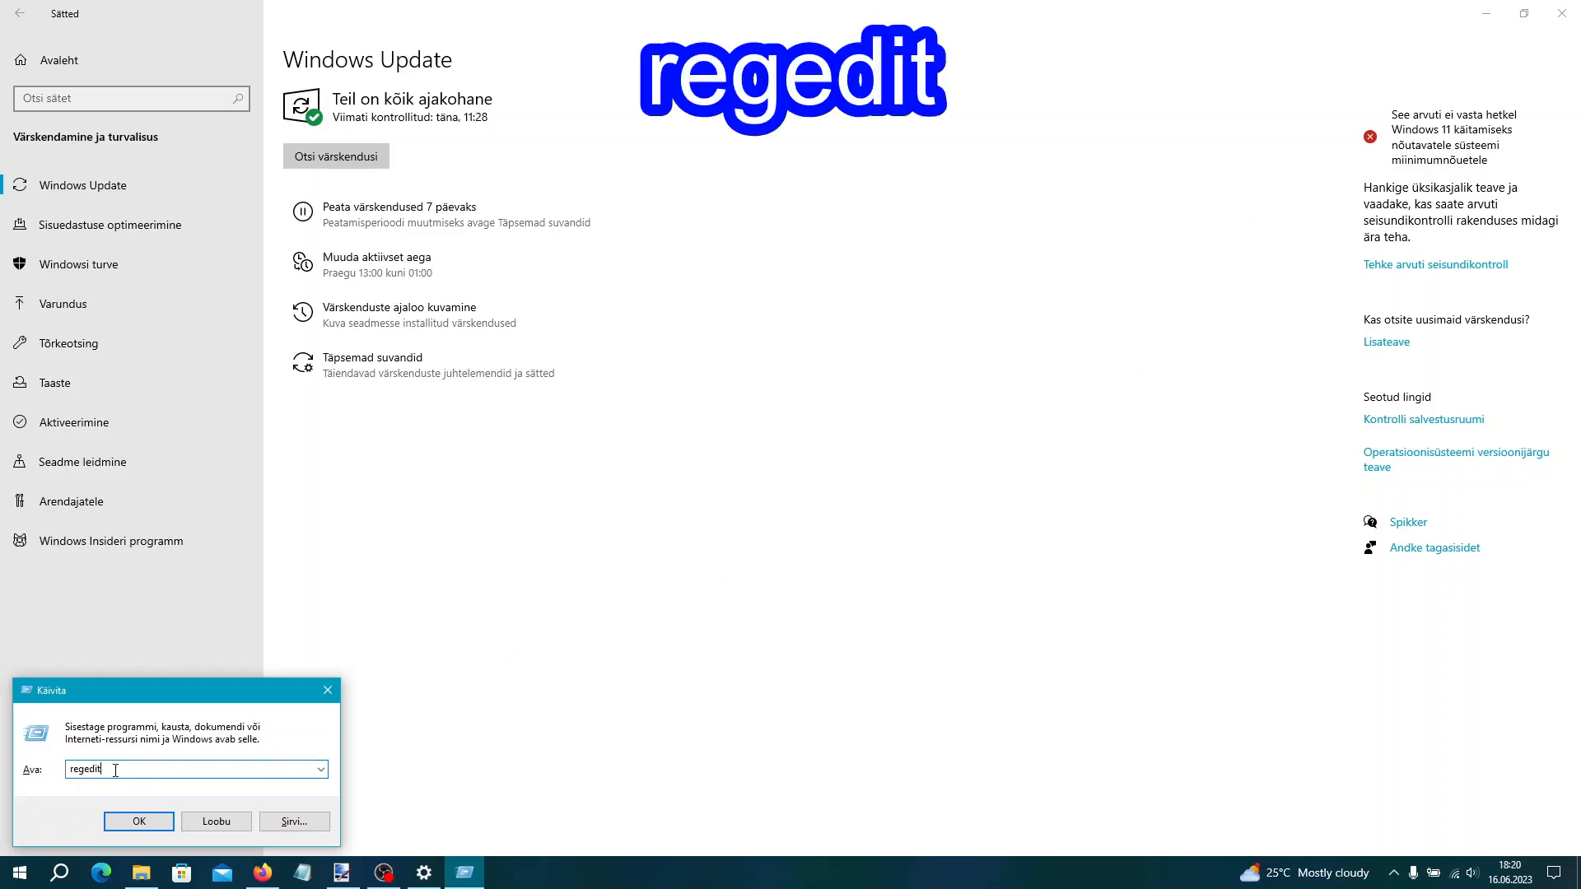
click(138, 821)
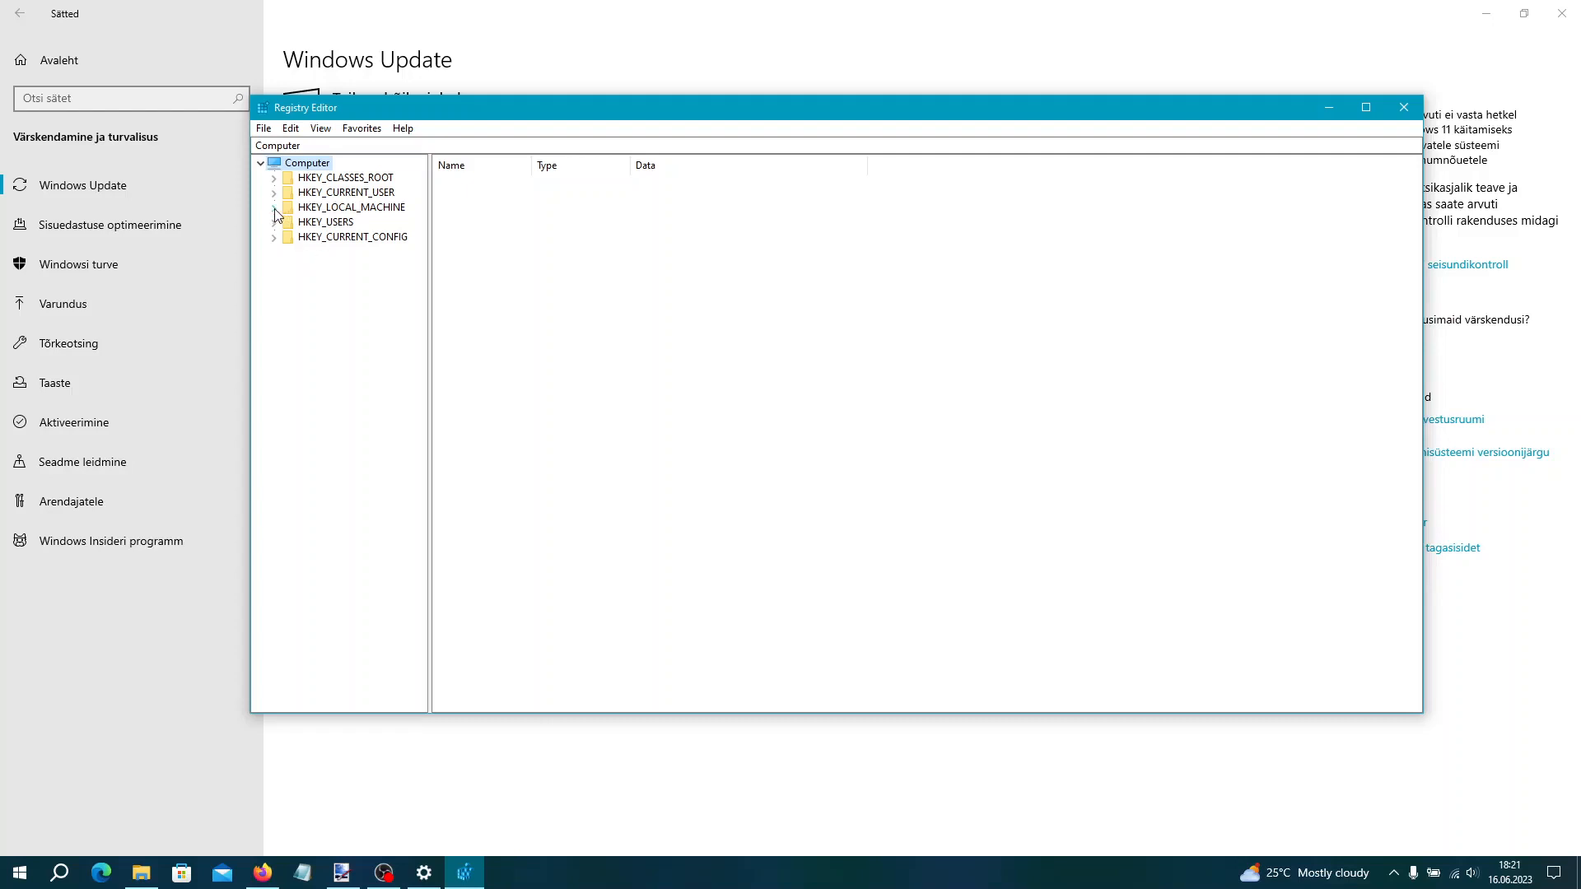
Expand HKEY_LOCAL_MACHINE\SYSTEM\Setup and add a new key named MoSetup
click(274, 206)
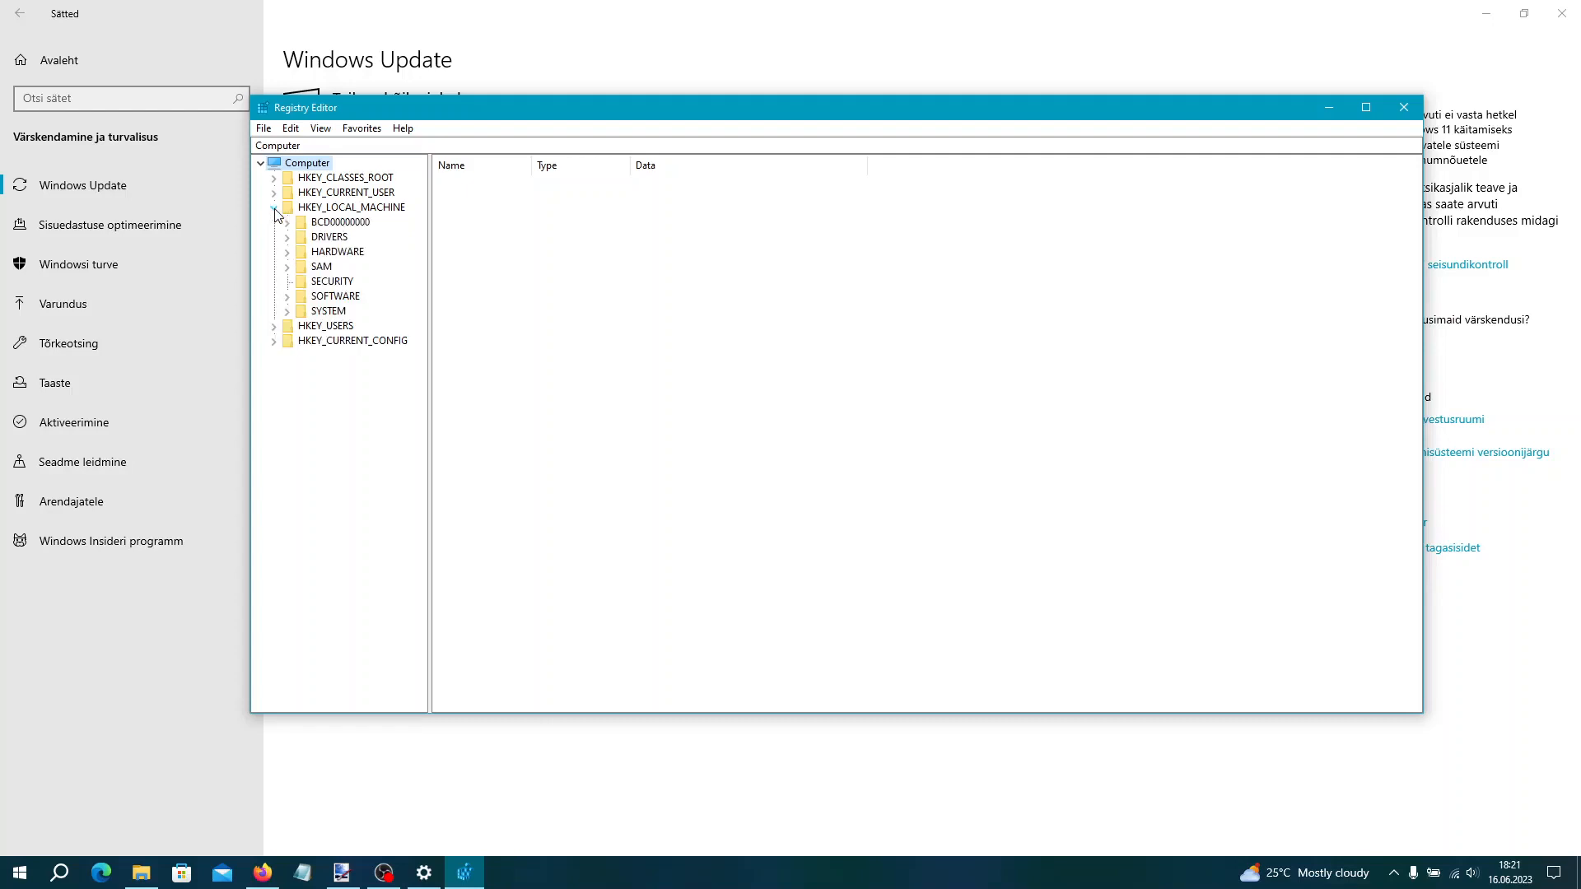
click(287, 311)
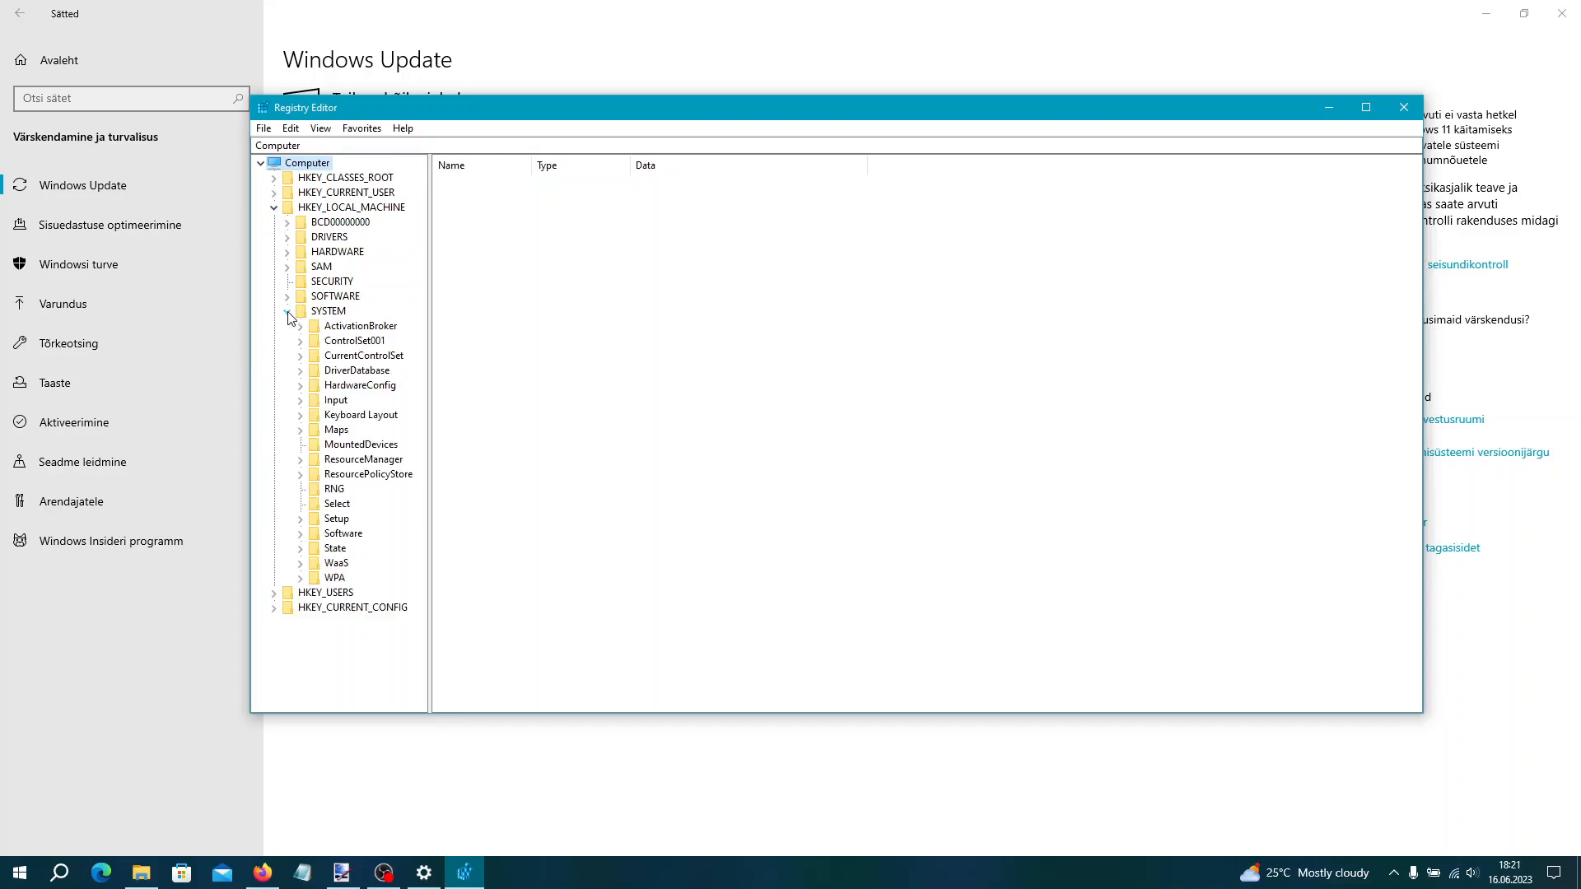
click(300, 518)
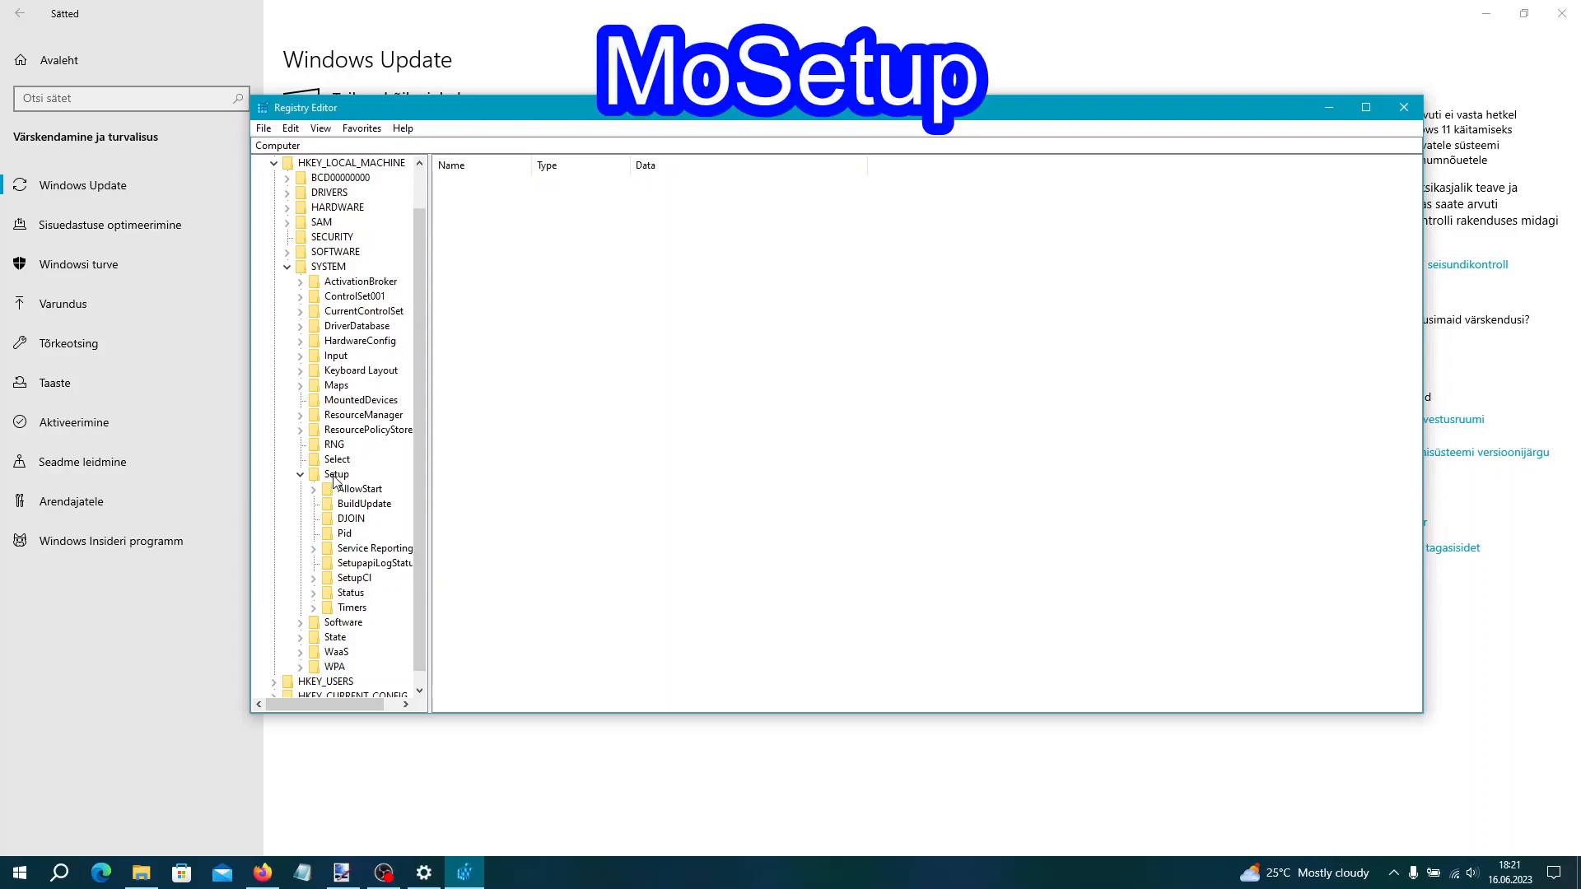
right_click(337, 474)
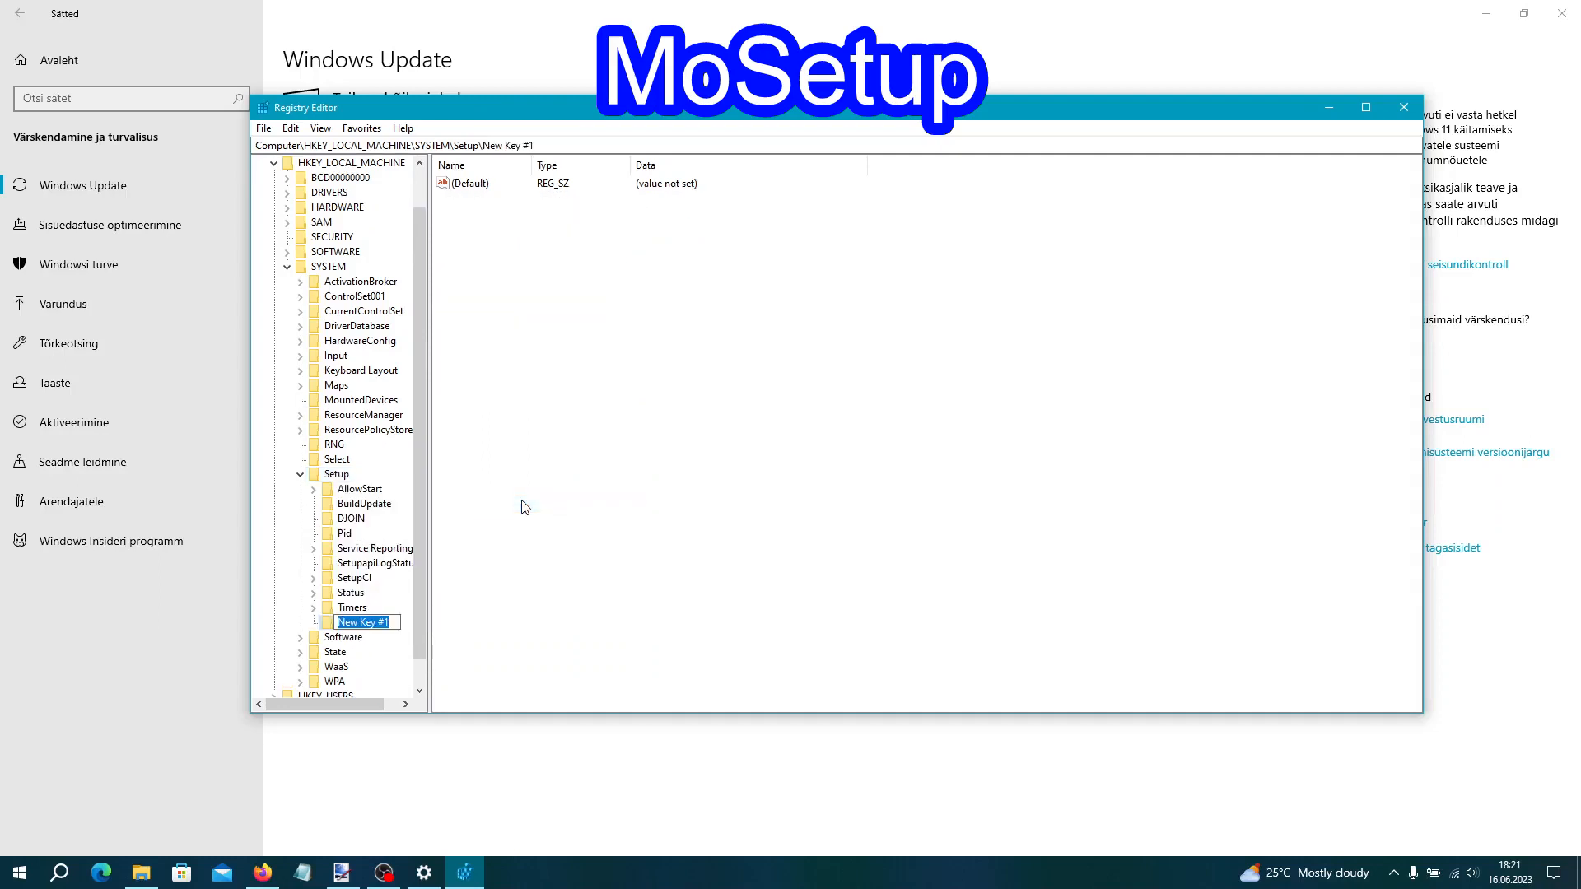
text(MoSetup)
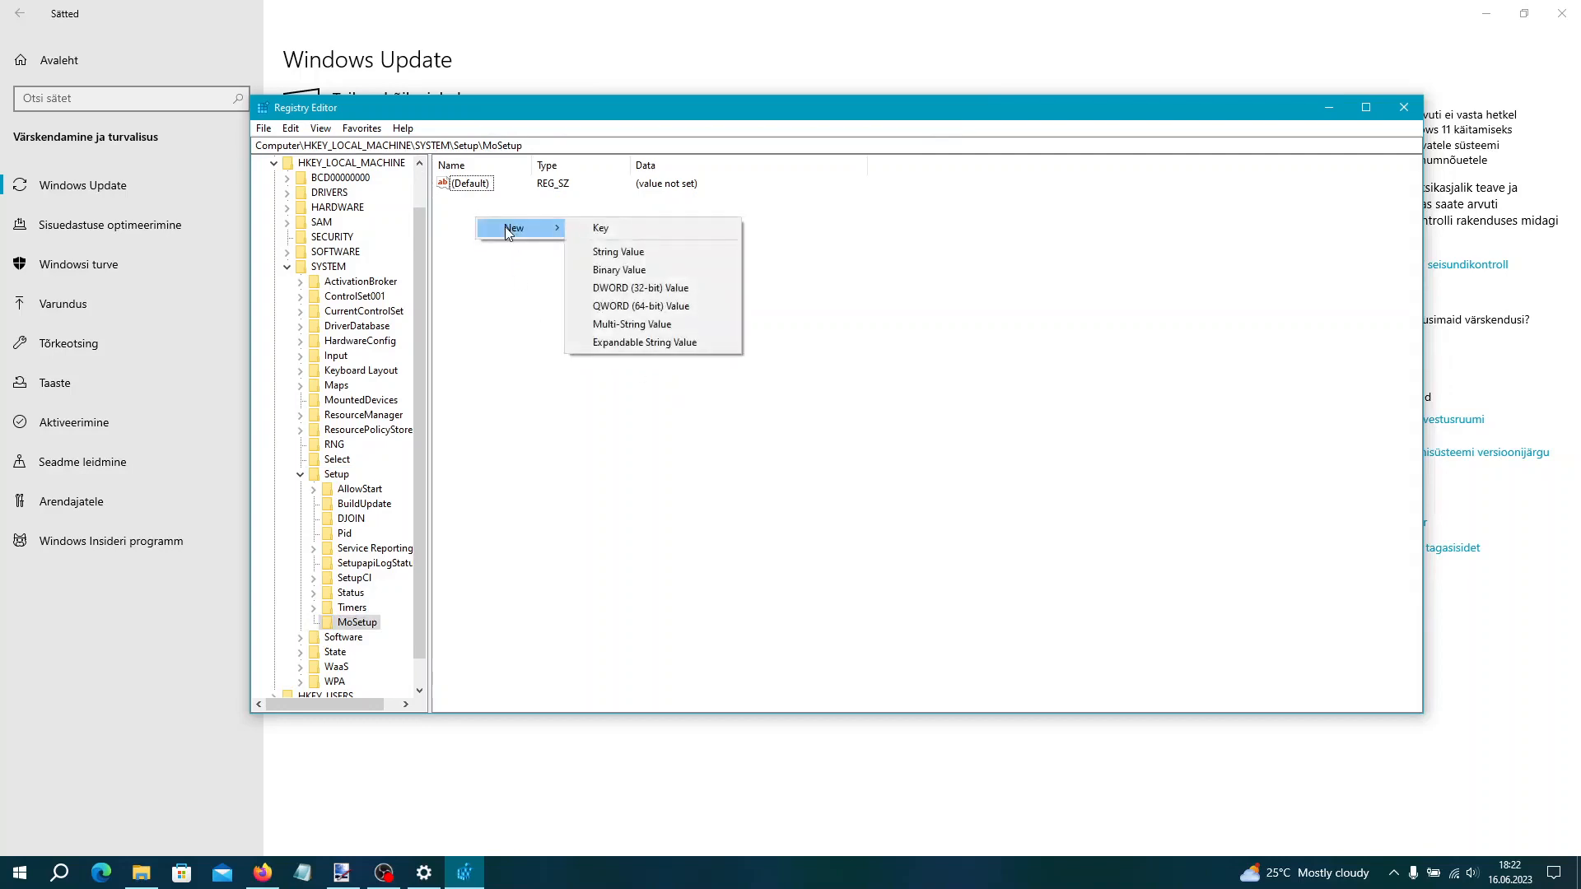
Add DWORD AllowUpgradesWithUnsupportedTPMOrCPU to MoSetup with value data 1
click(641, 288)
text(AllowUpgradesWithUnsupported)
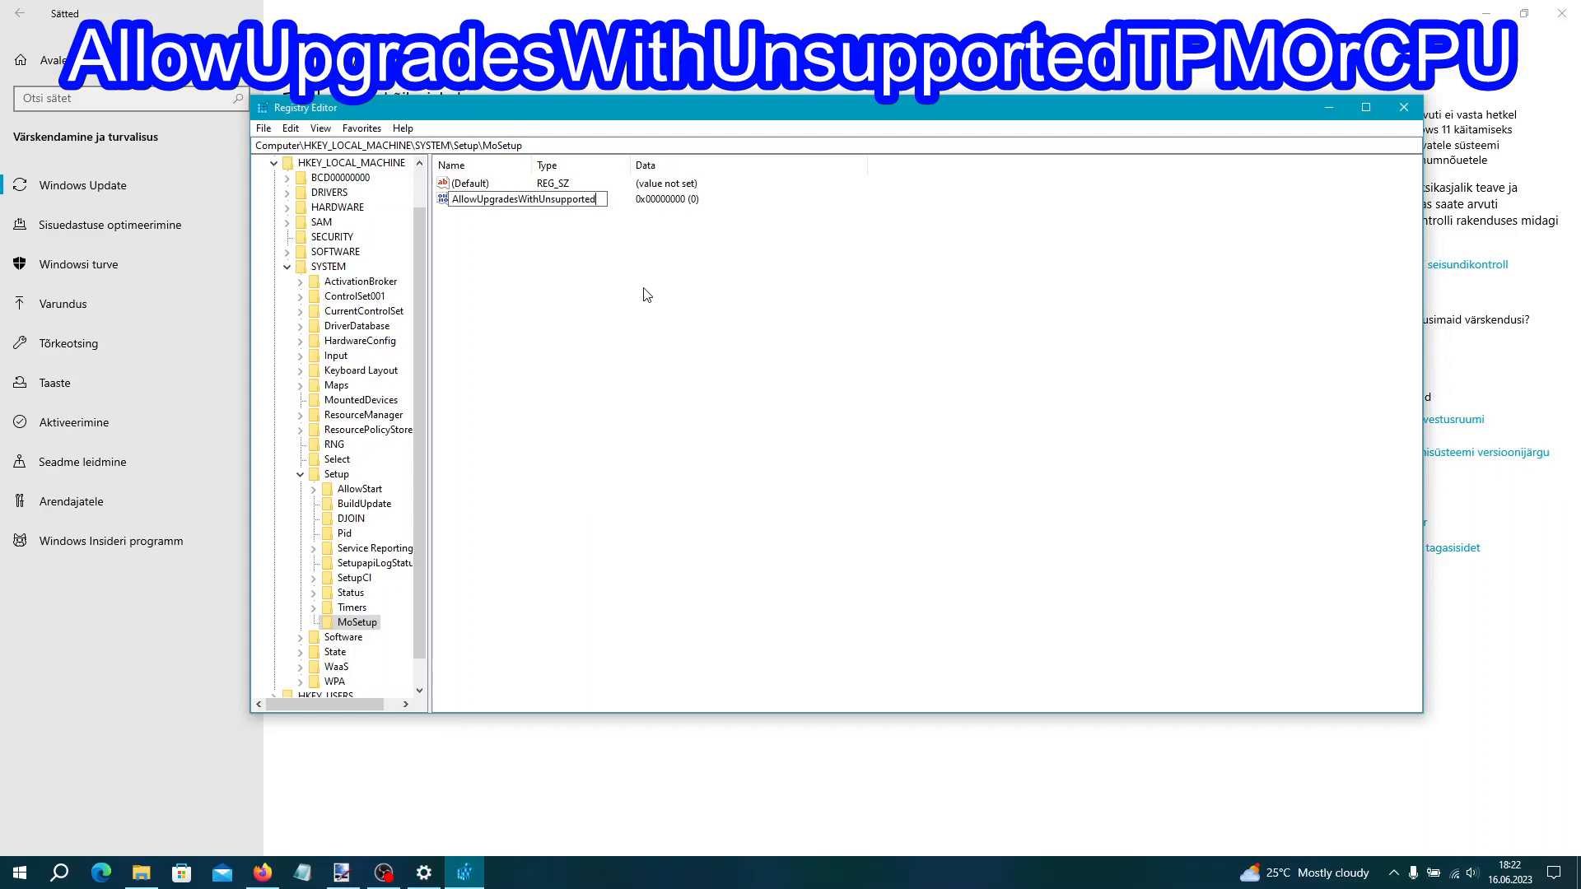
text(TPMOrCPU)
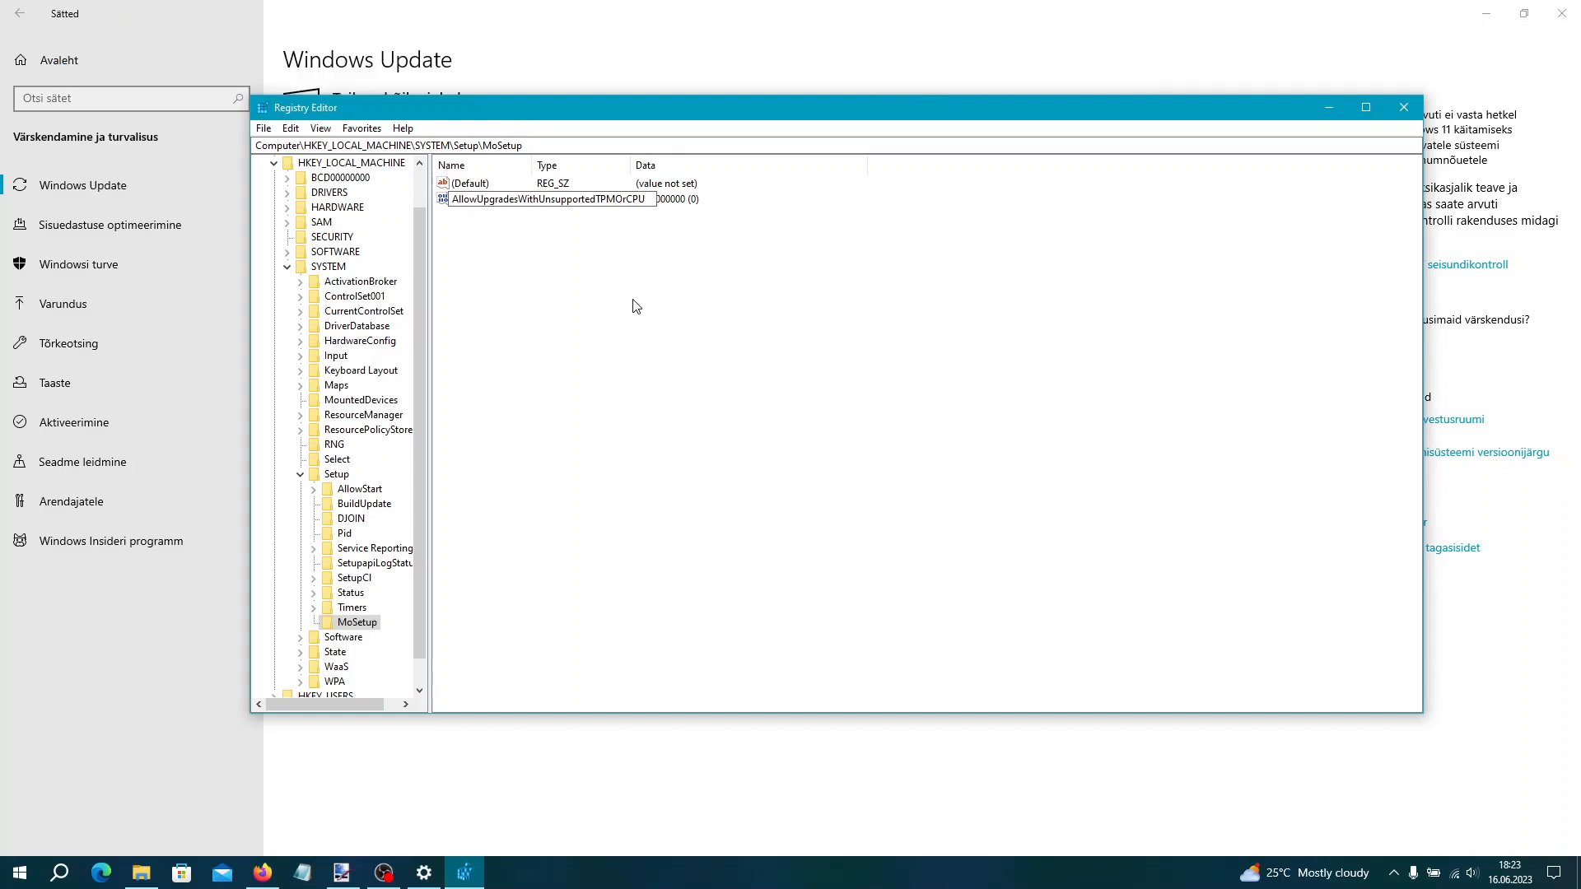
double_click(548, 198)
text(1)
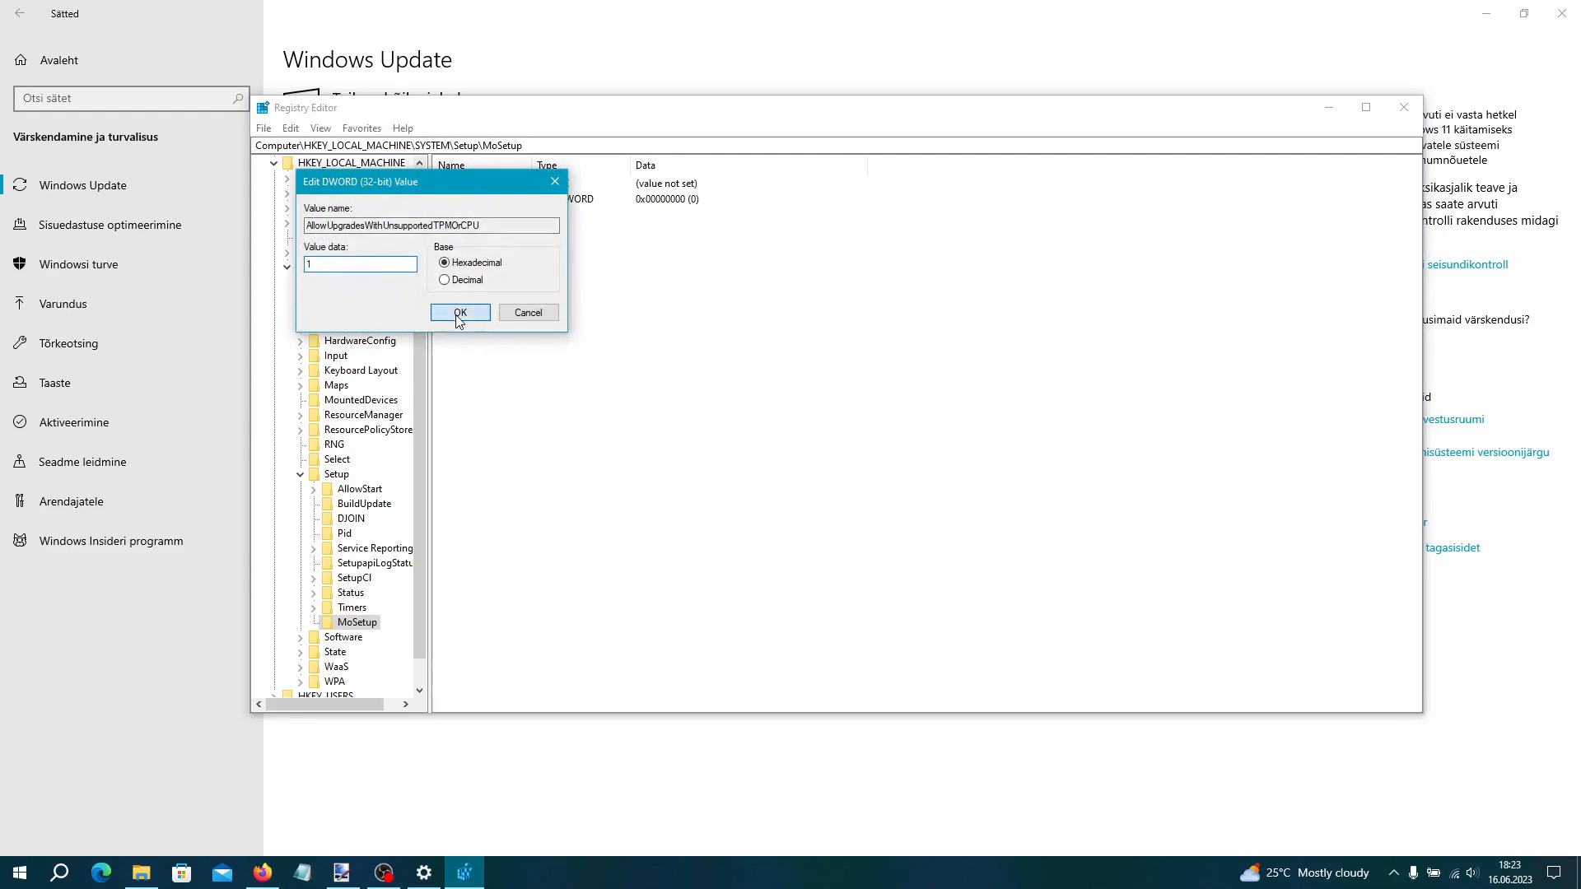
click(459, 311)
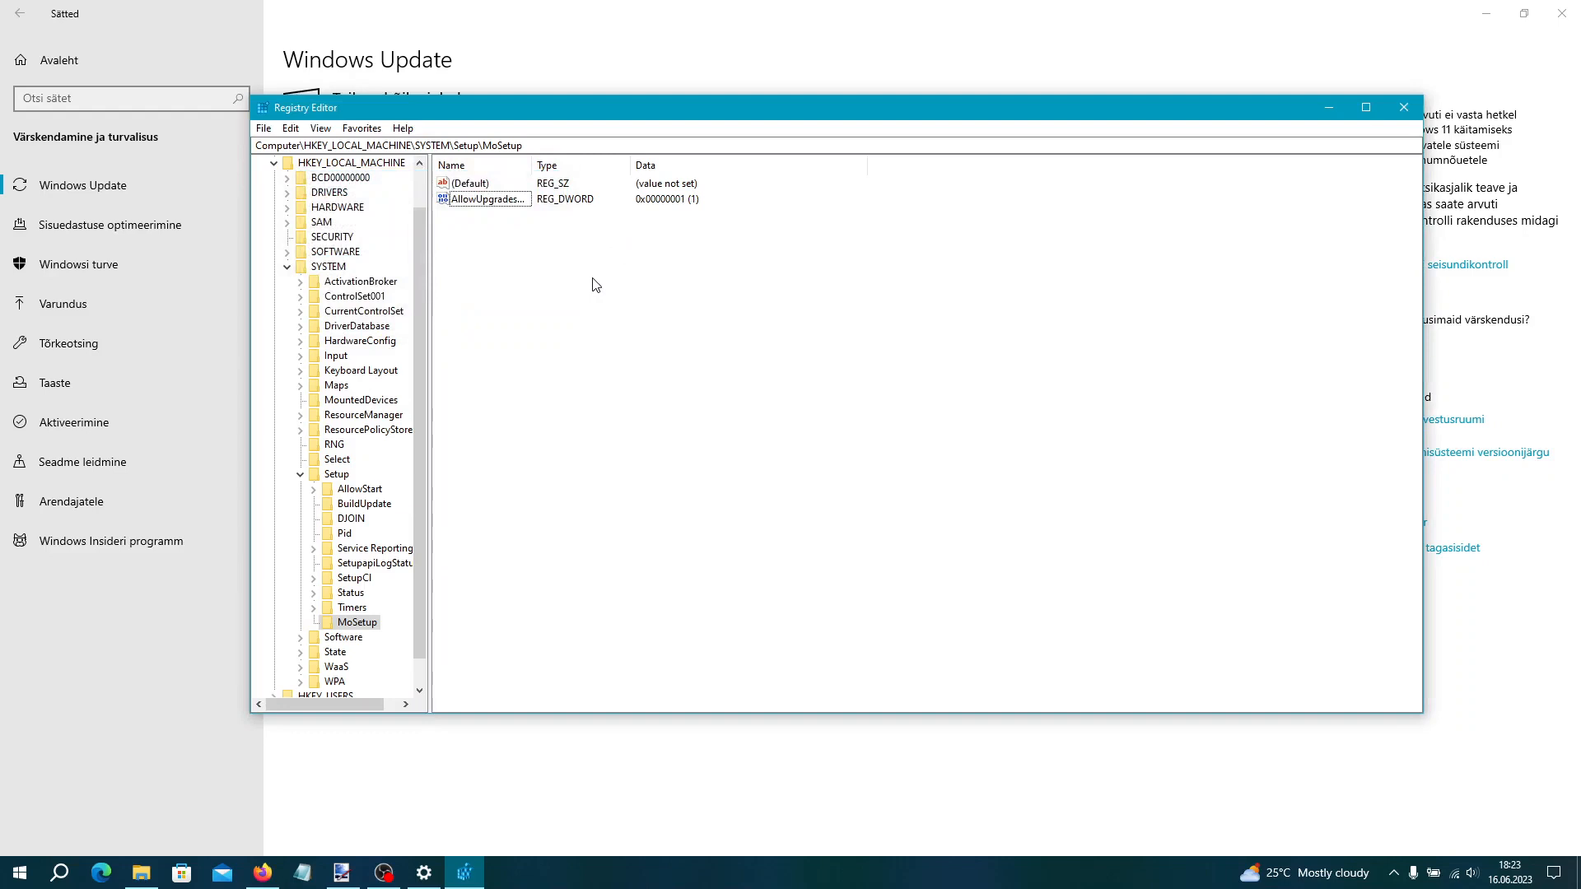
mouse_move(1468, 96)
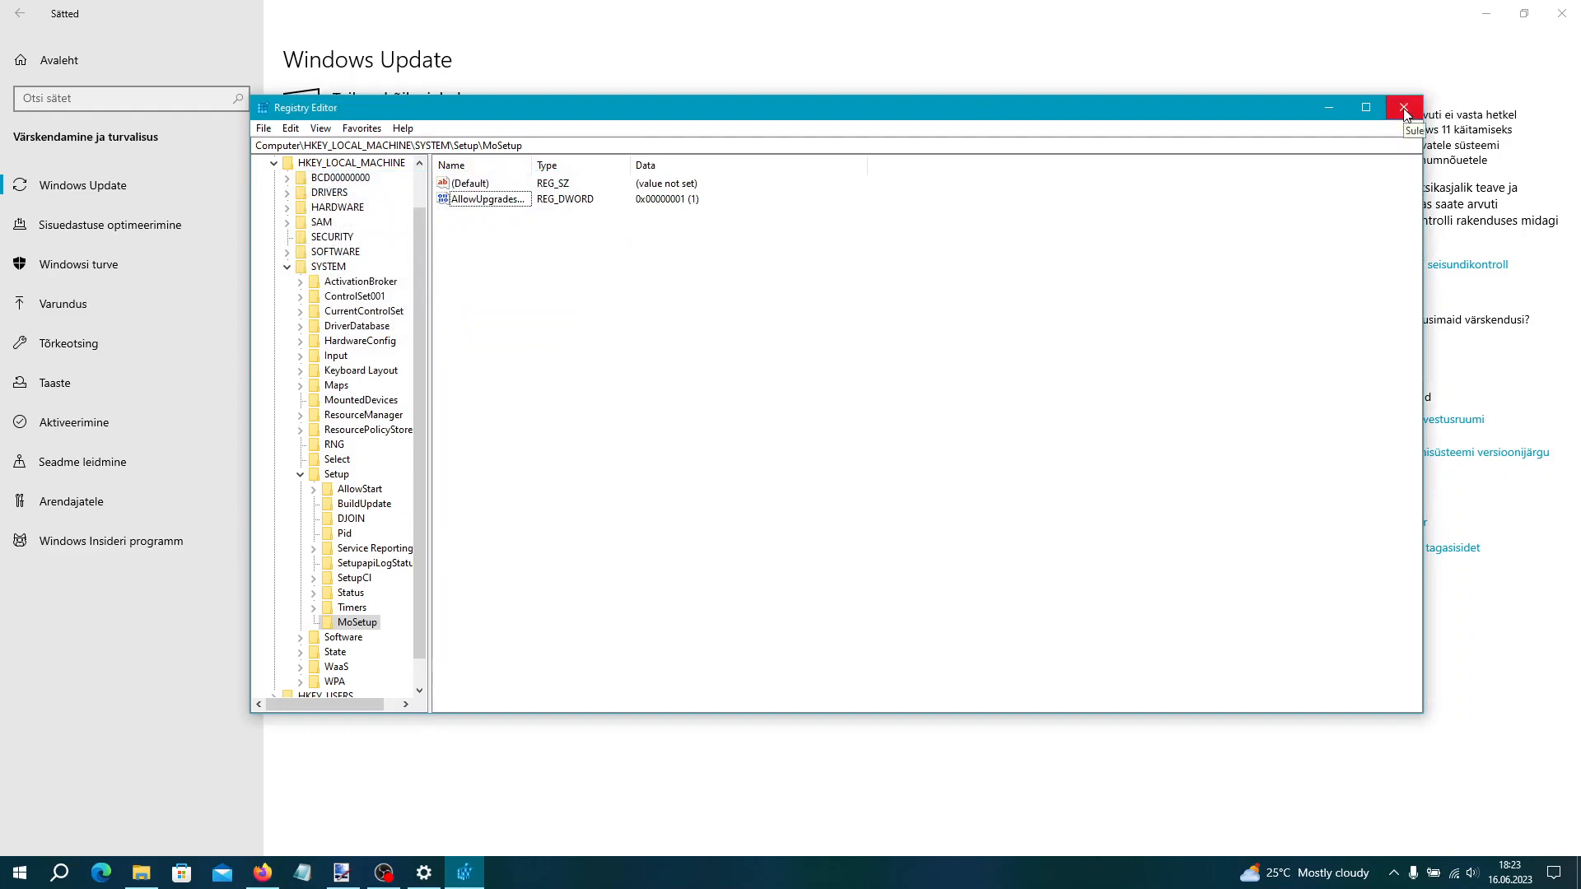
Close Registry Editor and run setup.exe from the Windows installation USB drive
click(1403, 108)
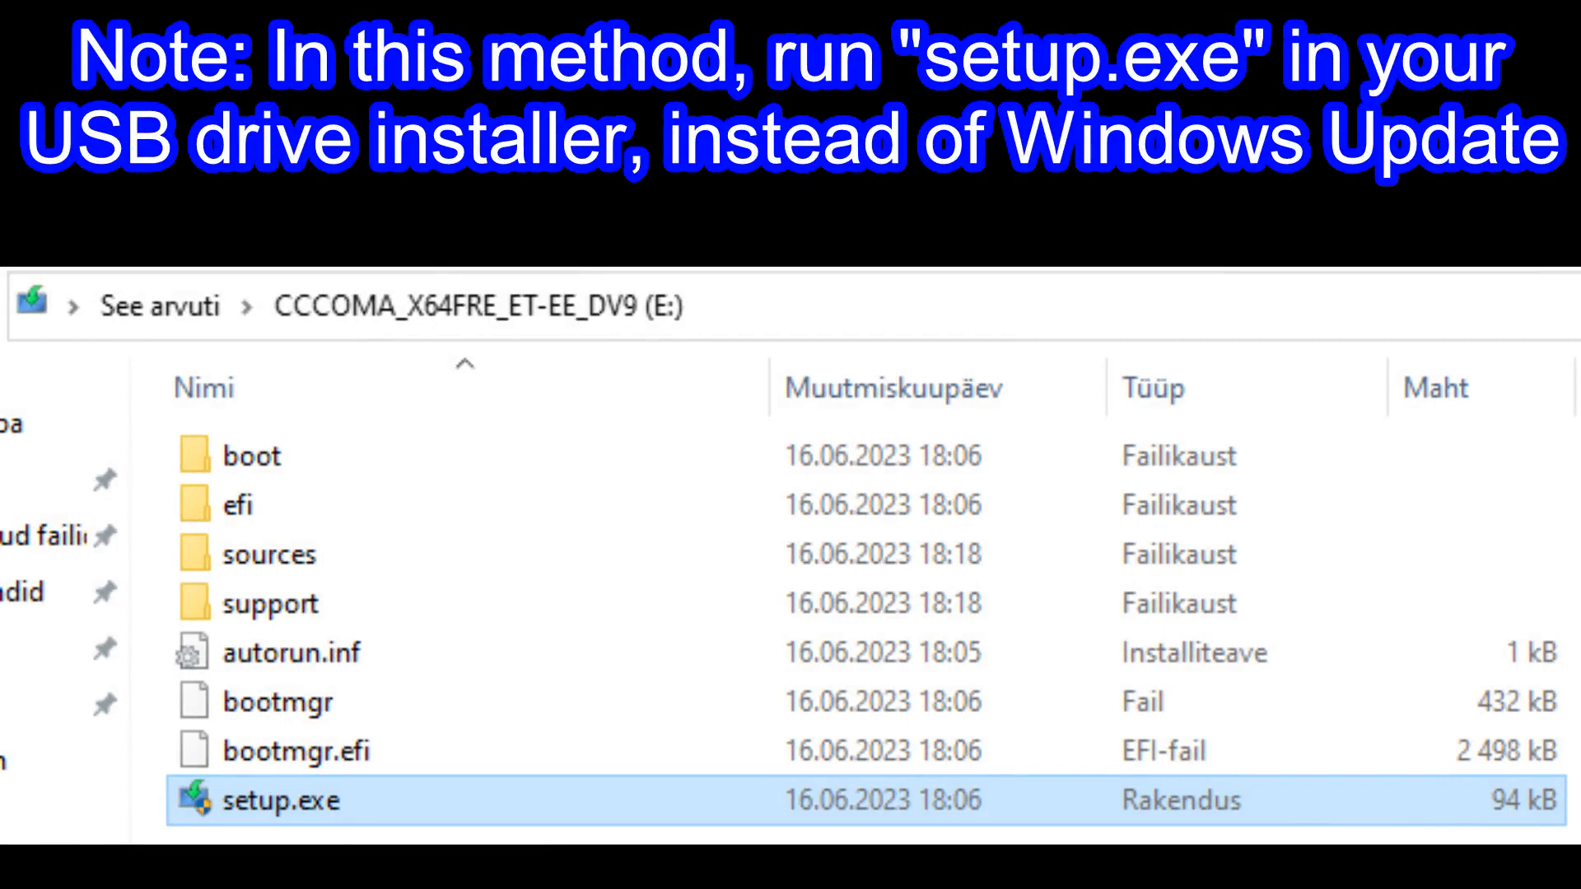
double_click(251, 800)
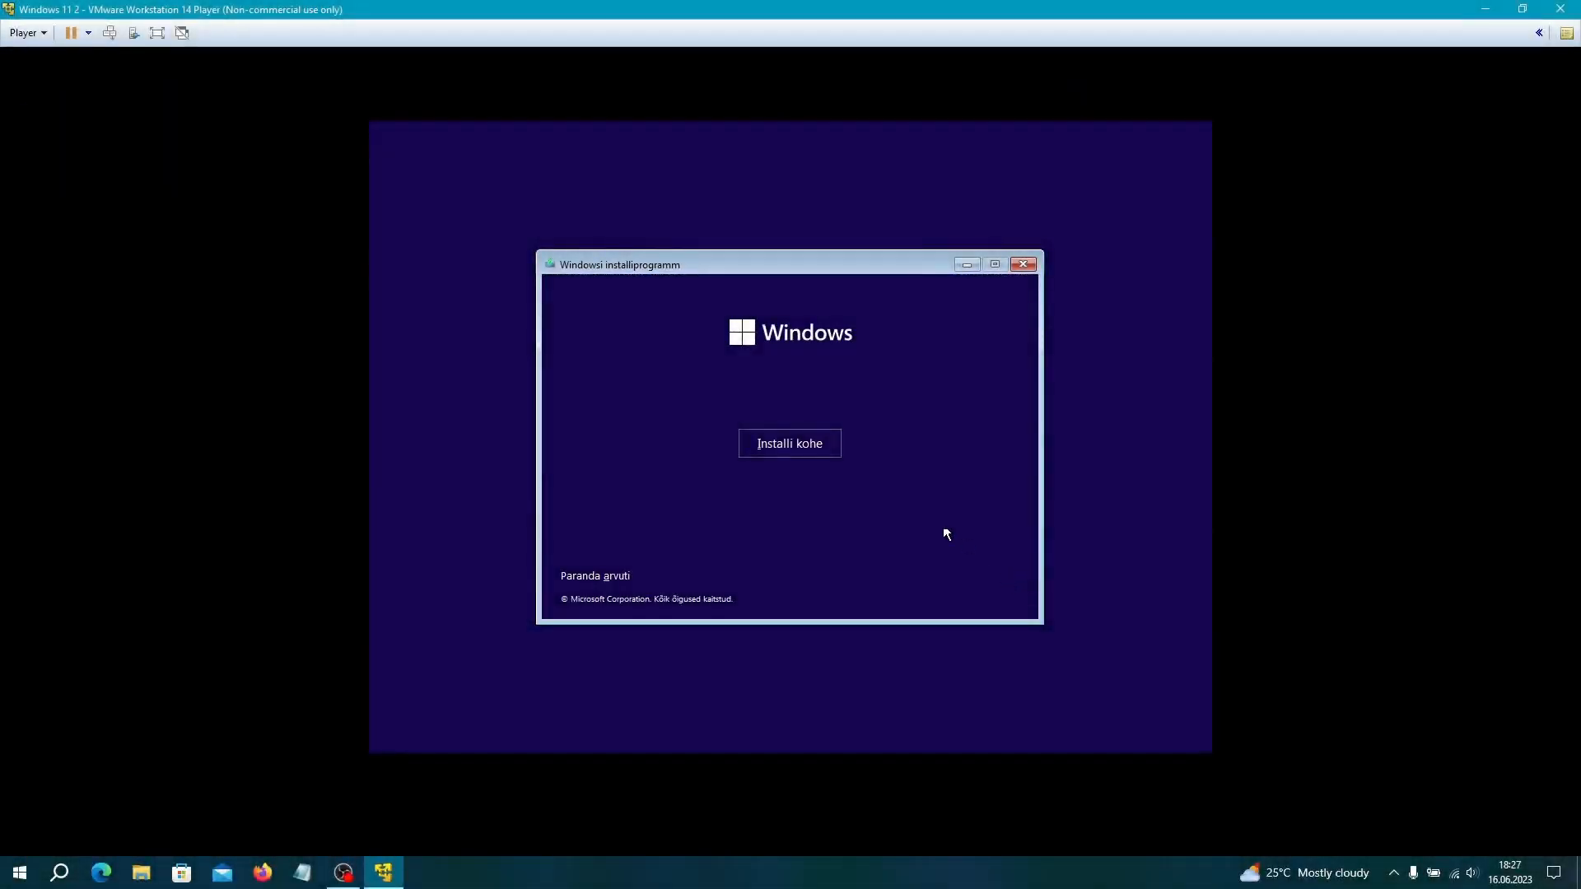
Begin installing without a product key and choose the Windows 11 Pro edition
click(790, 443)
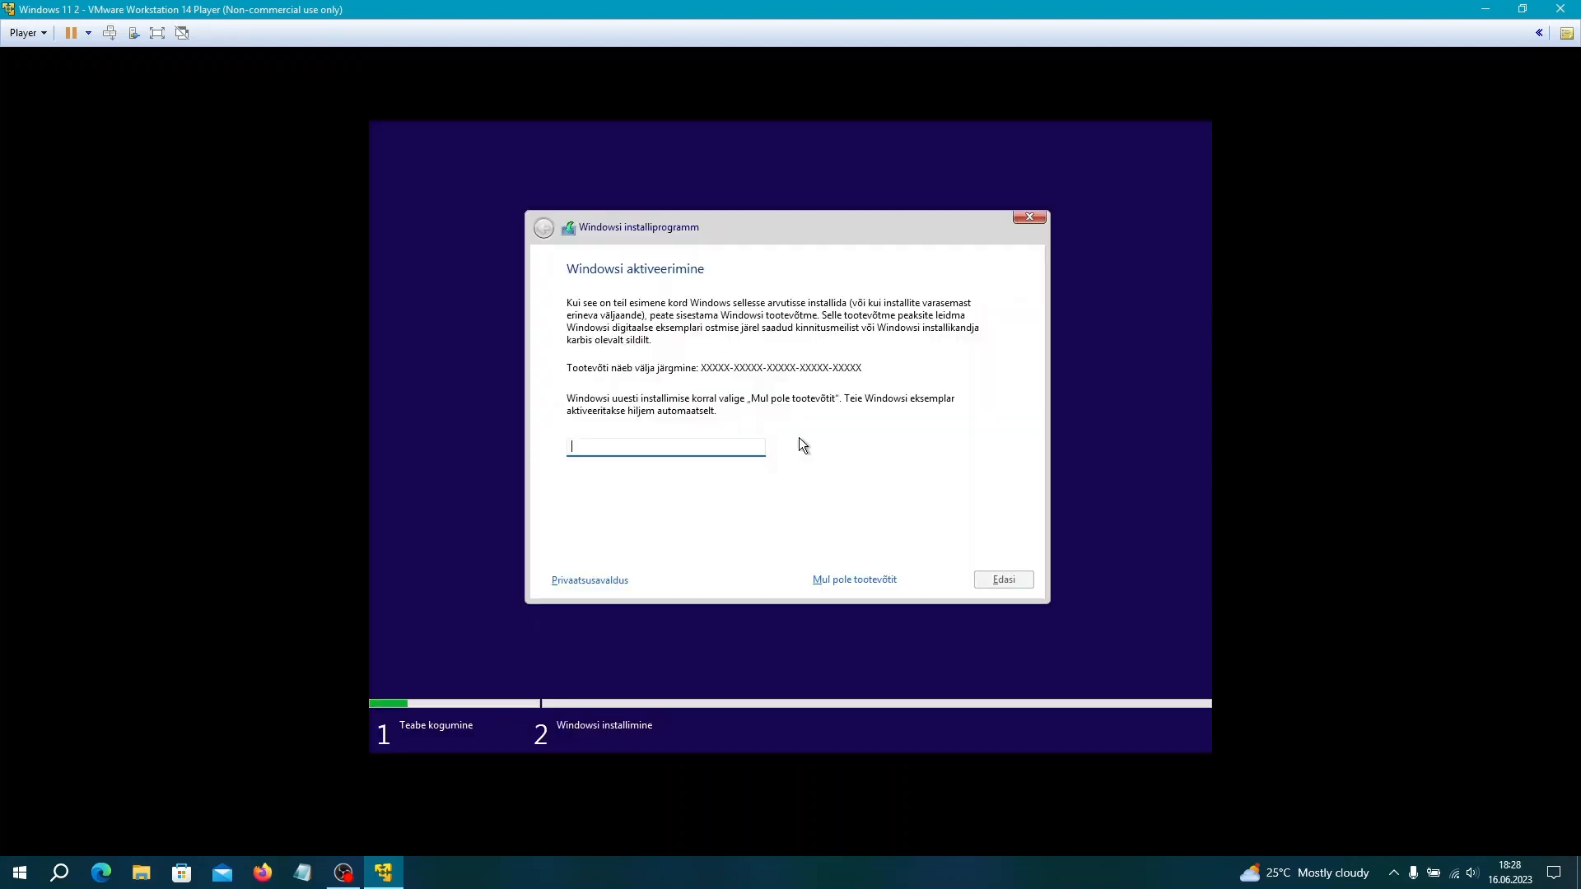
click(853, 580)
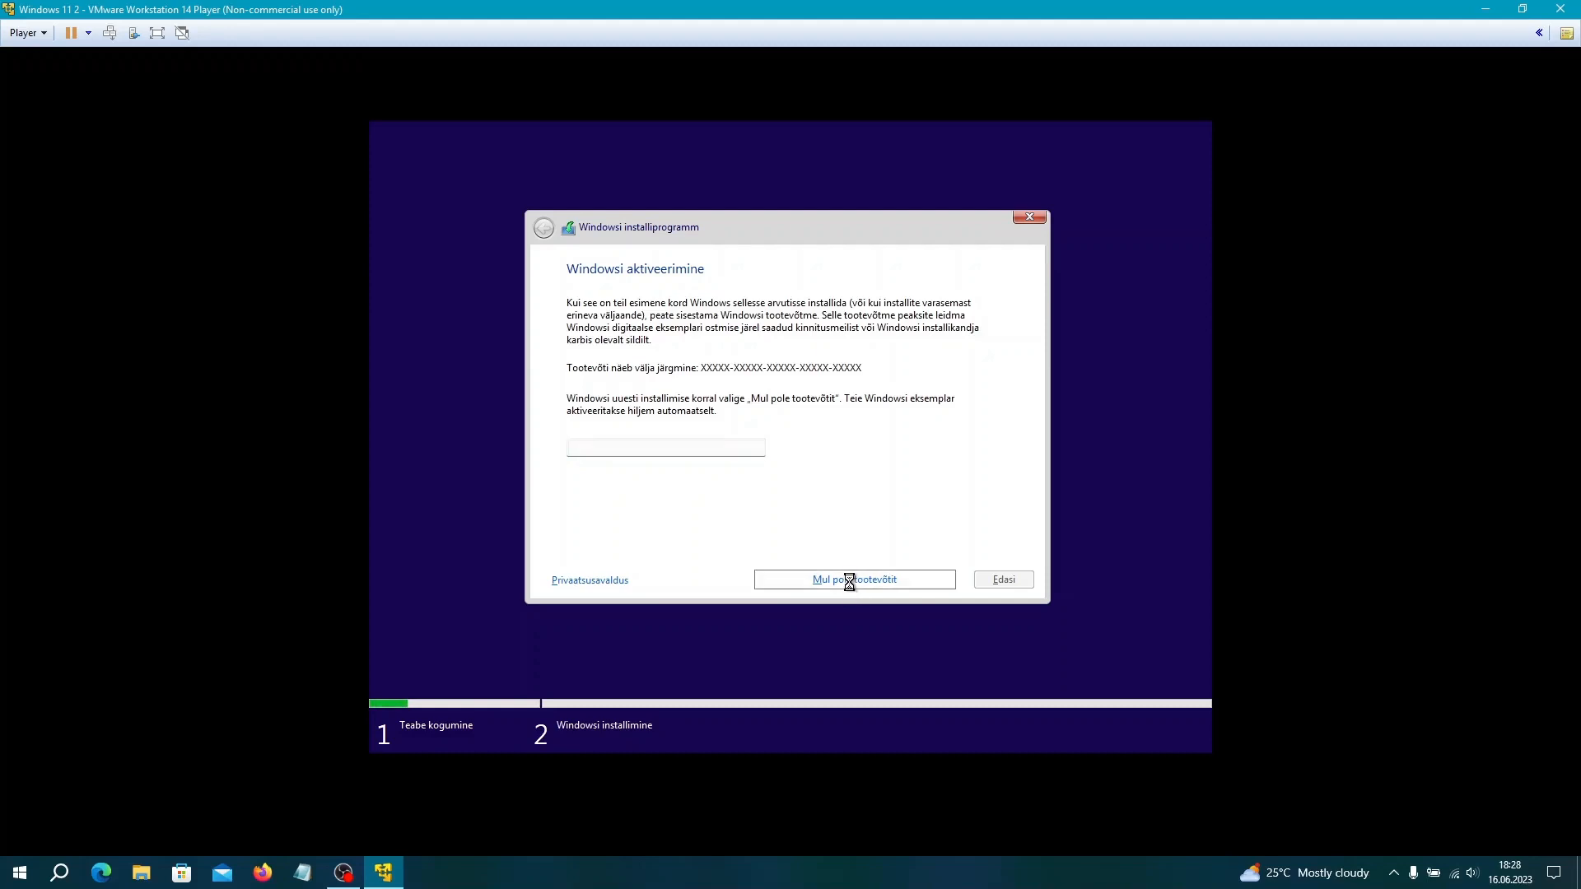
click(854, 579)
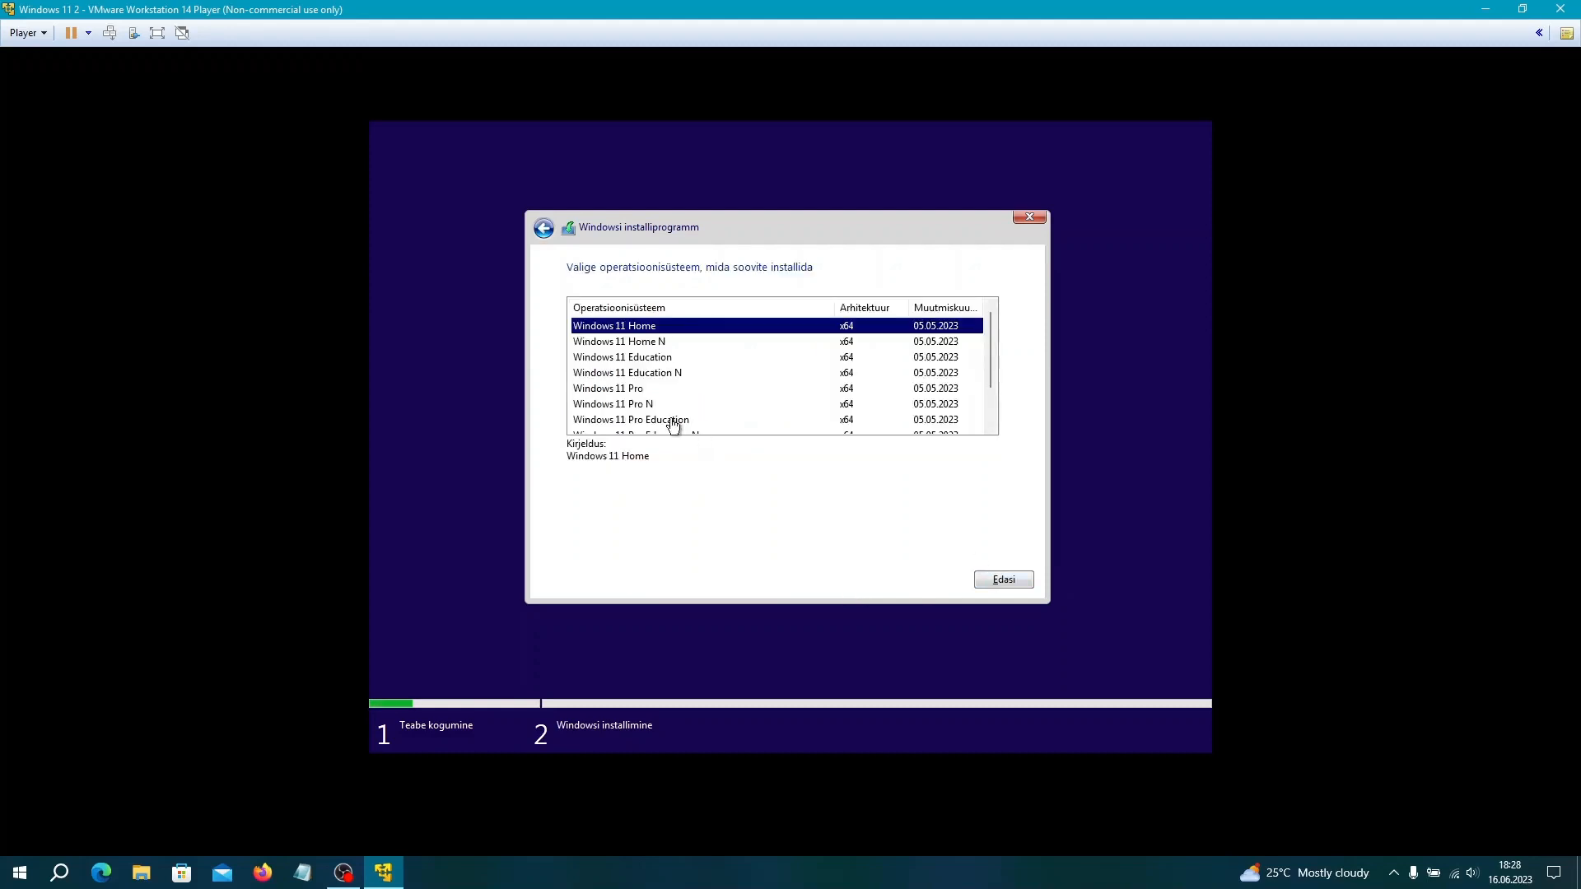
click(608, 388)
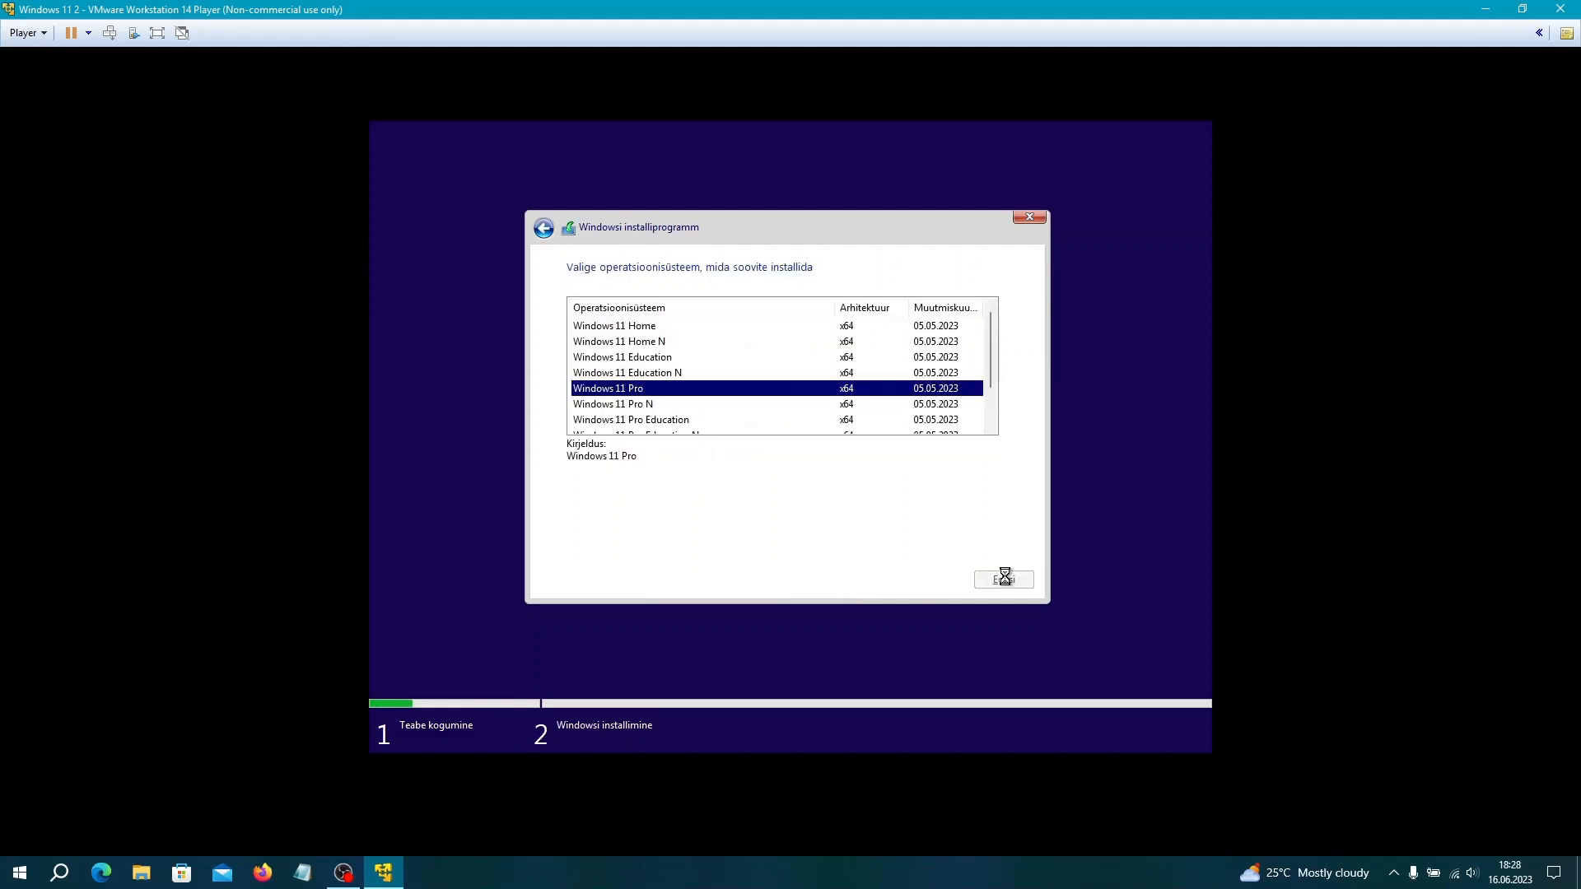
click(1002, 580)
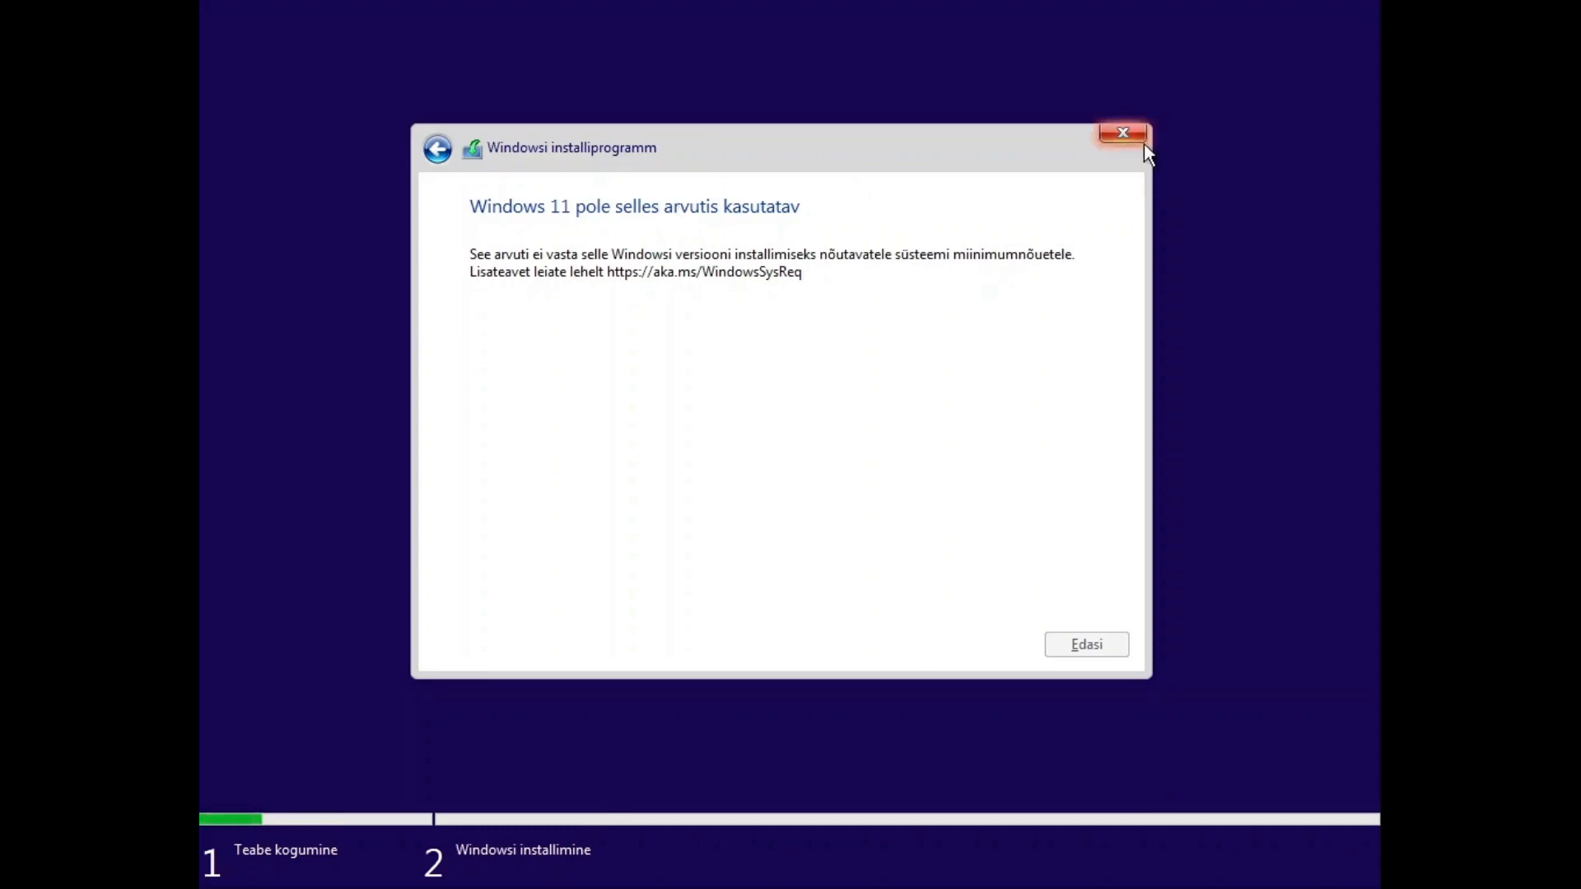
Exit the unsupported-PC page to the setup start screen and open Command Prompt via Shift+F10
click(1123, 132)
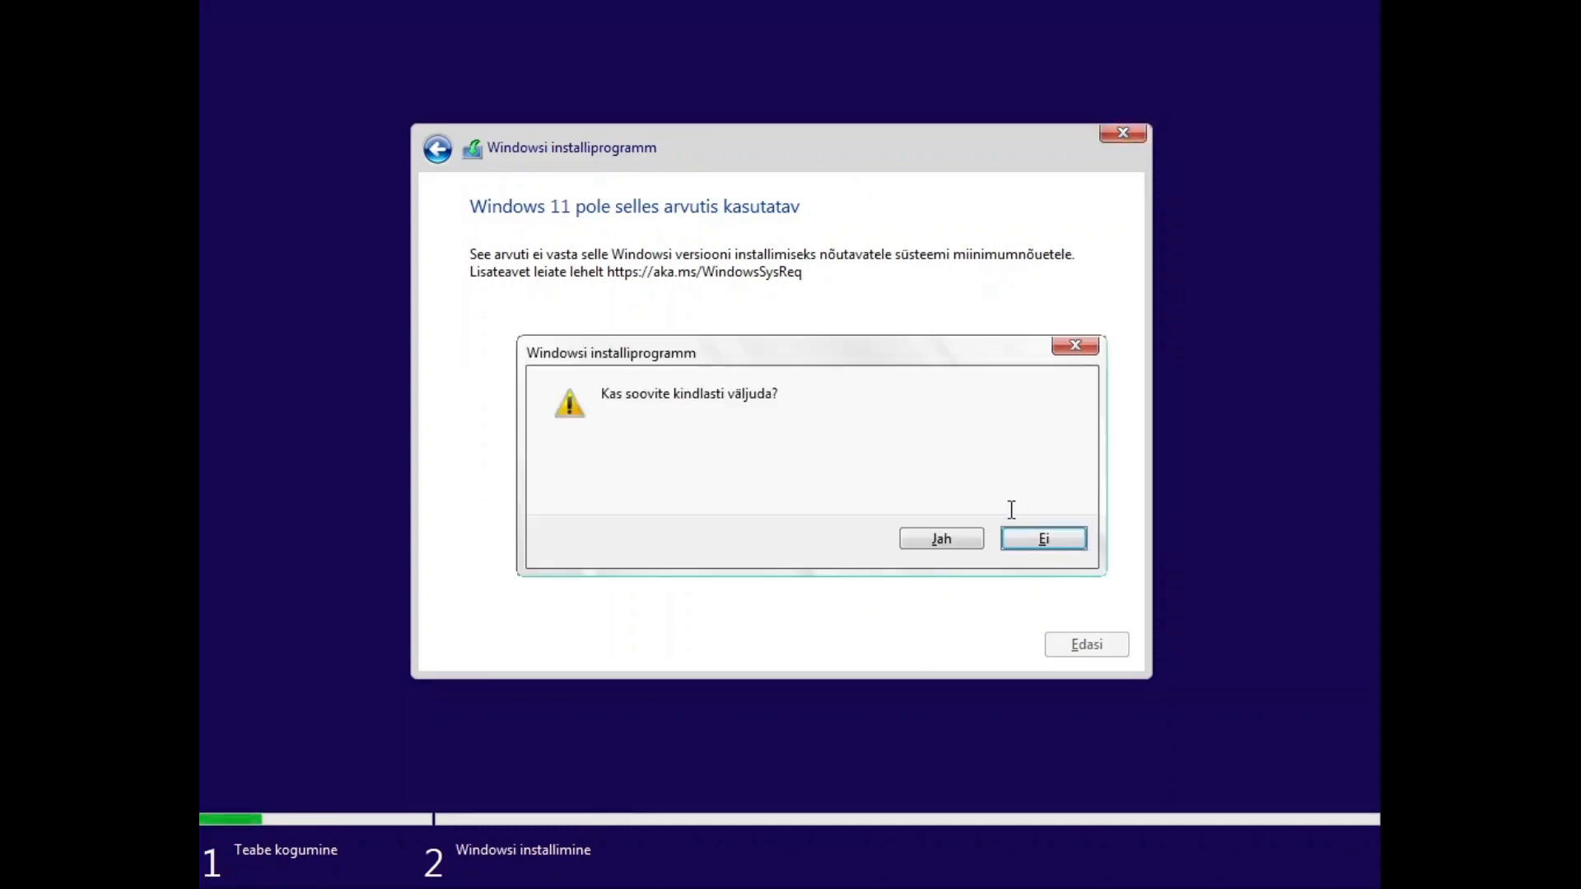
click(1041, 538)
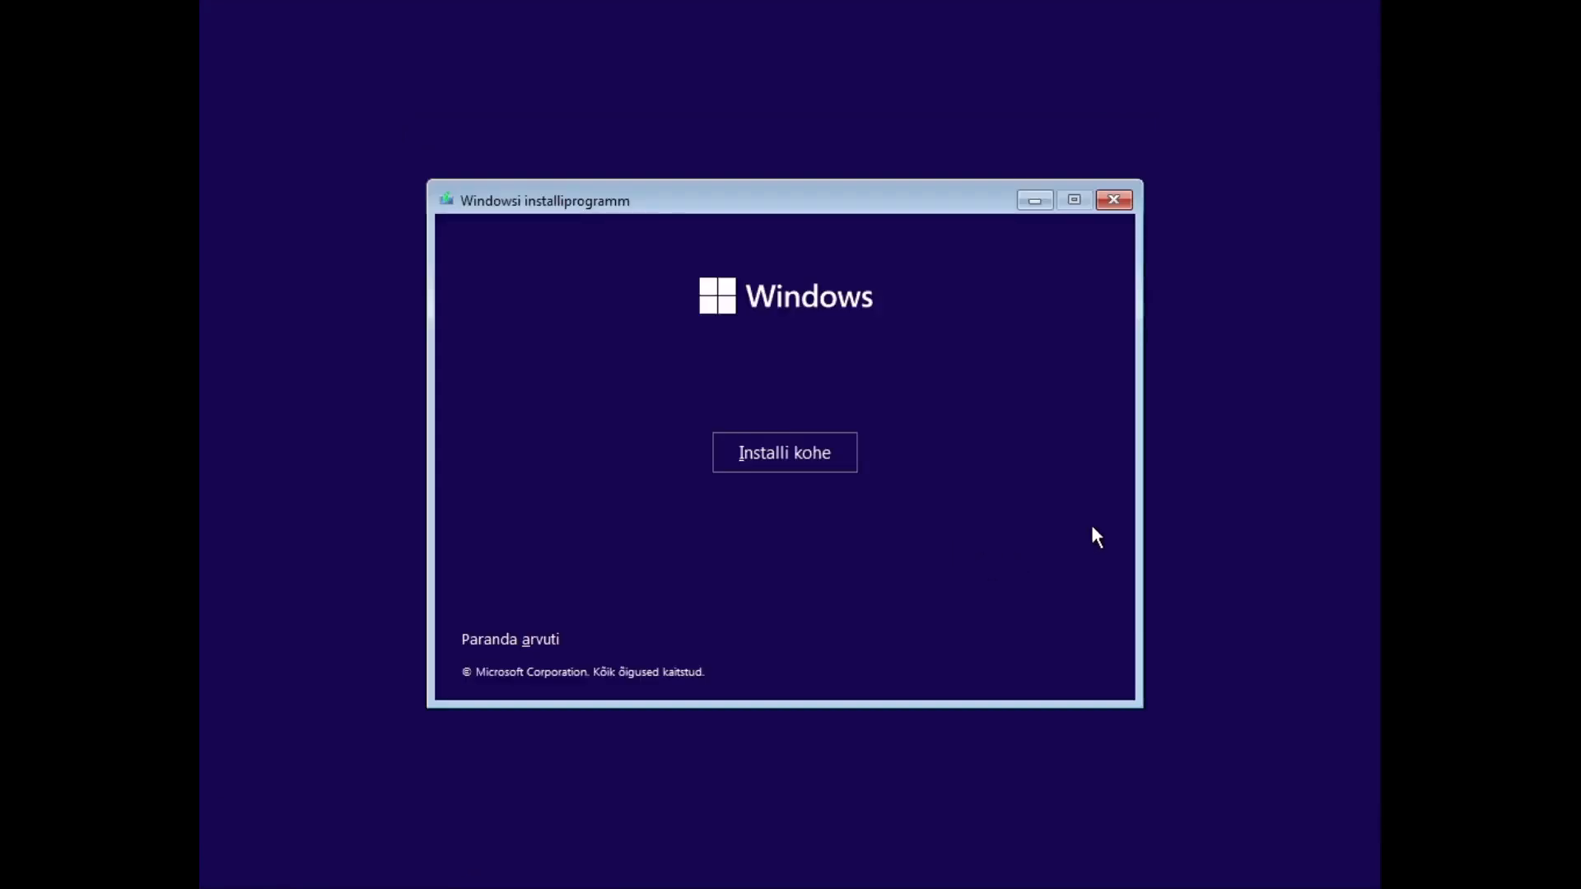
key(Shift+F10)
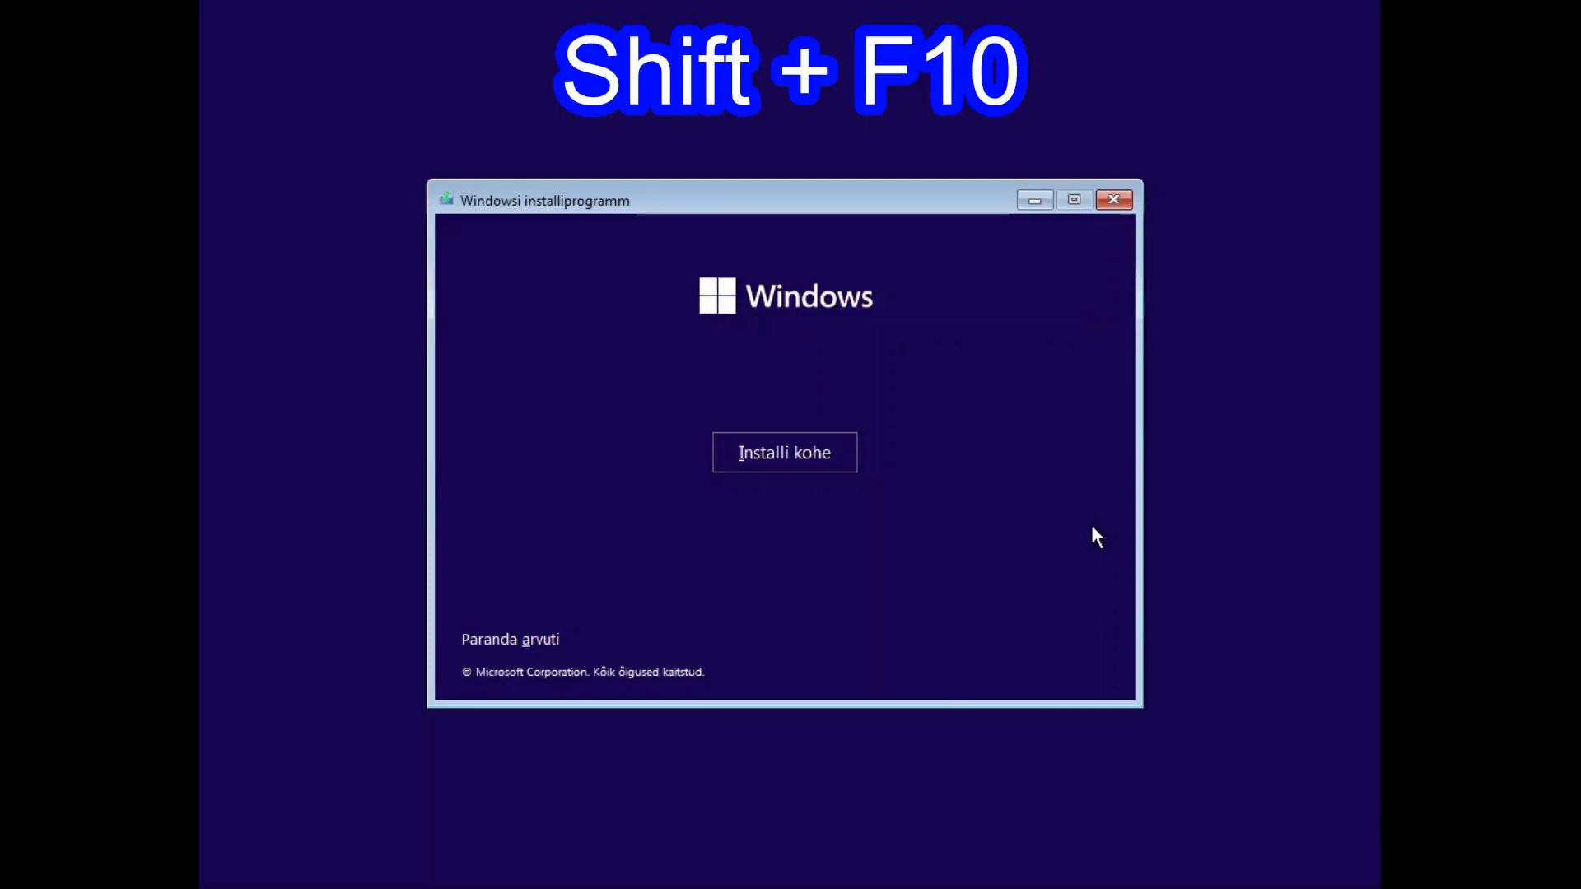
key(shift+f10)
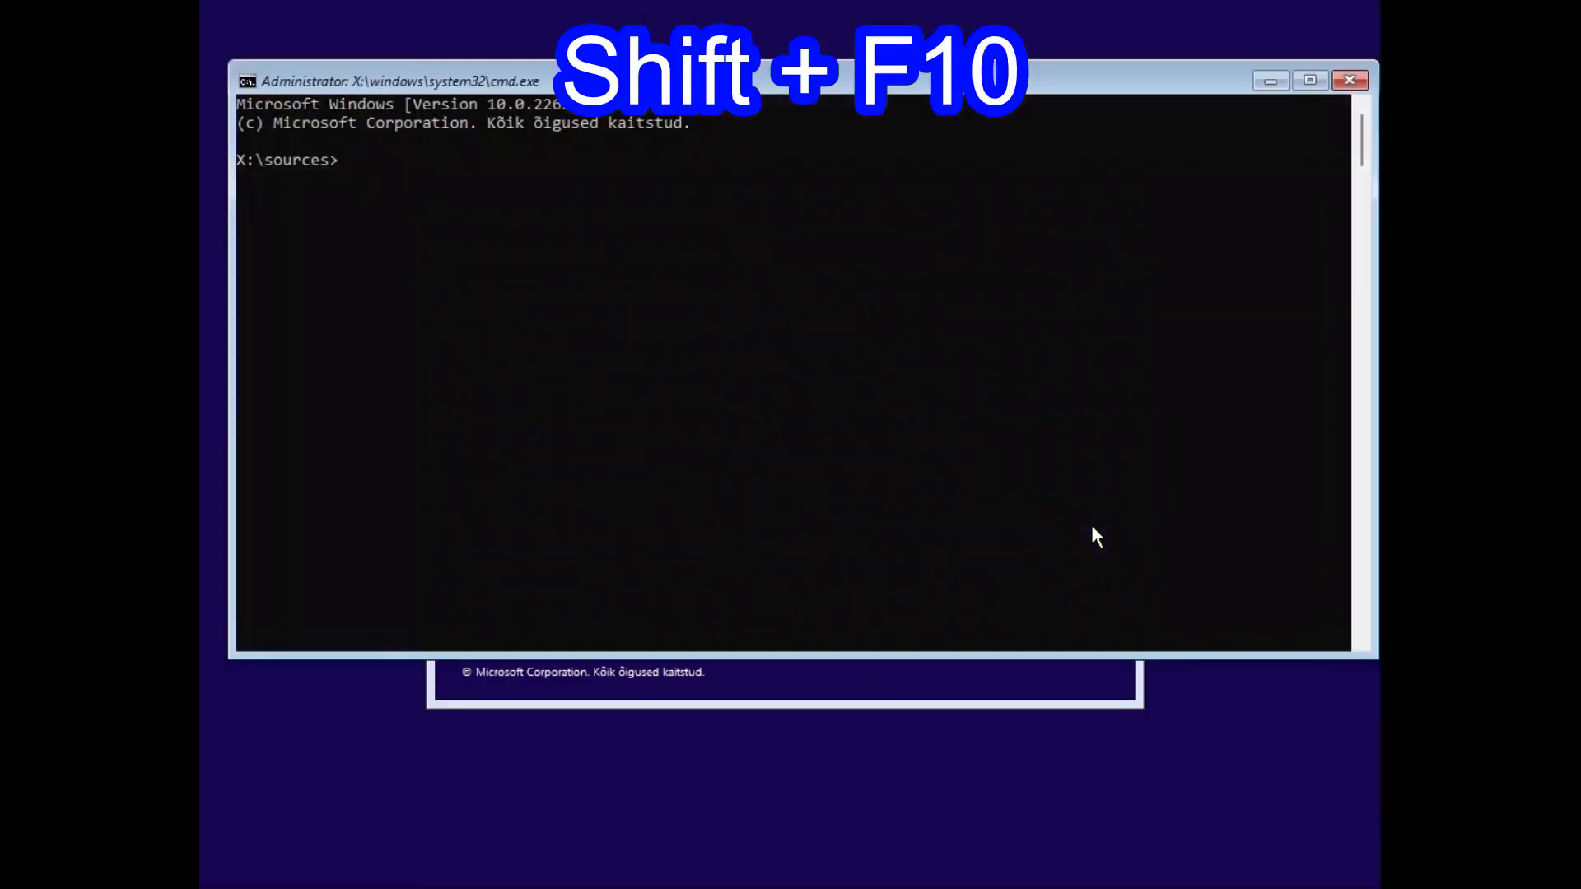
Run regedit from the prompt and add a LabConfig key under HKEY_LOCAL_MACHINE\SYSTEM\Setup
text(regedit)
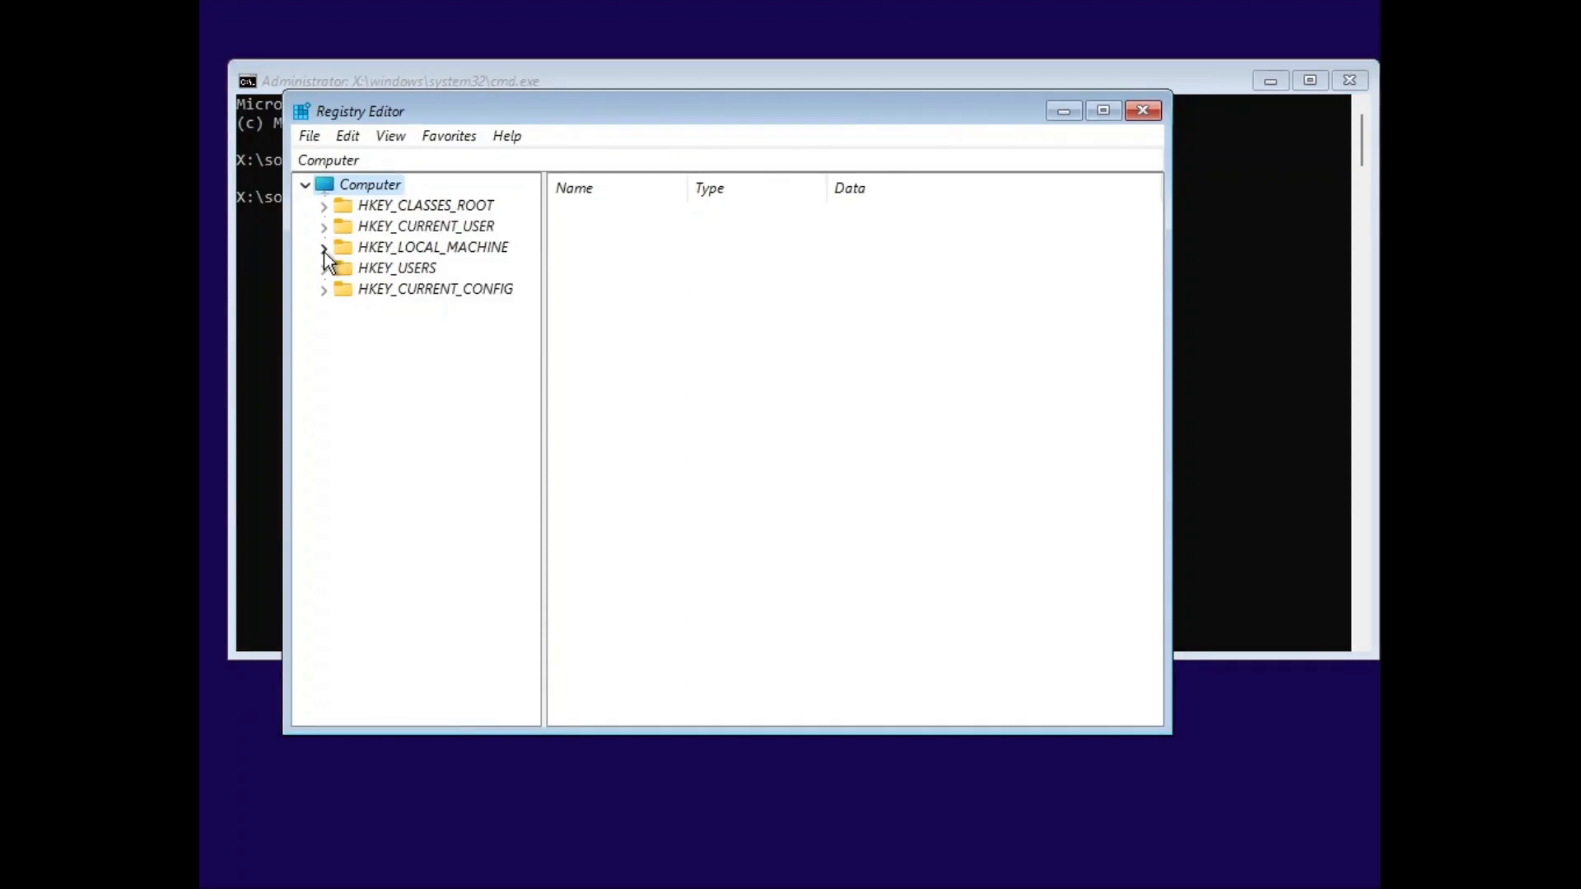
click(323, 247)
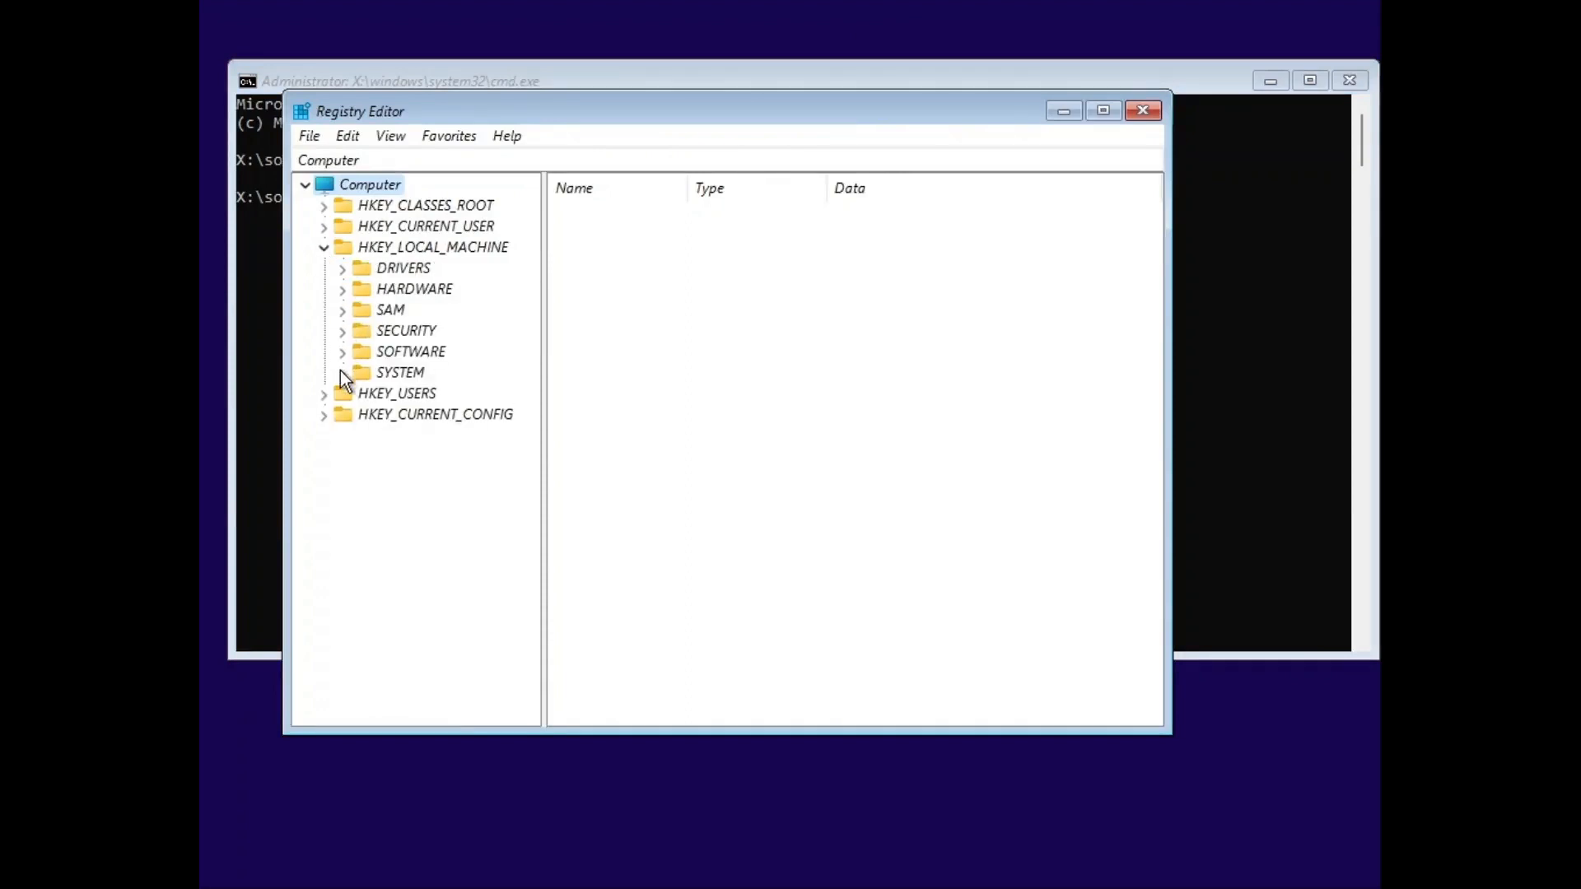
click(343, 373)
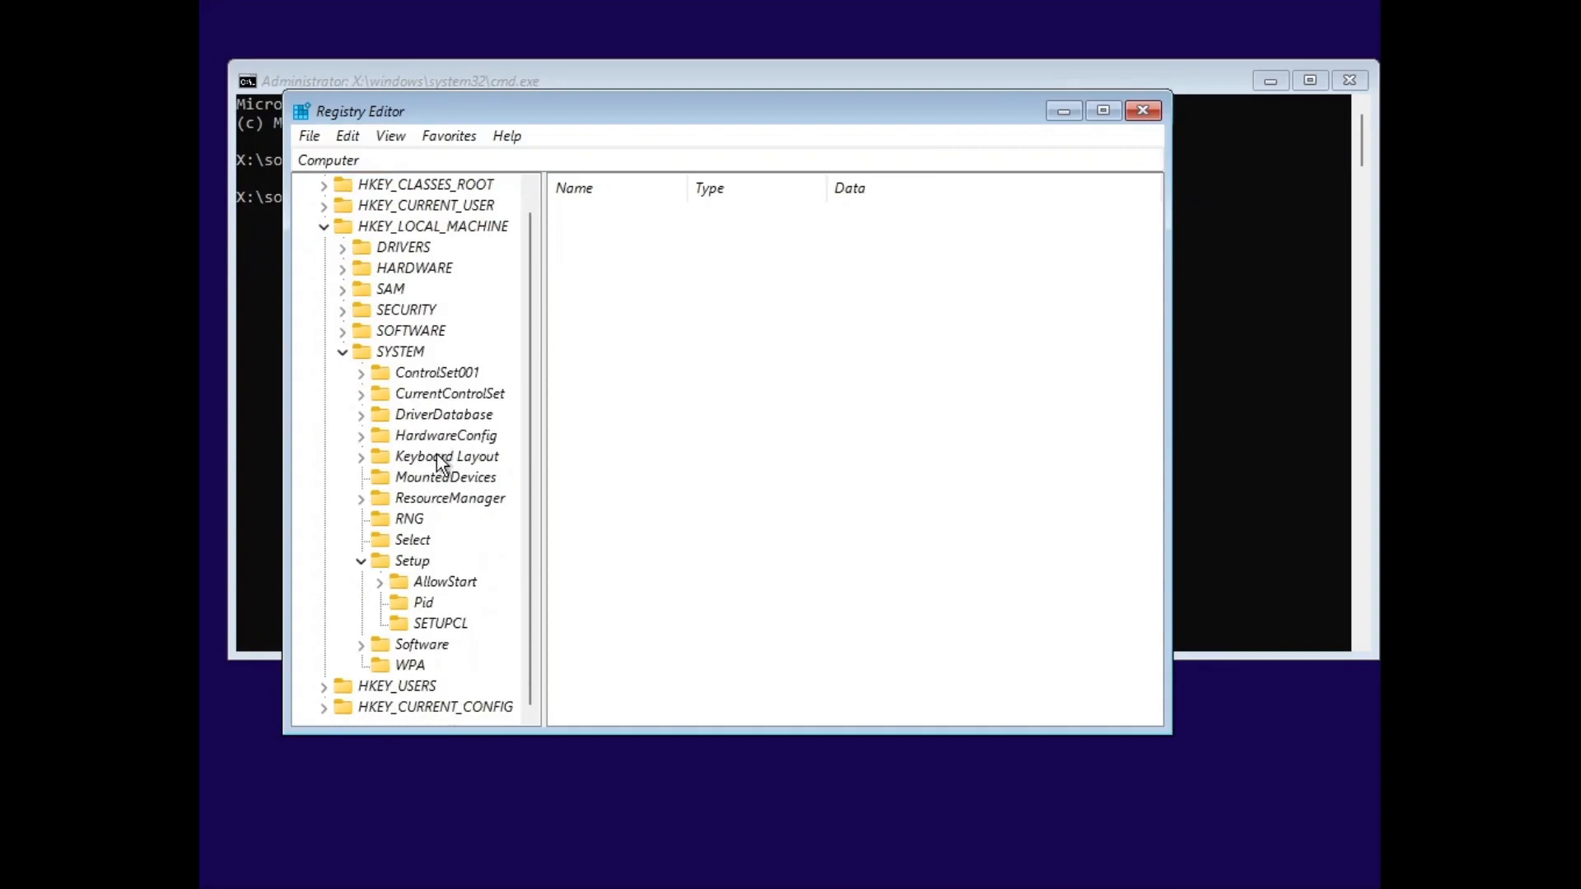
right_click(412, 561)
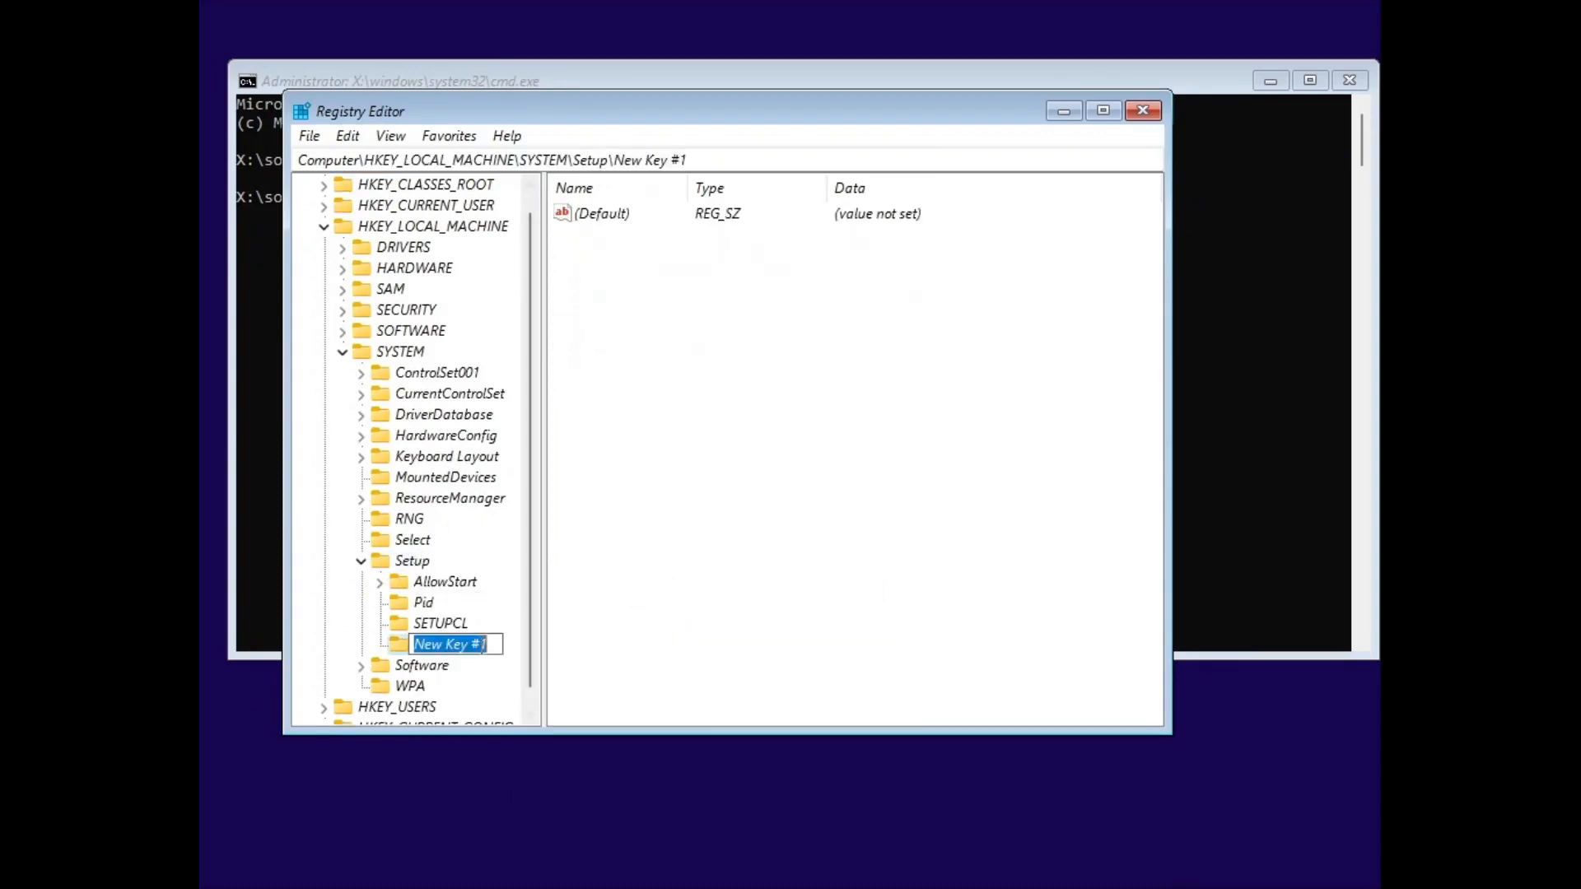
mouse_move(509, 662)
text(La)
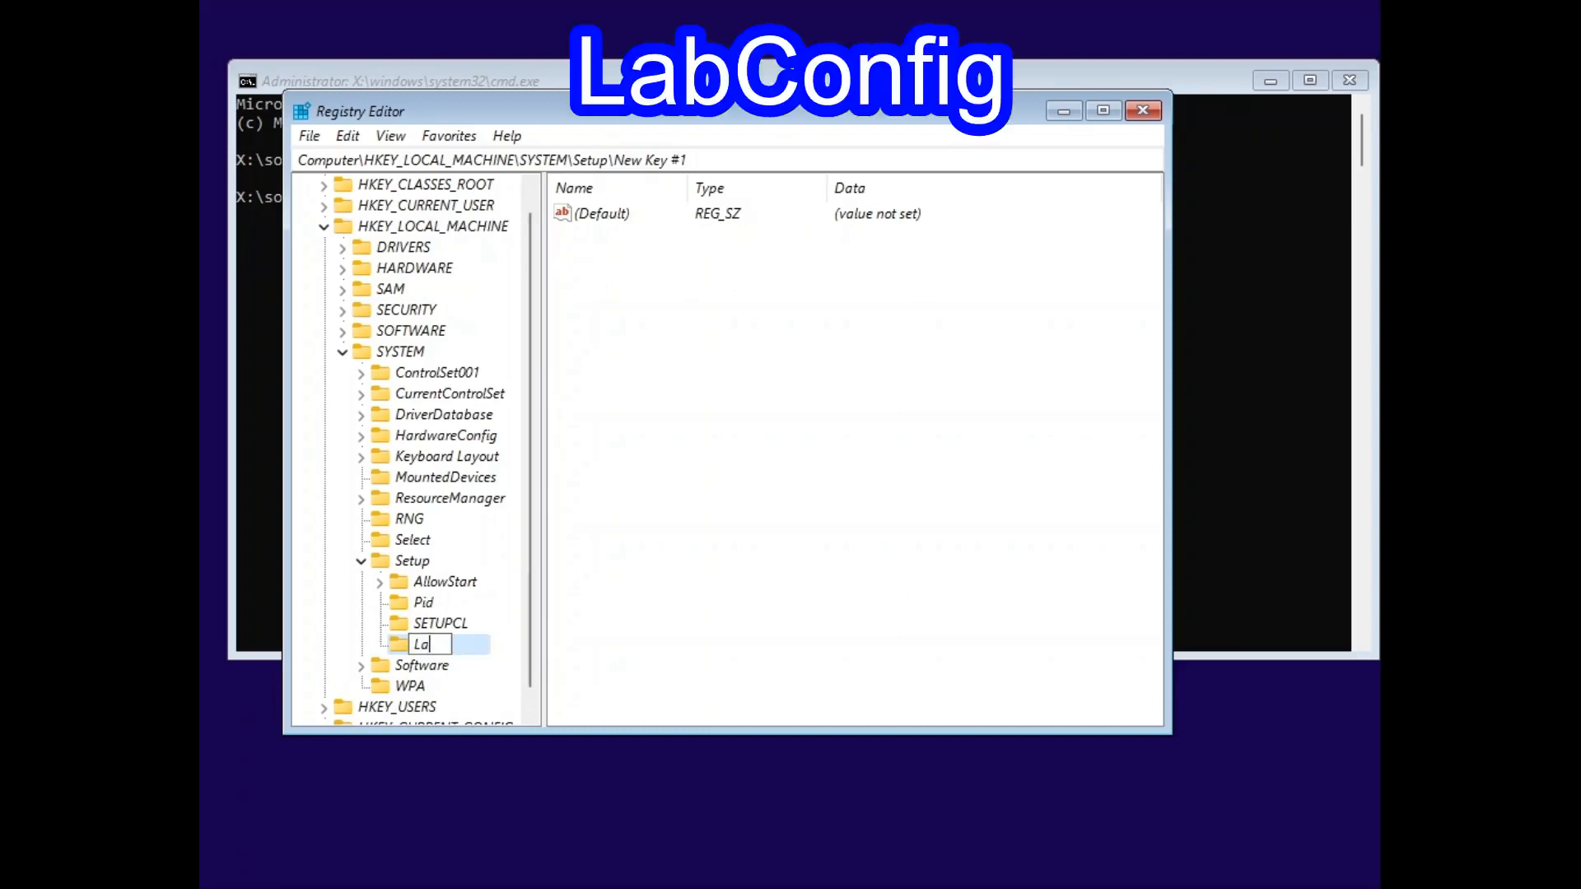
text(bConfig)
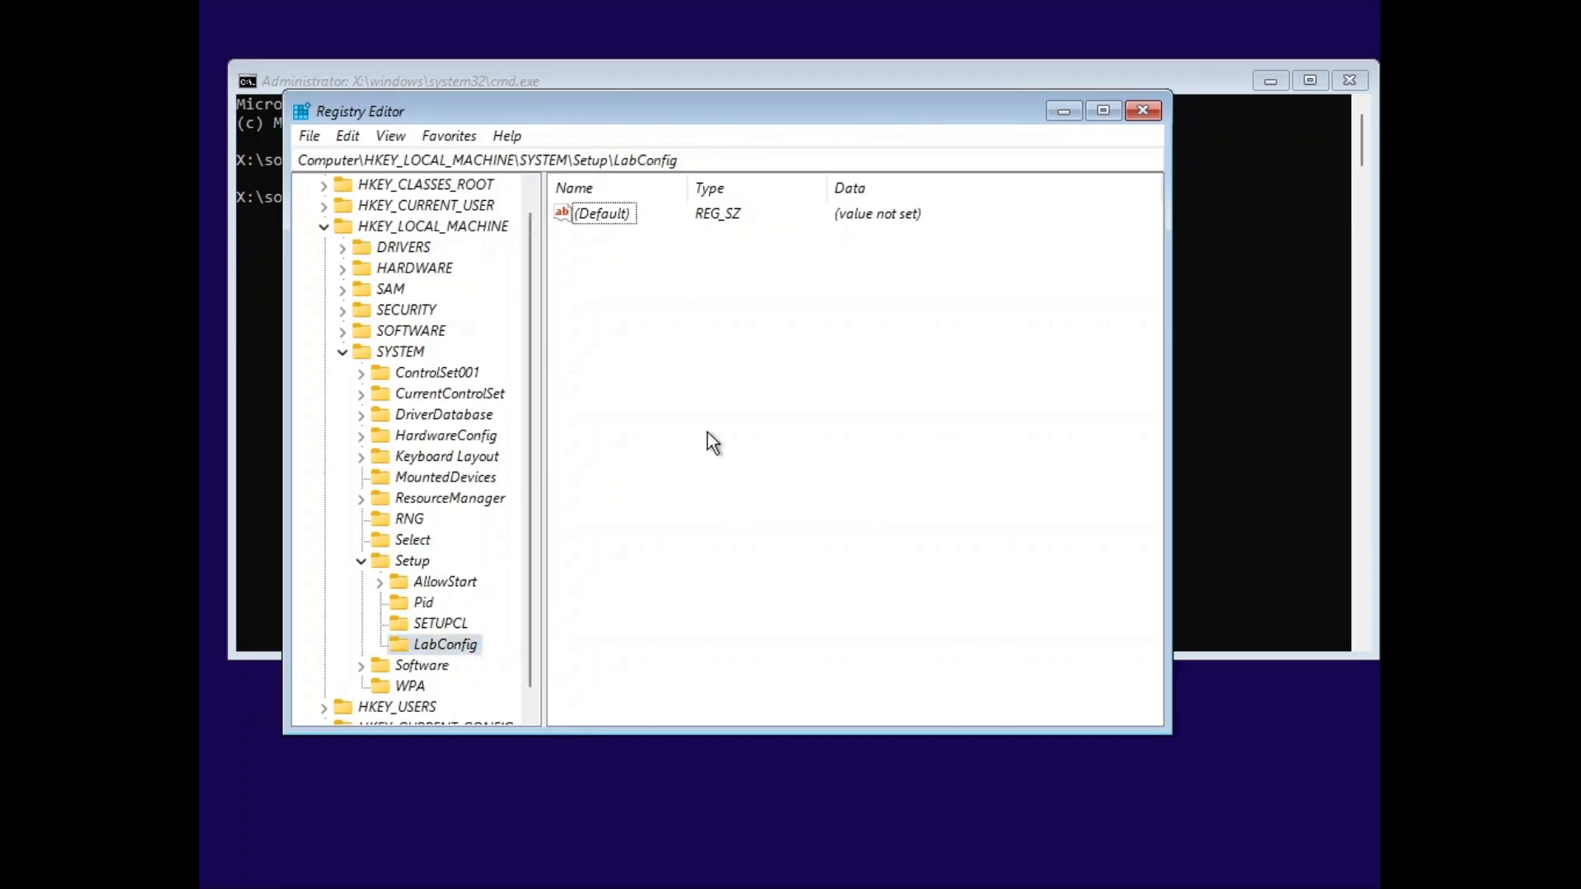
Create a 32-bit DWORD named BypassTPMCheck under LabConfig and set its data to 1
right_click(713, 441)
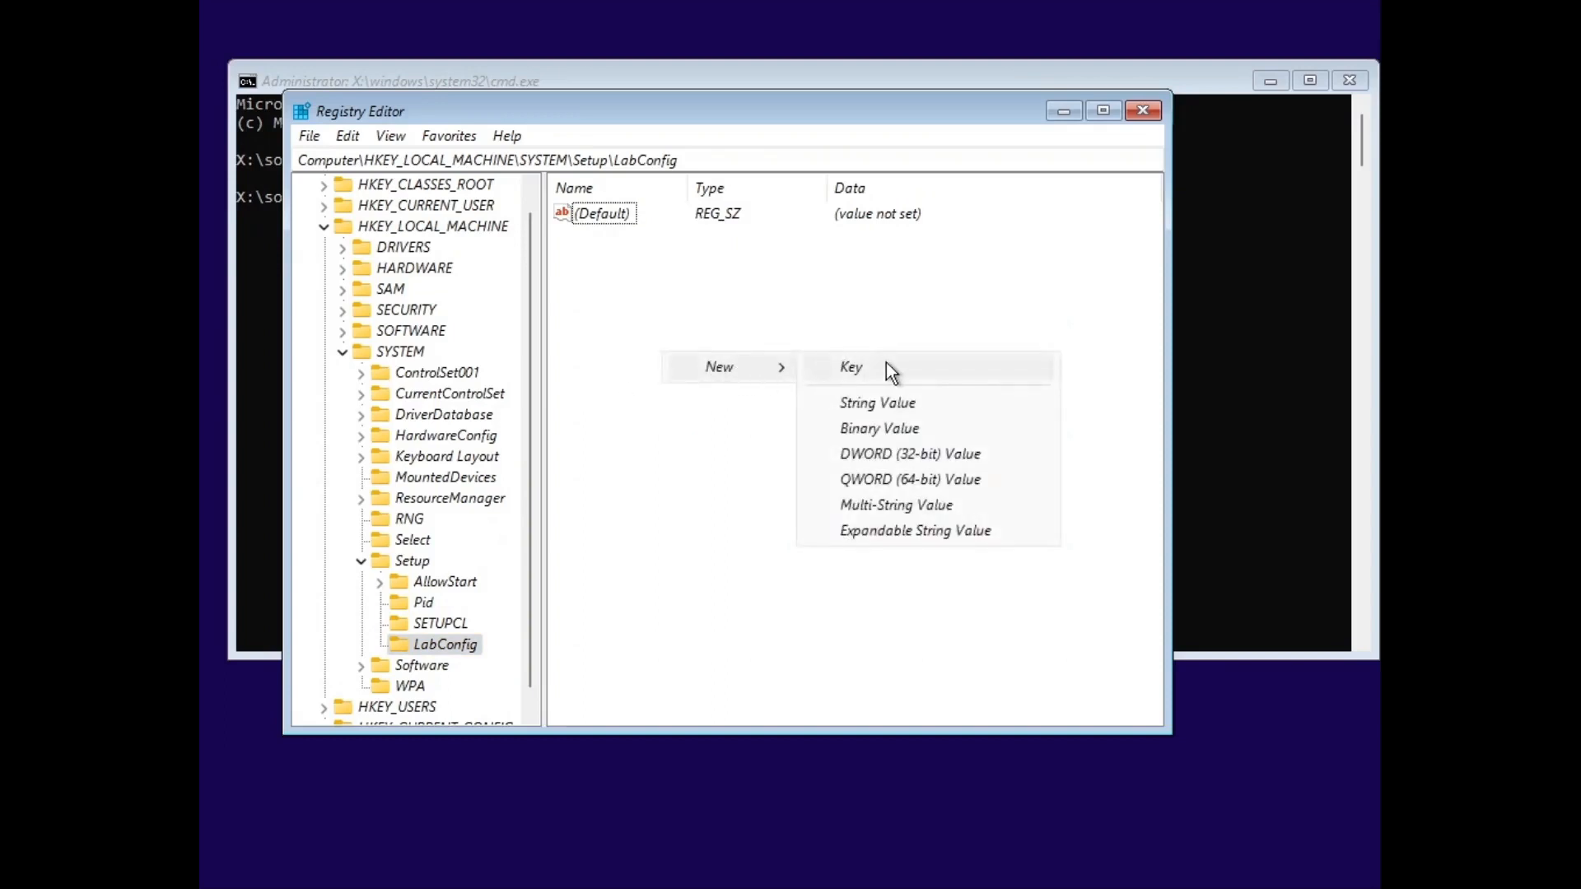
mouse_move(917, 464)
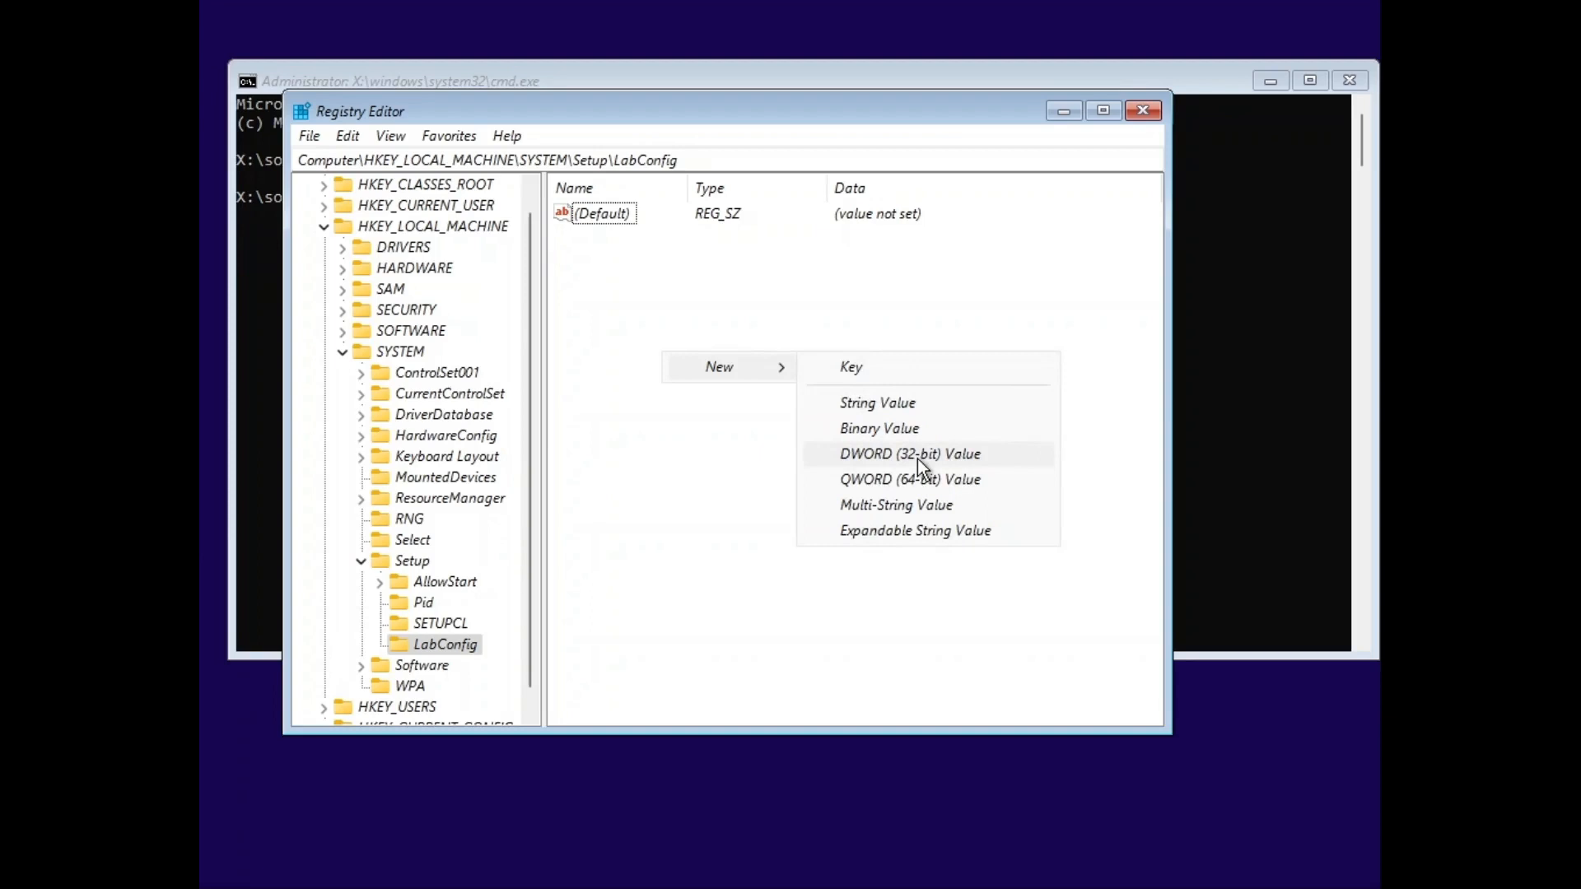
click(908, 453)
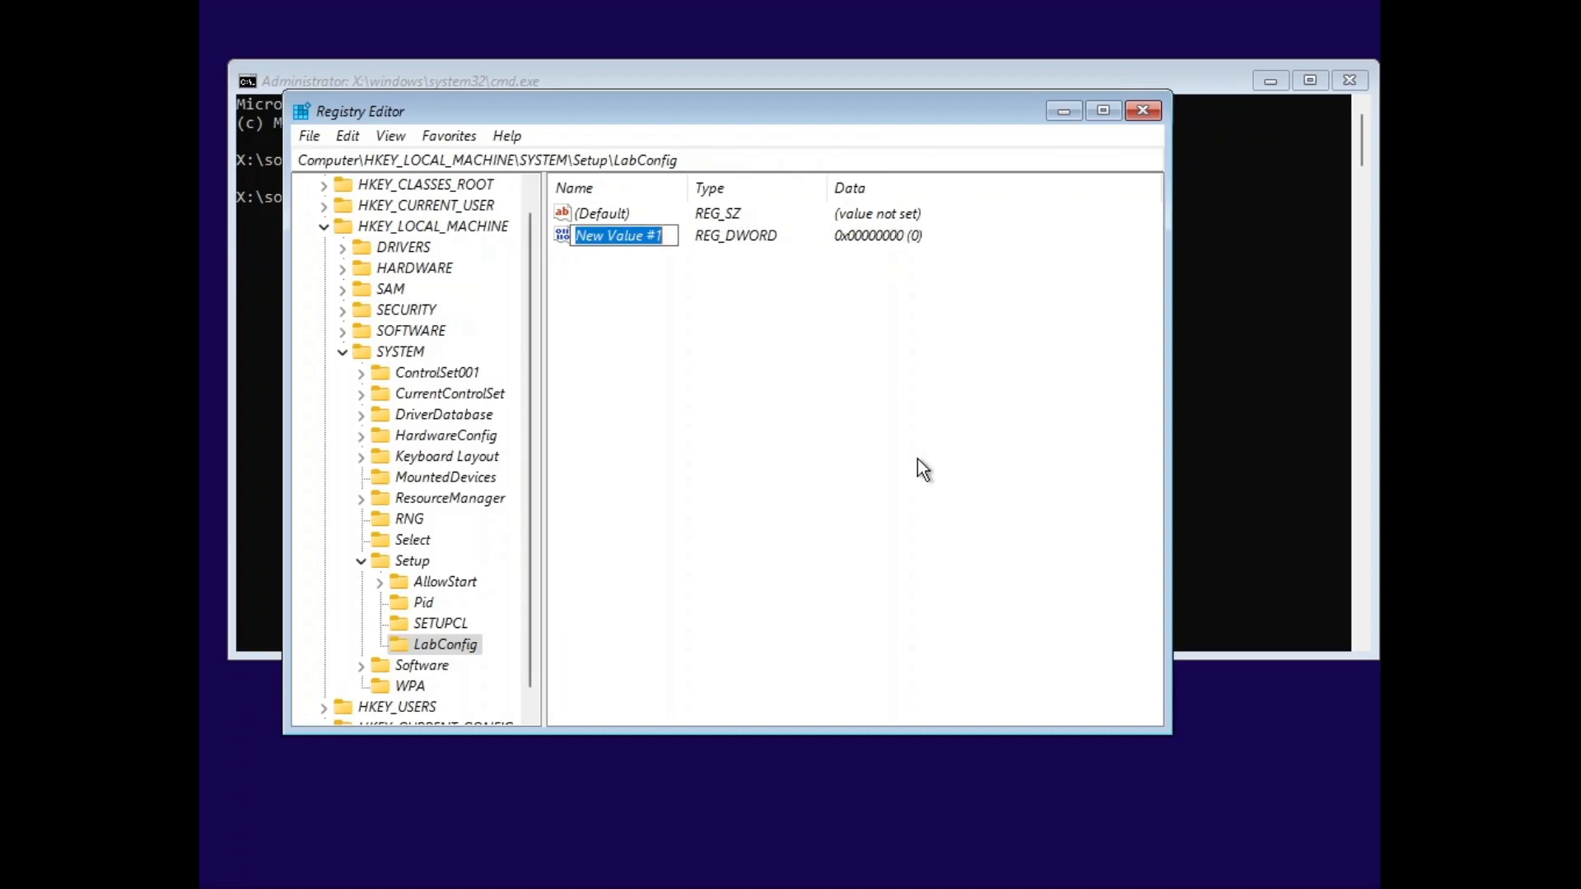
text(BypassTPMCheck)
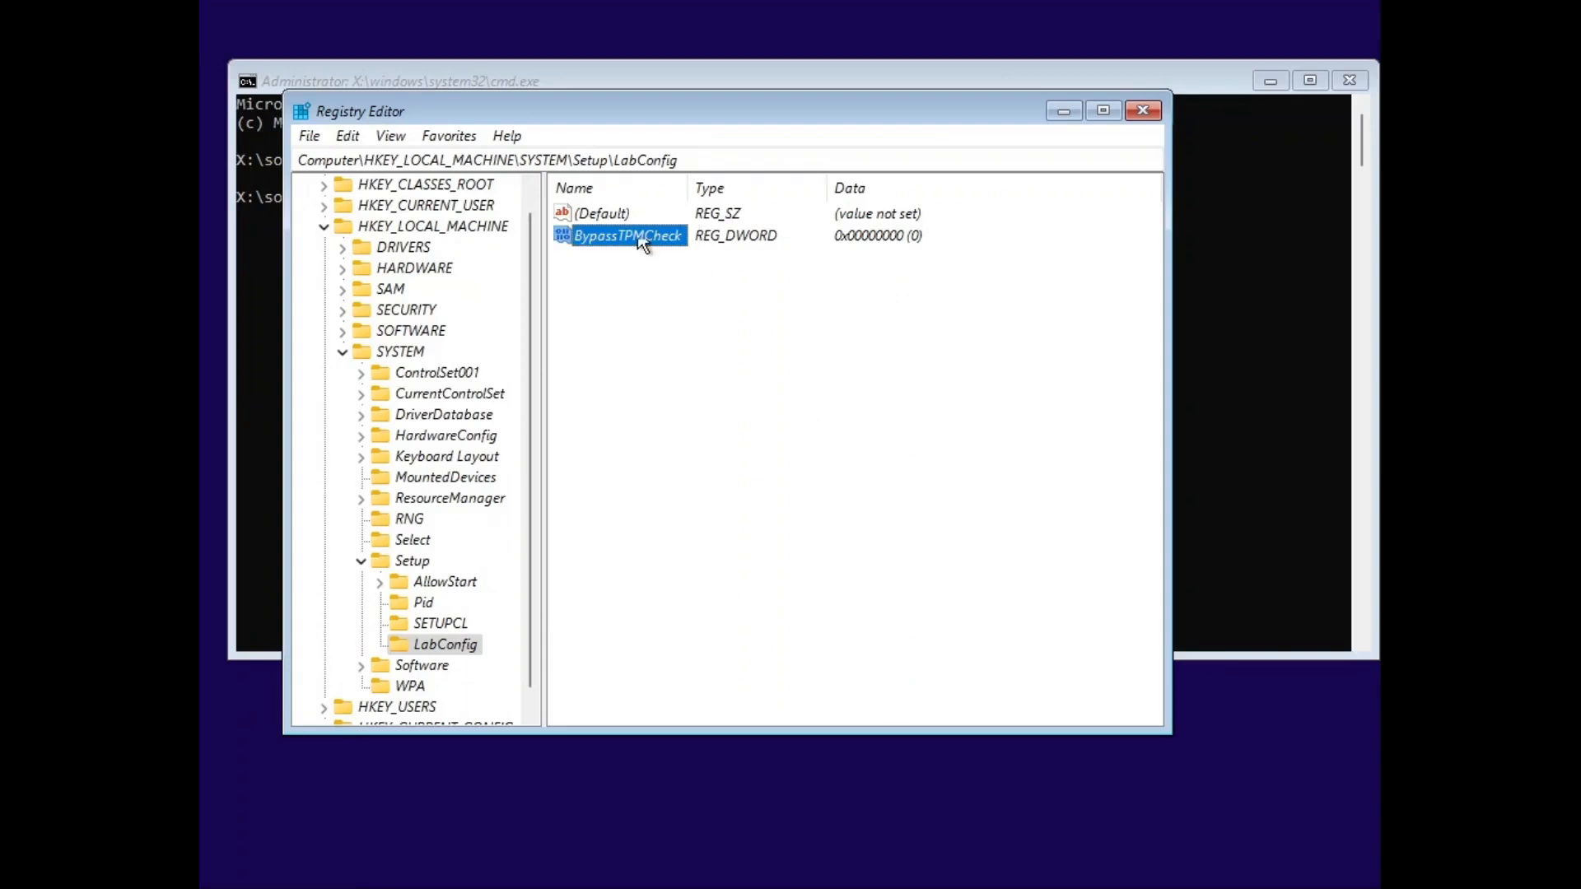
double_click(625, 234)
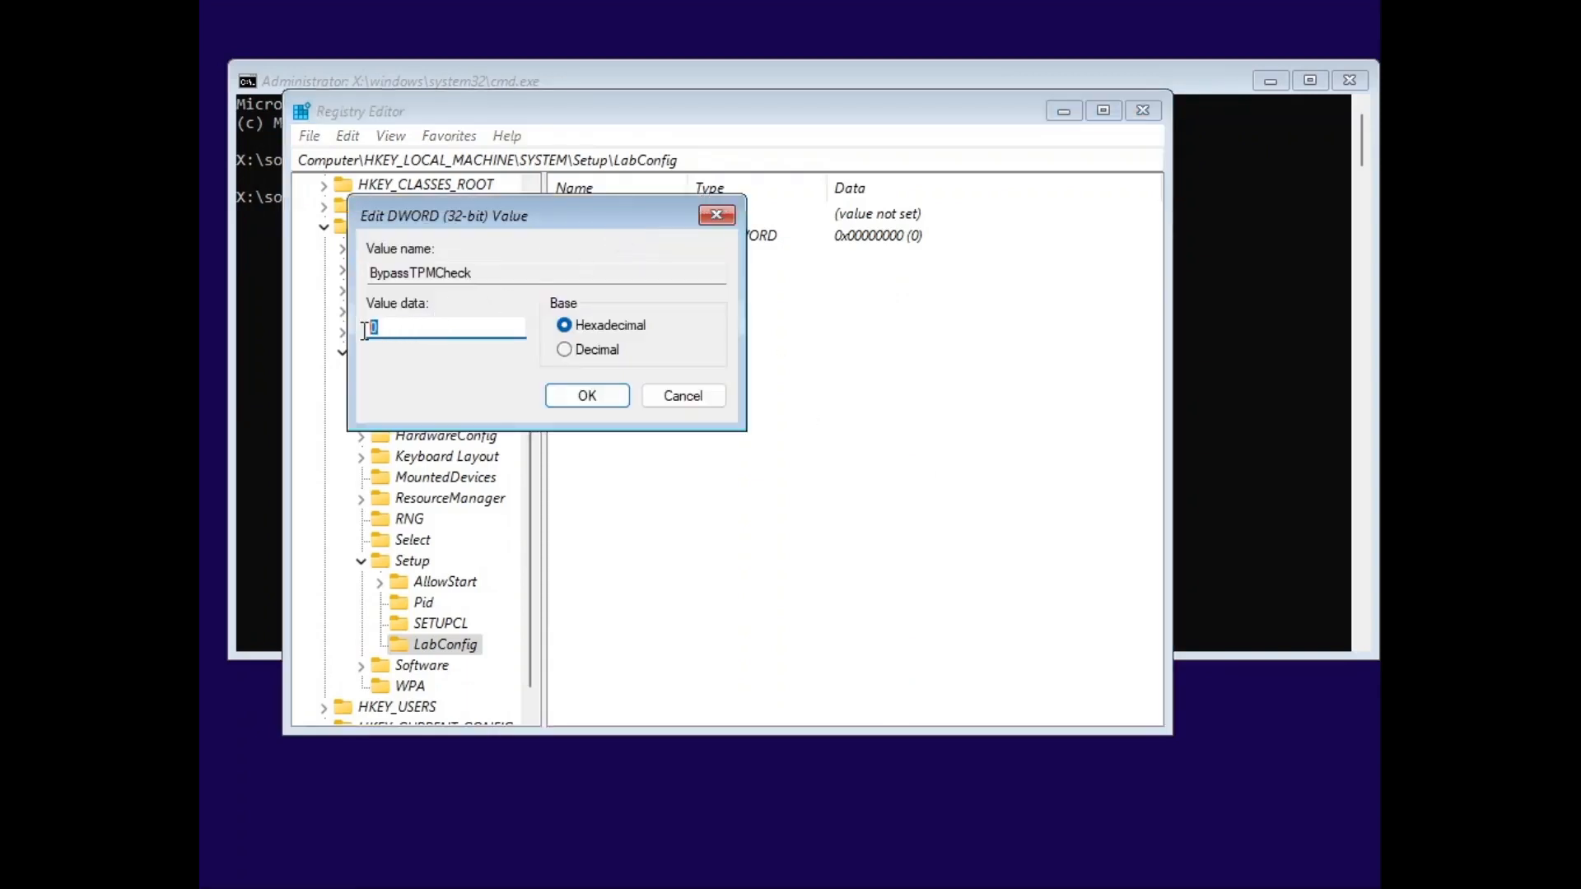
text(1)
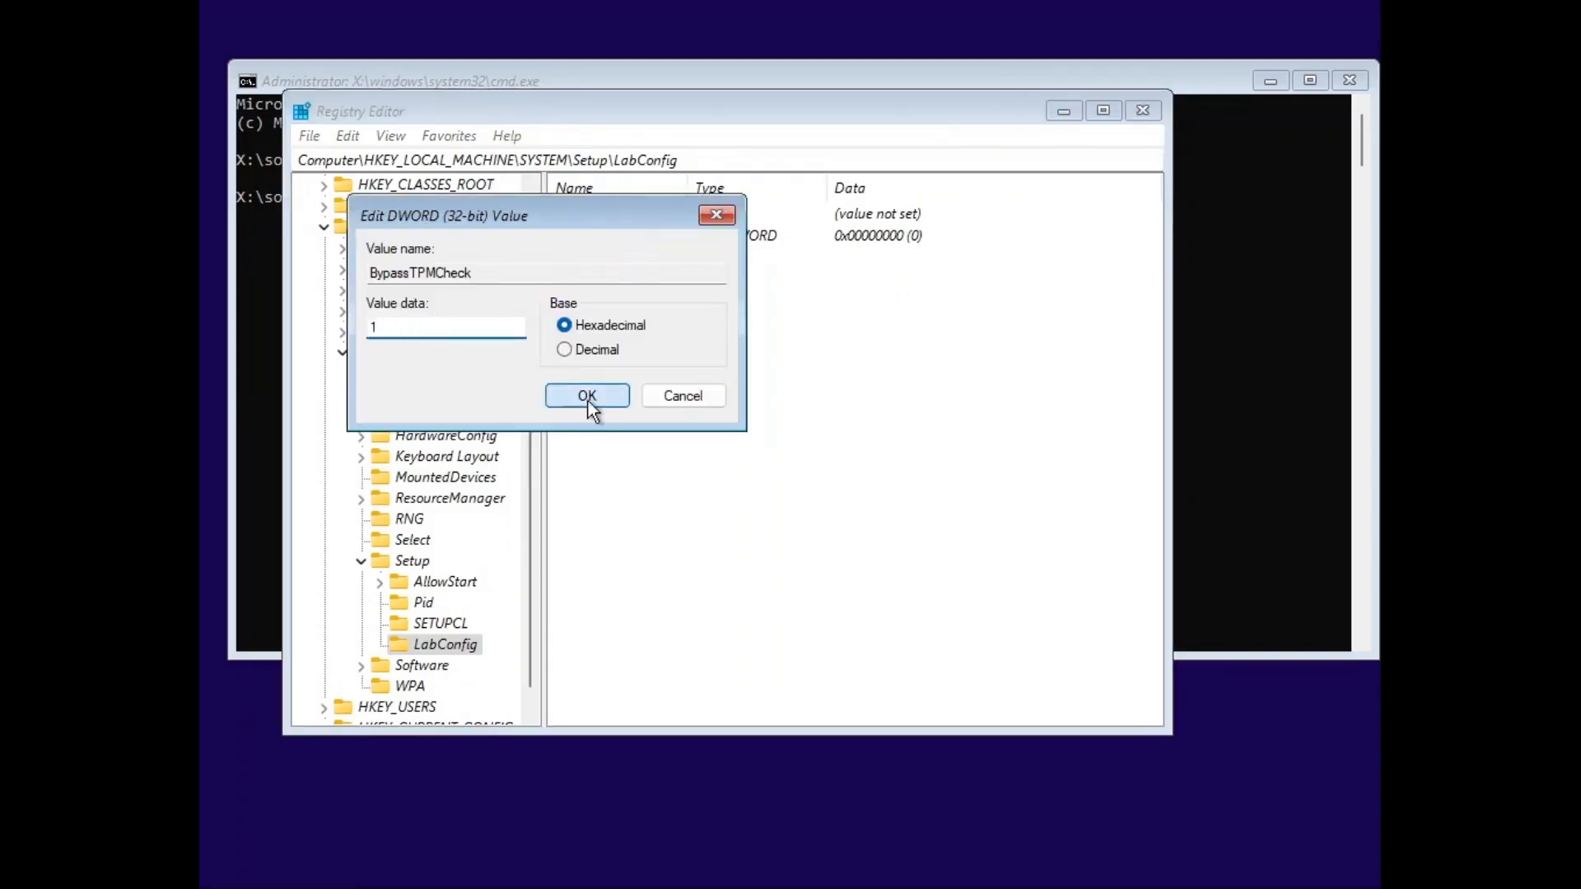
click(587, 395)
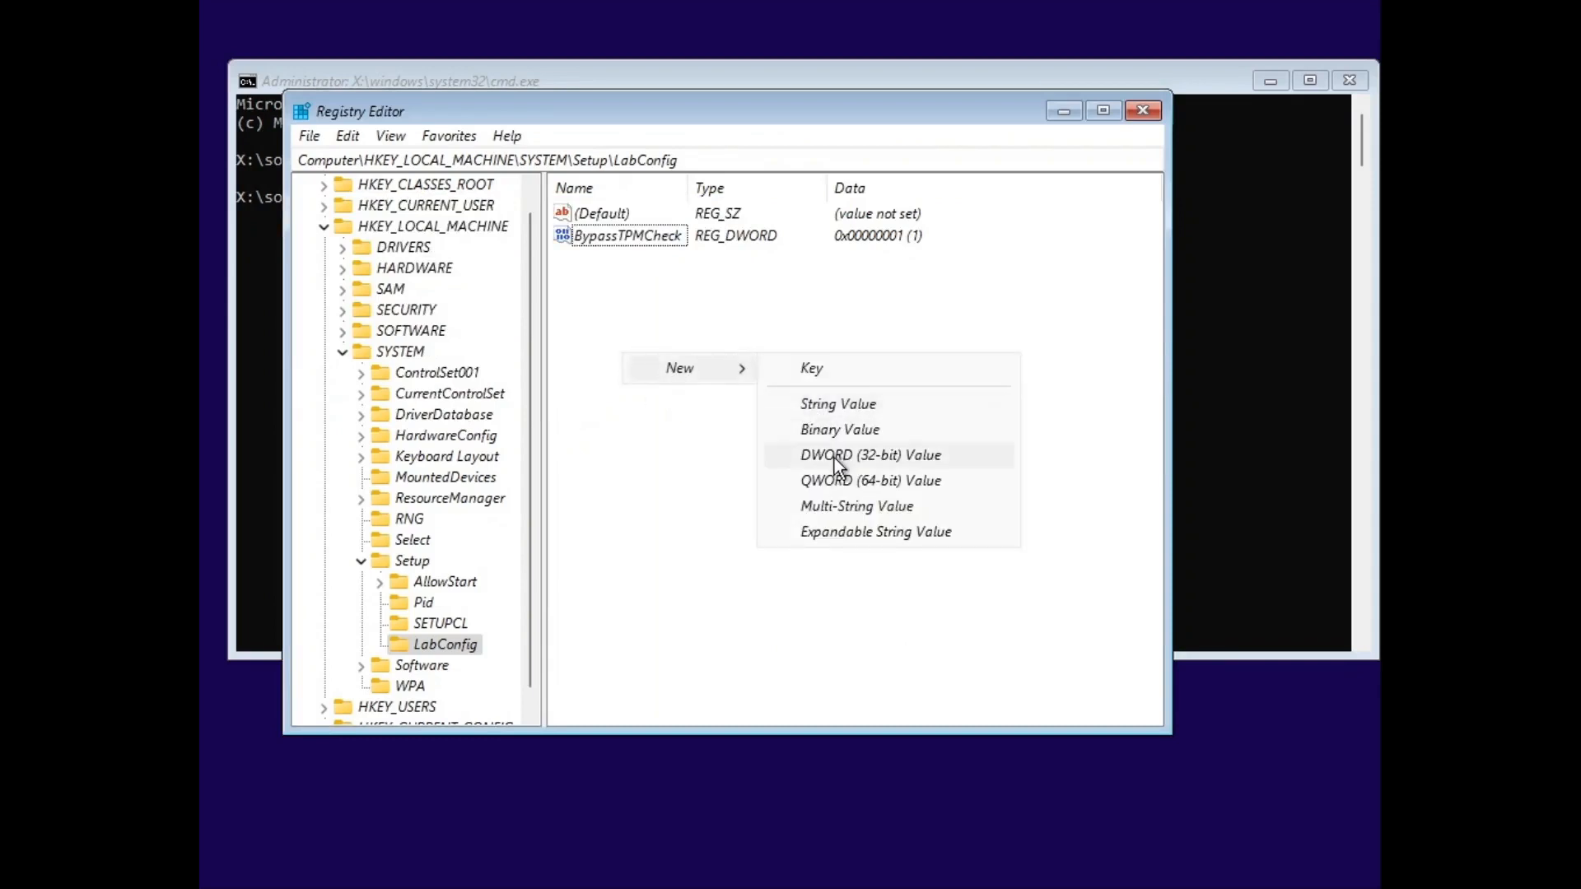
Create a second 32-bit DWORD, BypassSecureBootCheck, in LabConfig with value data 1
click(870, 454)
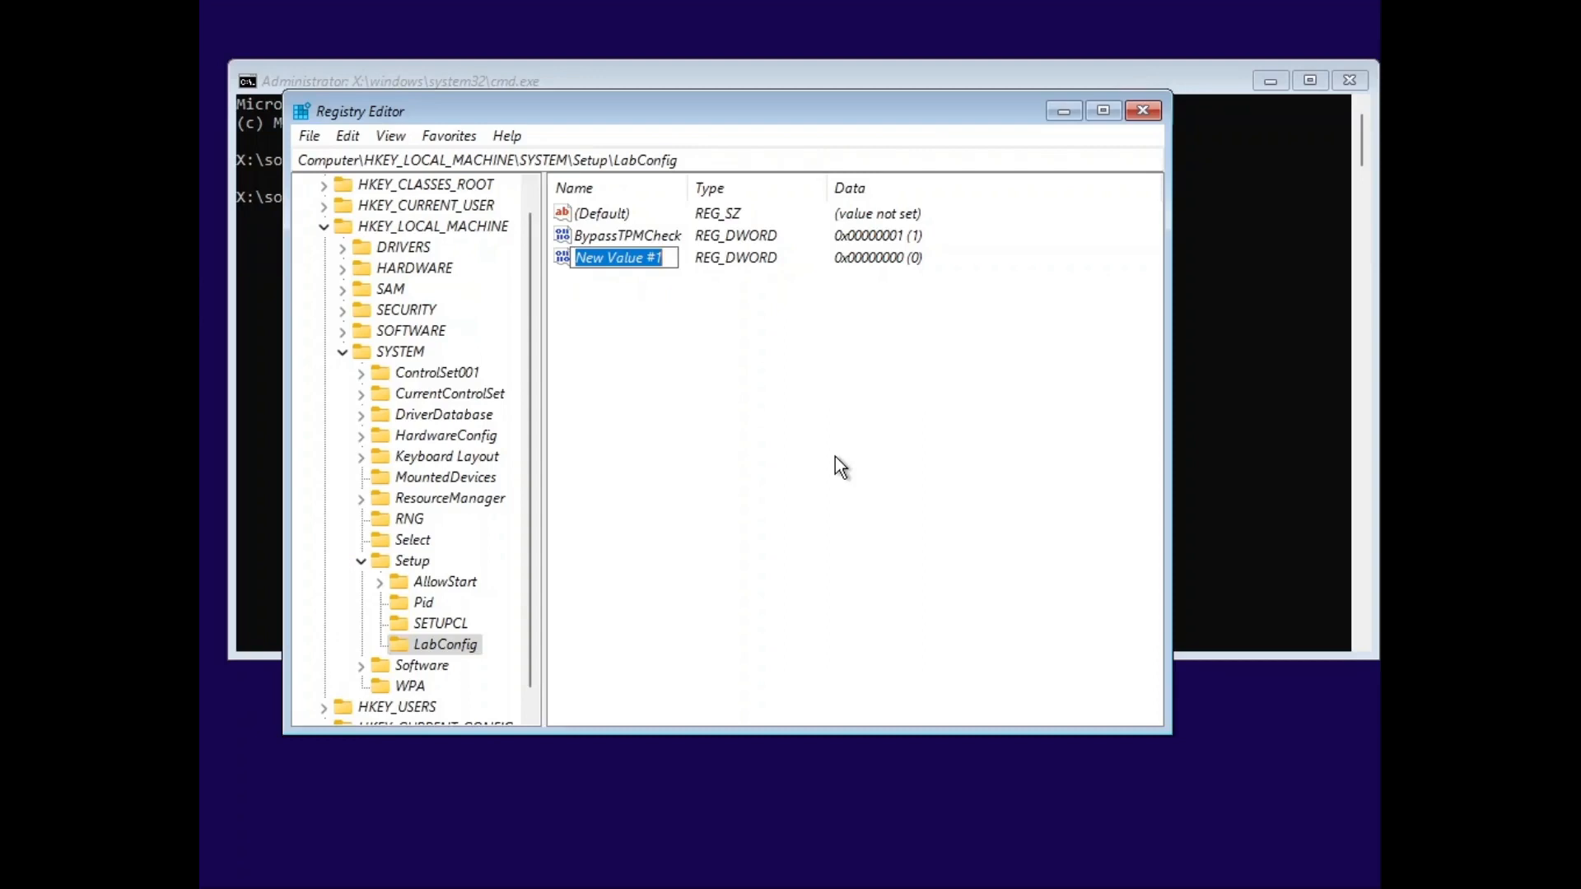
text(BybassSecureBootCheck)
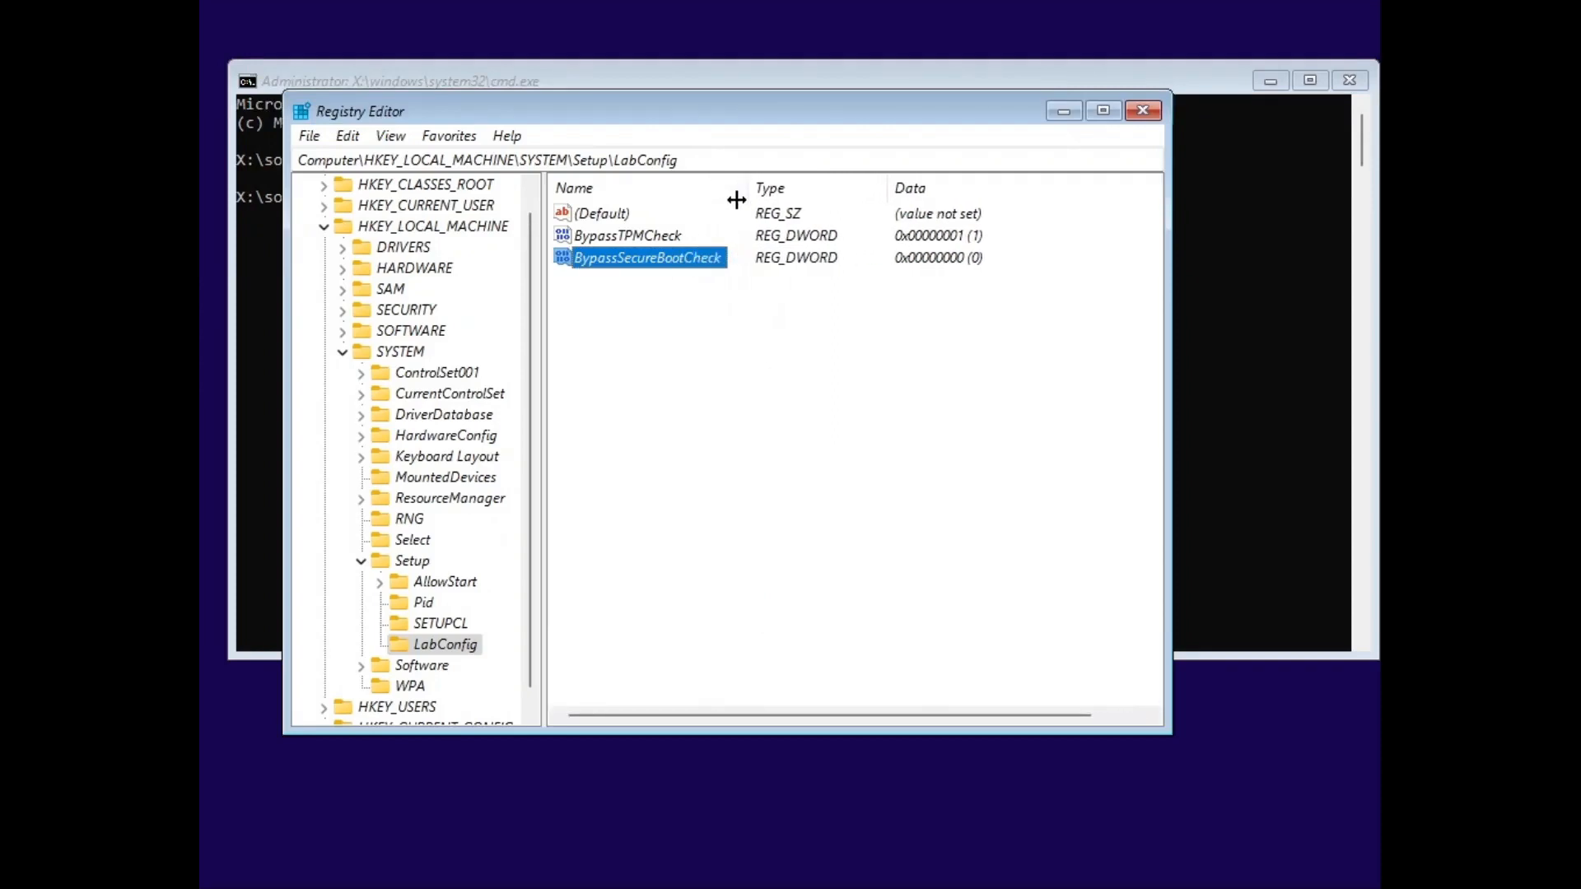
double_click(646, 257)
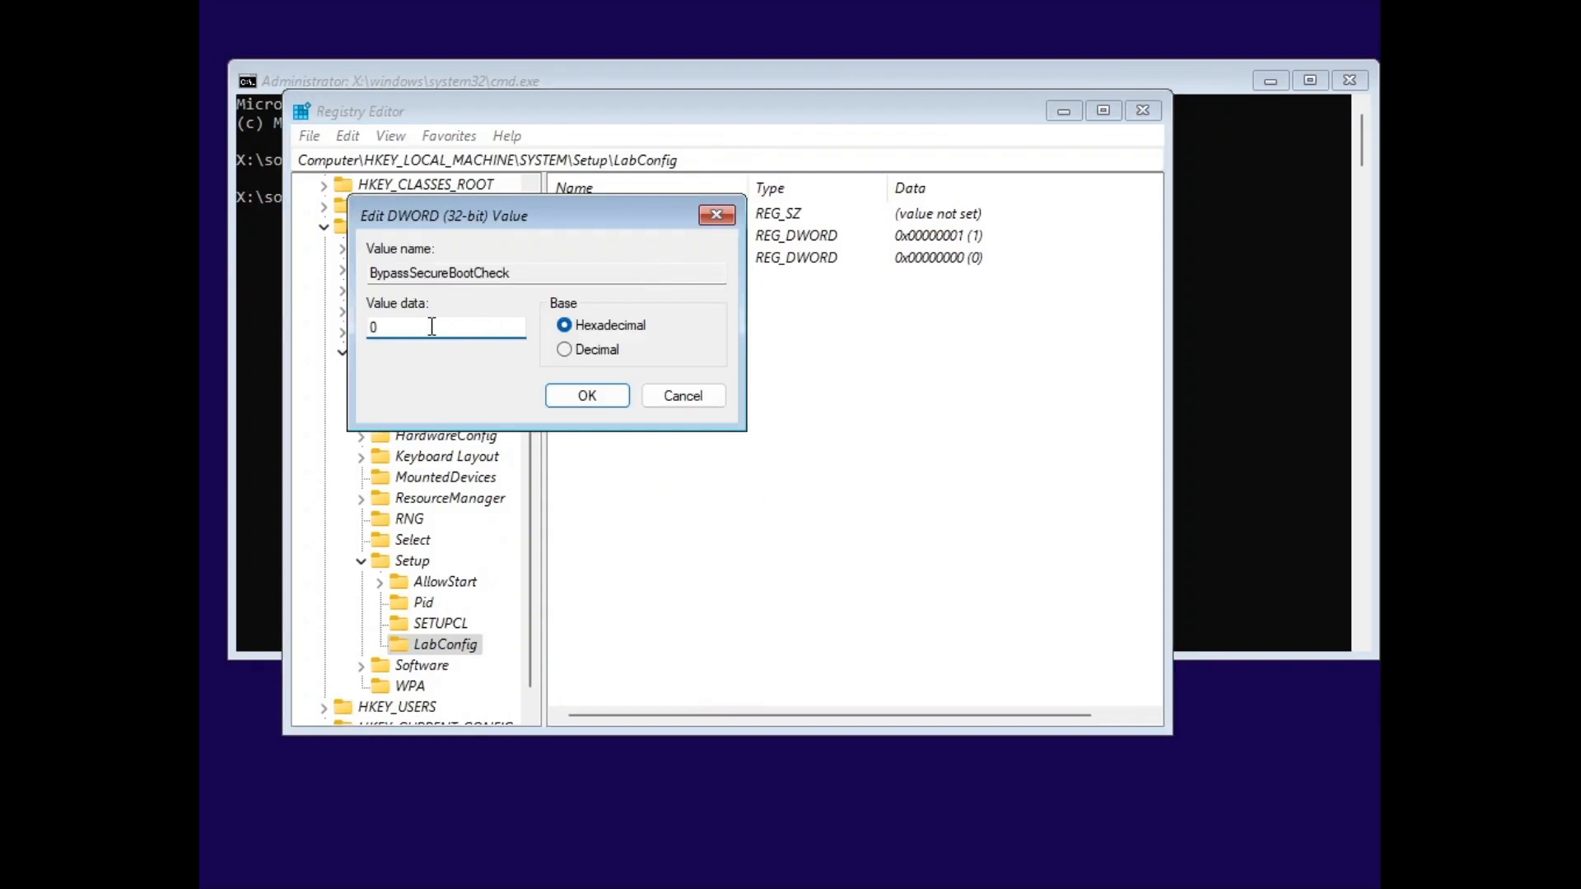
click(587, 395)
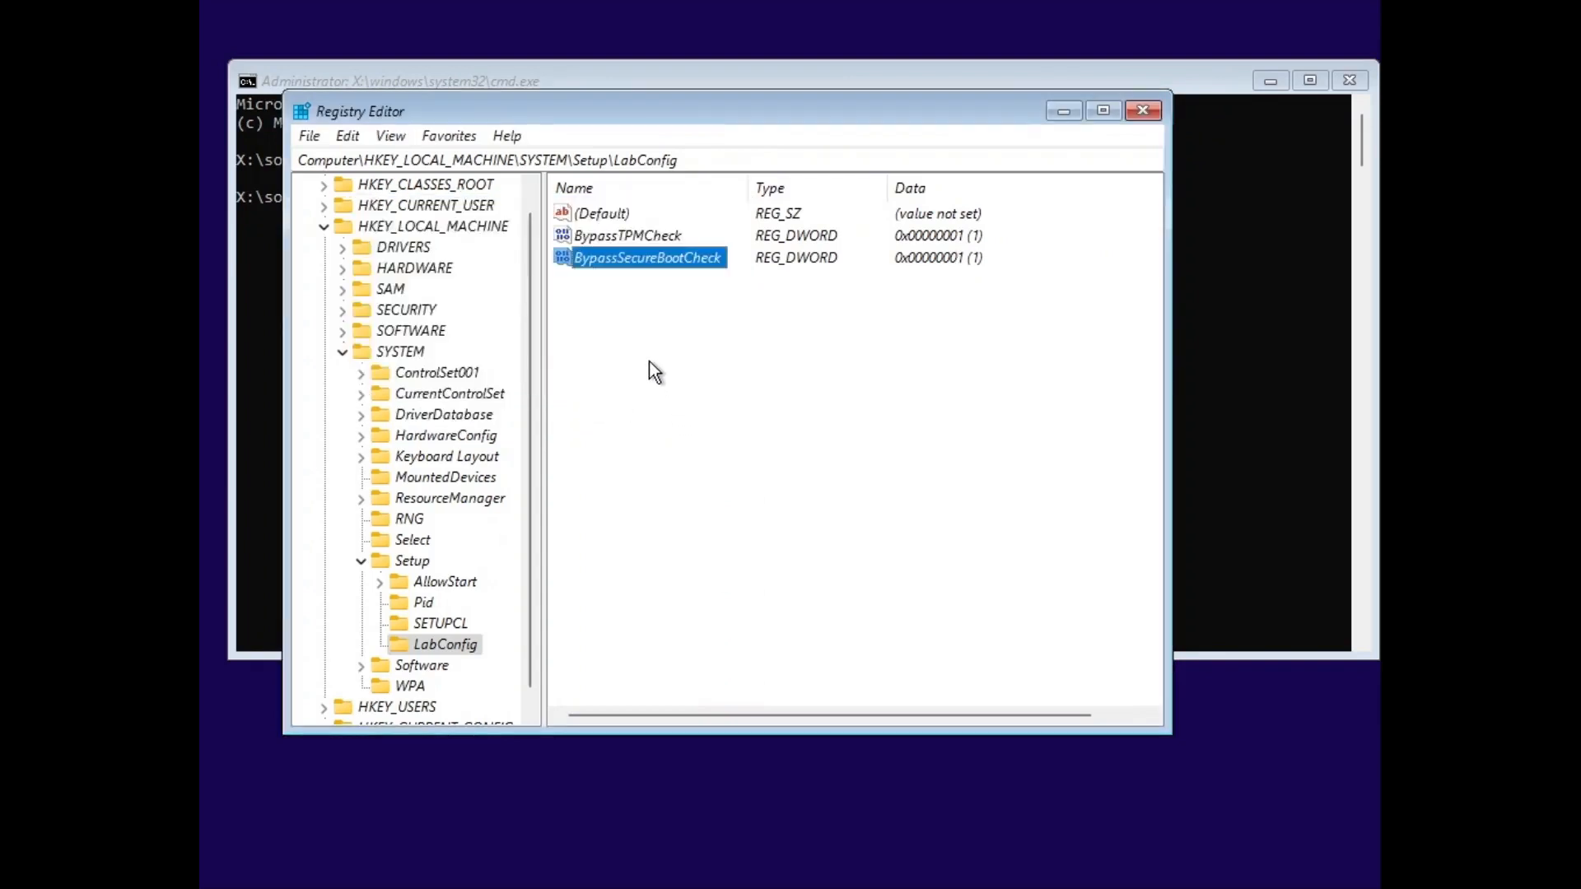
Add a 32-bit DWORD BypassRAMCheck with data 1, then close Registry Editor
right_click(651, 418)
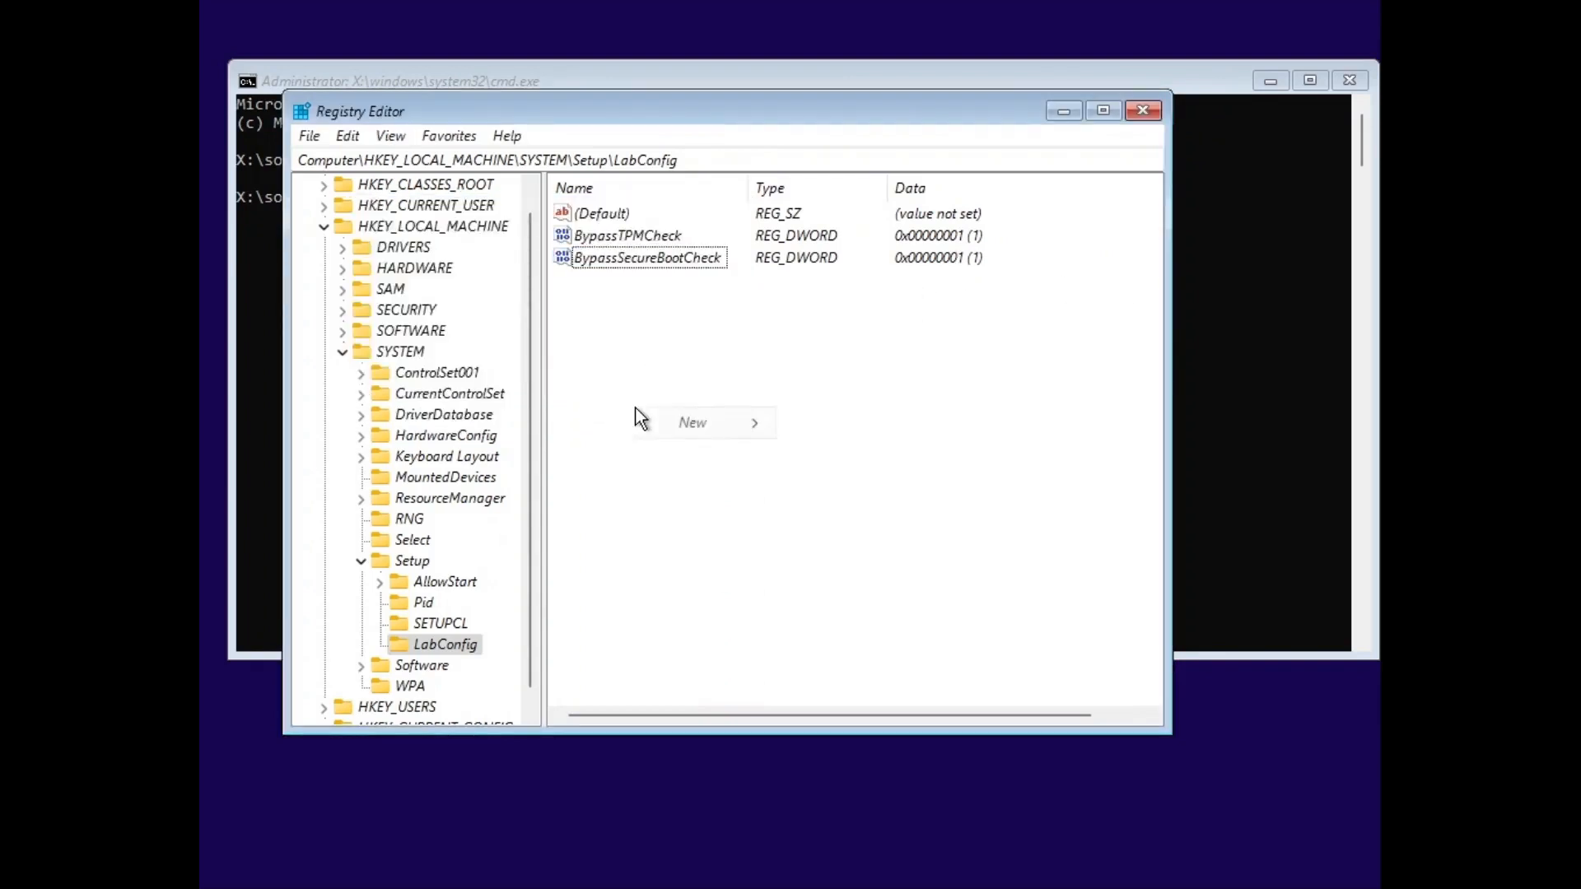
click(883, 509)
text(BypassRA)
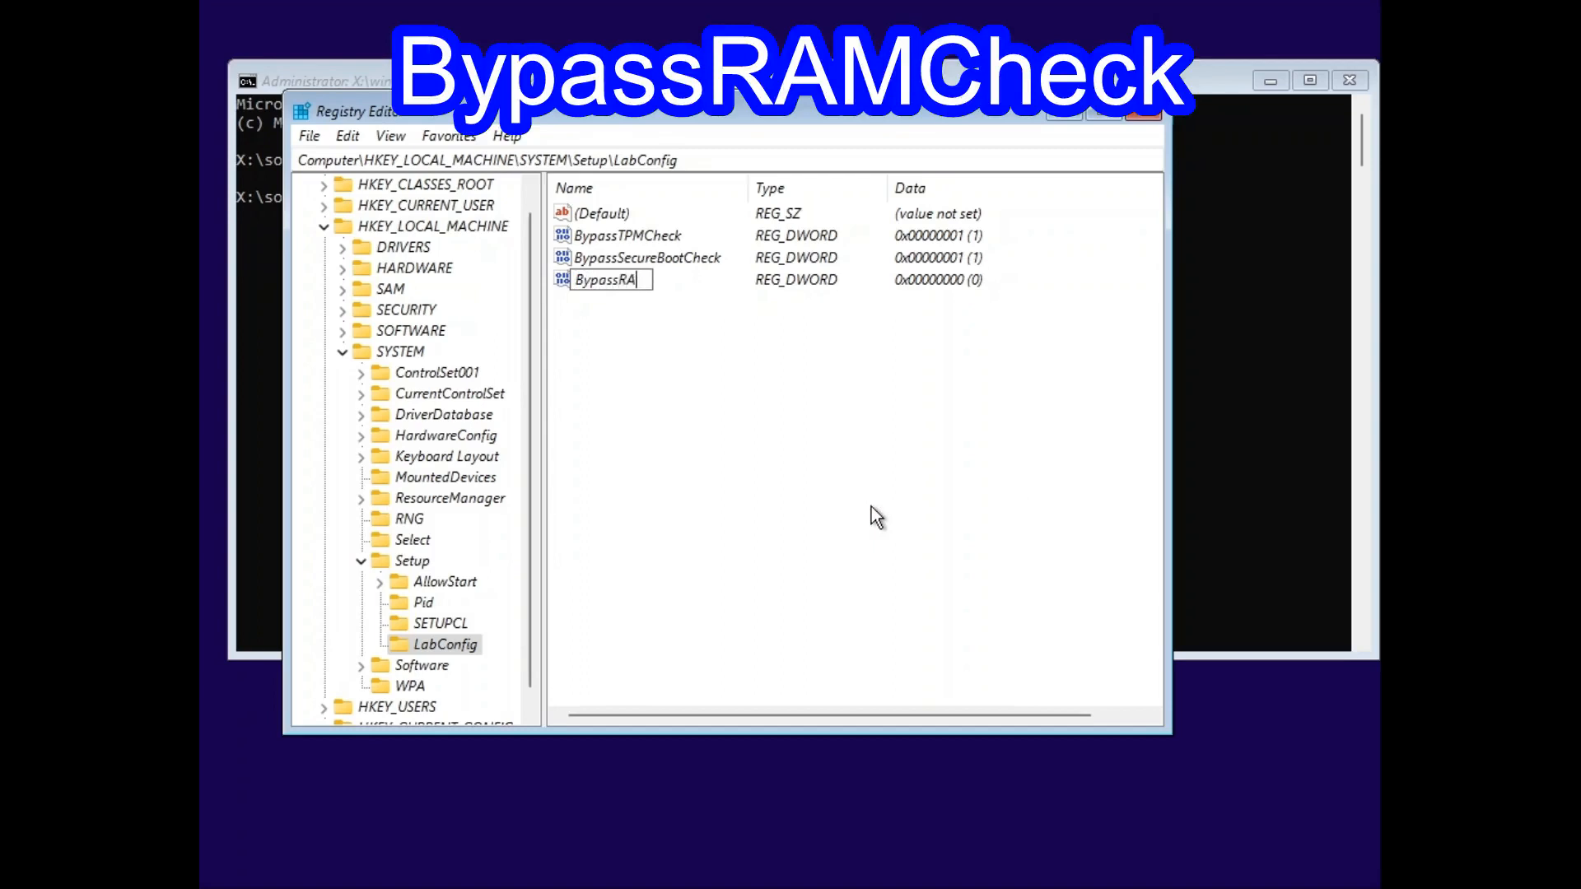
text(MChec)
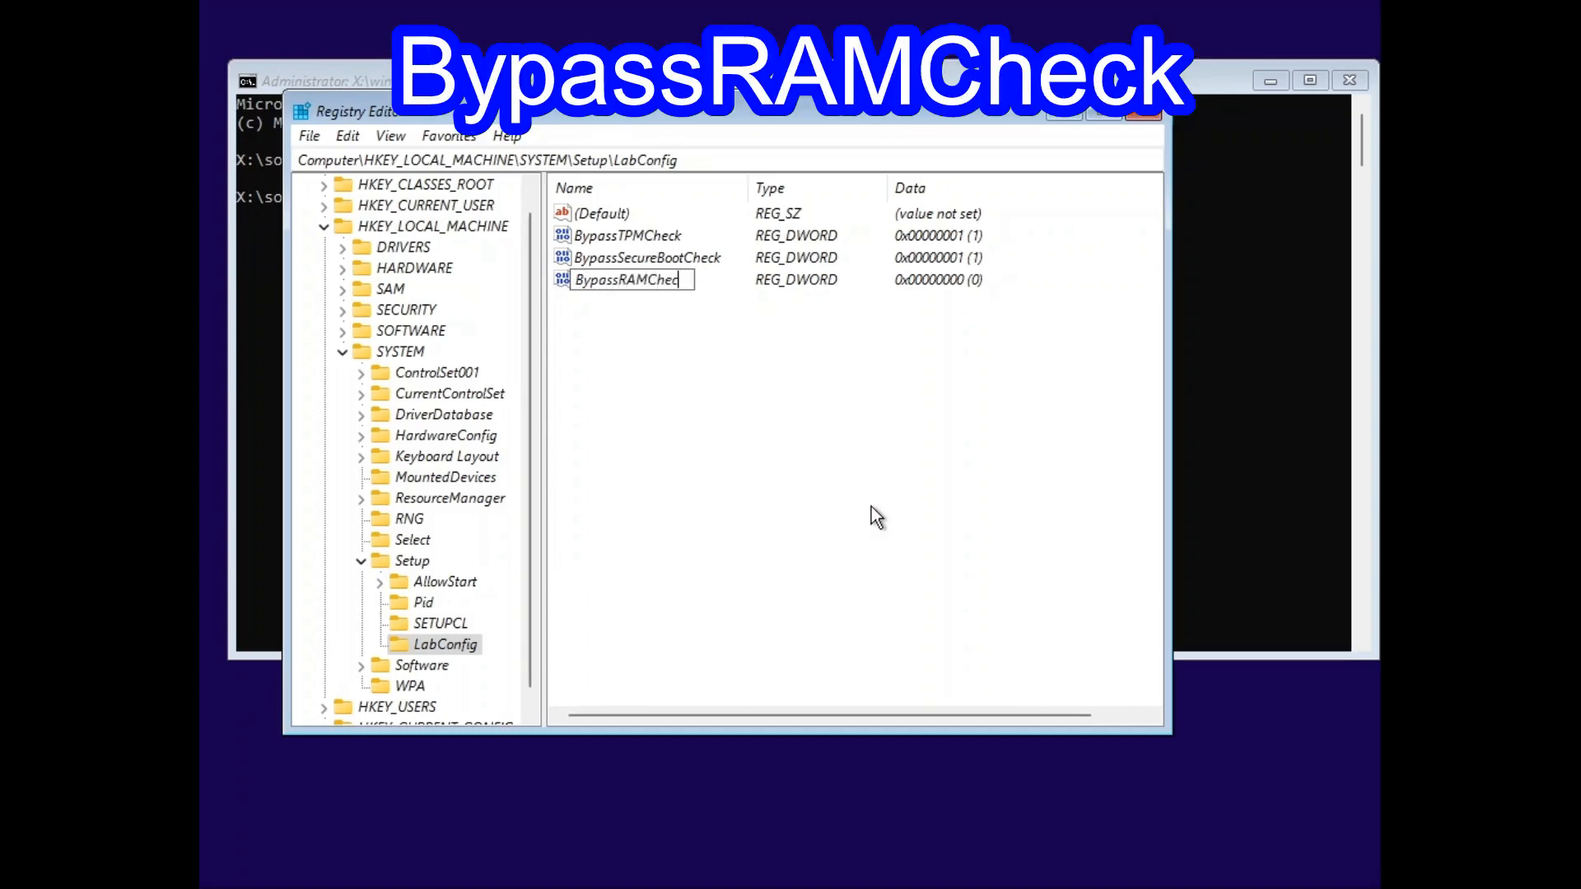
double_click(625, 279)
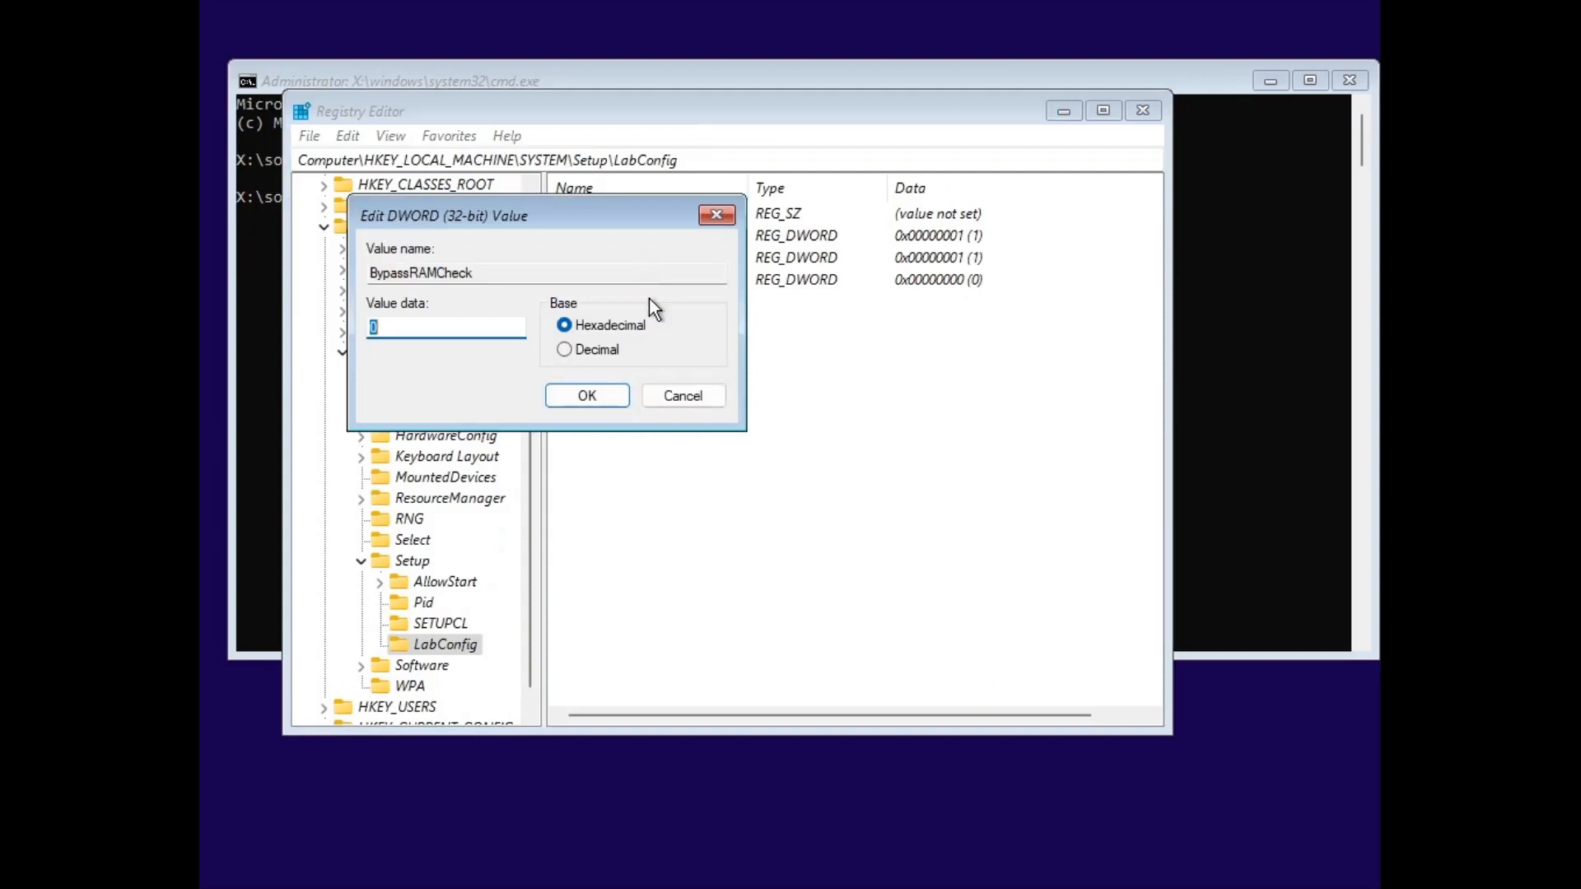
text(1)
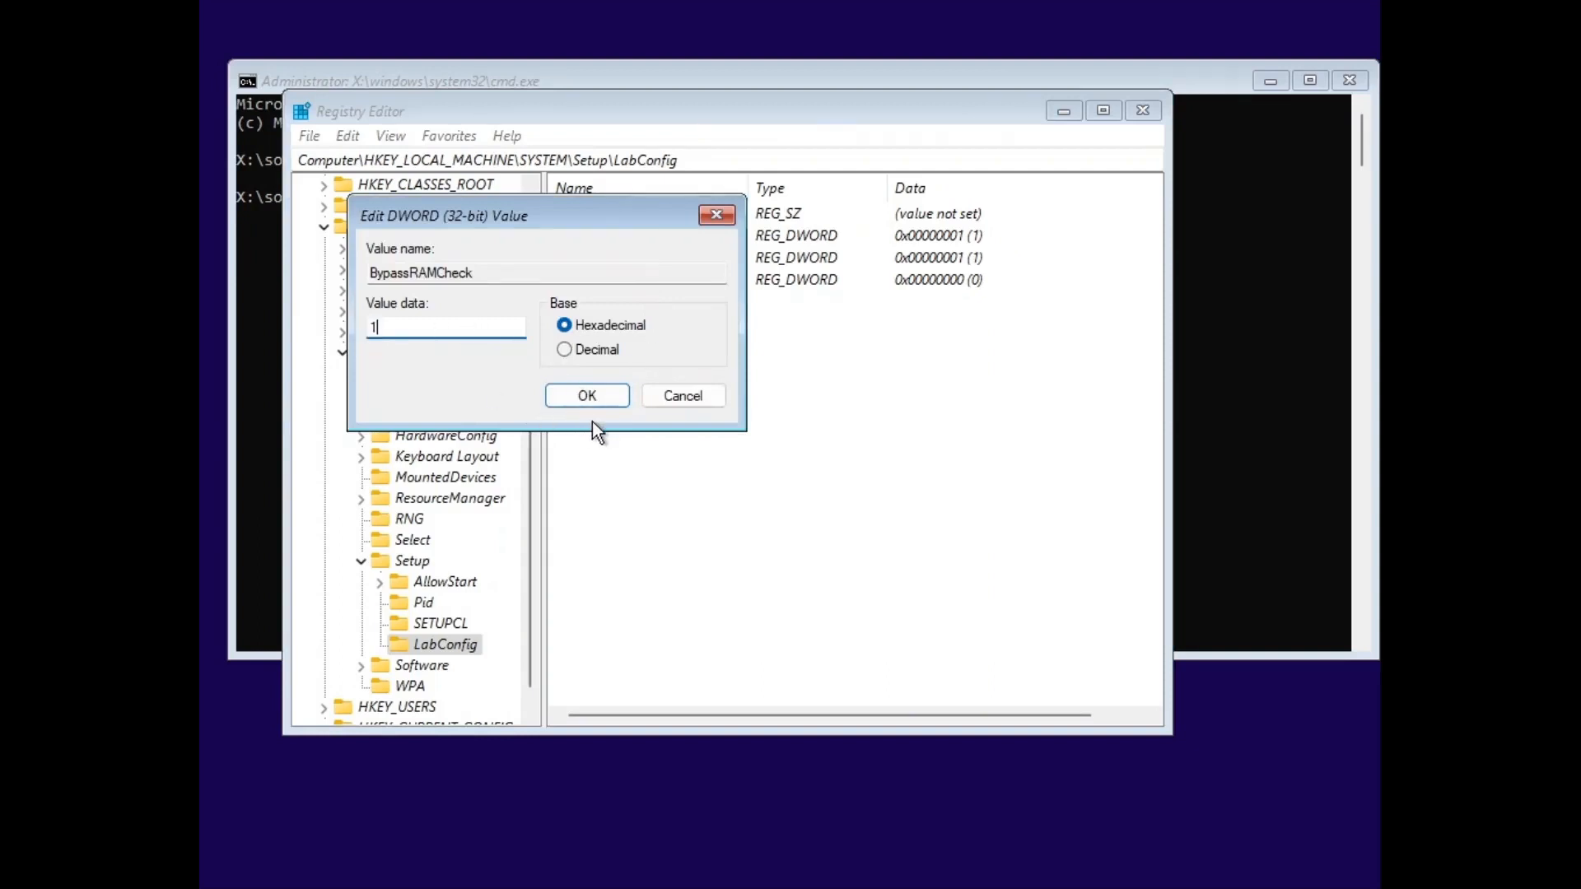
click(585, 396)
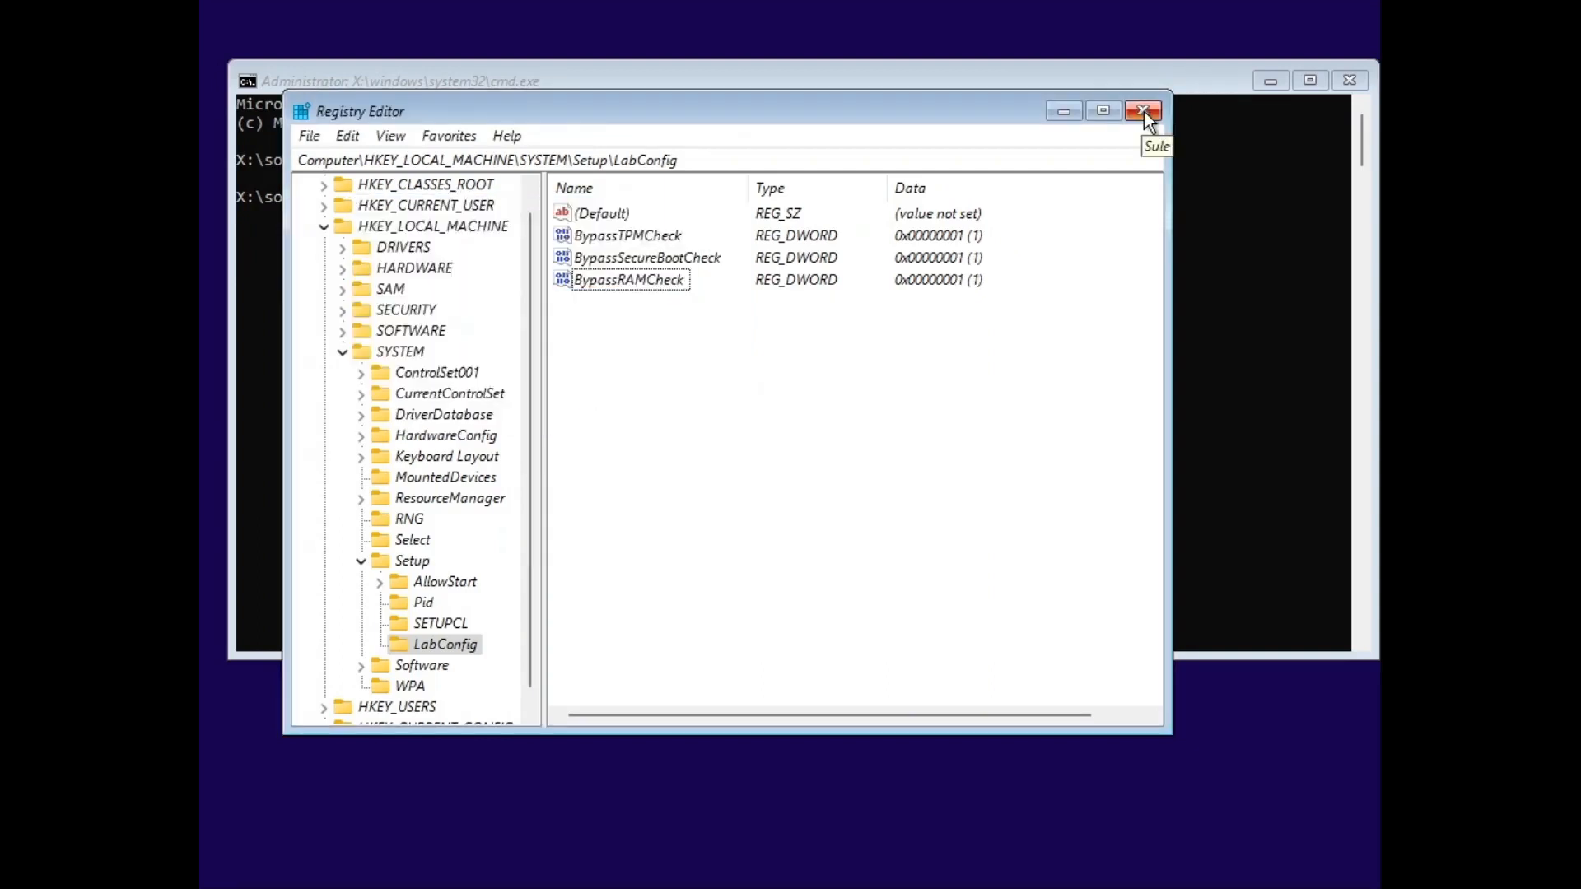
click(1144, 111)
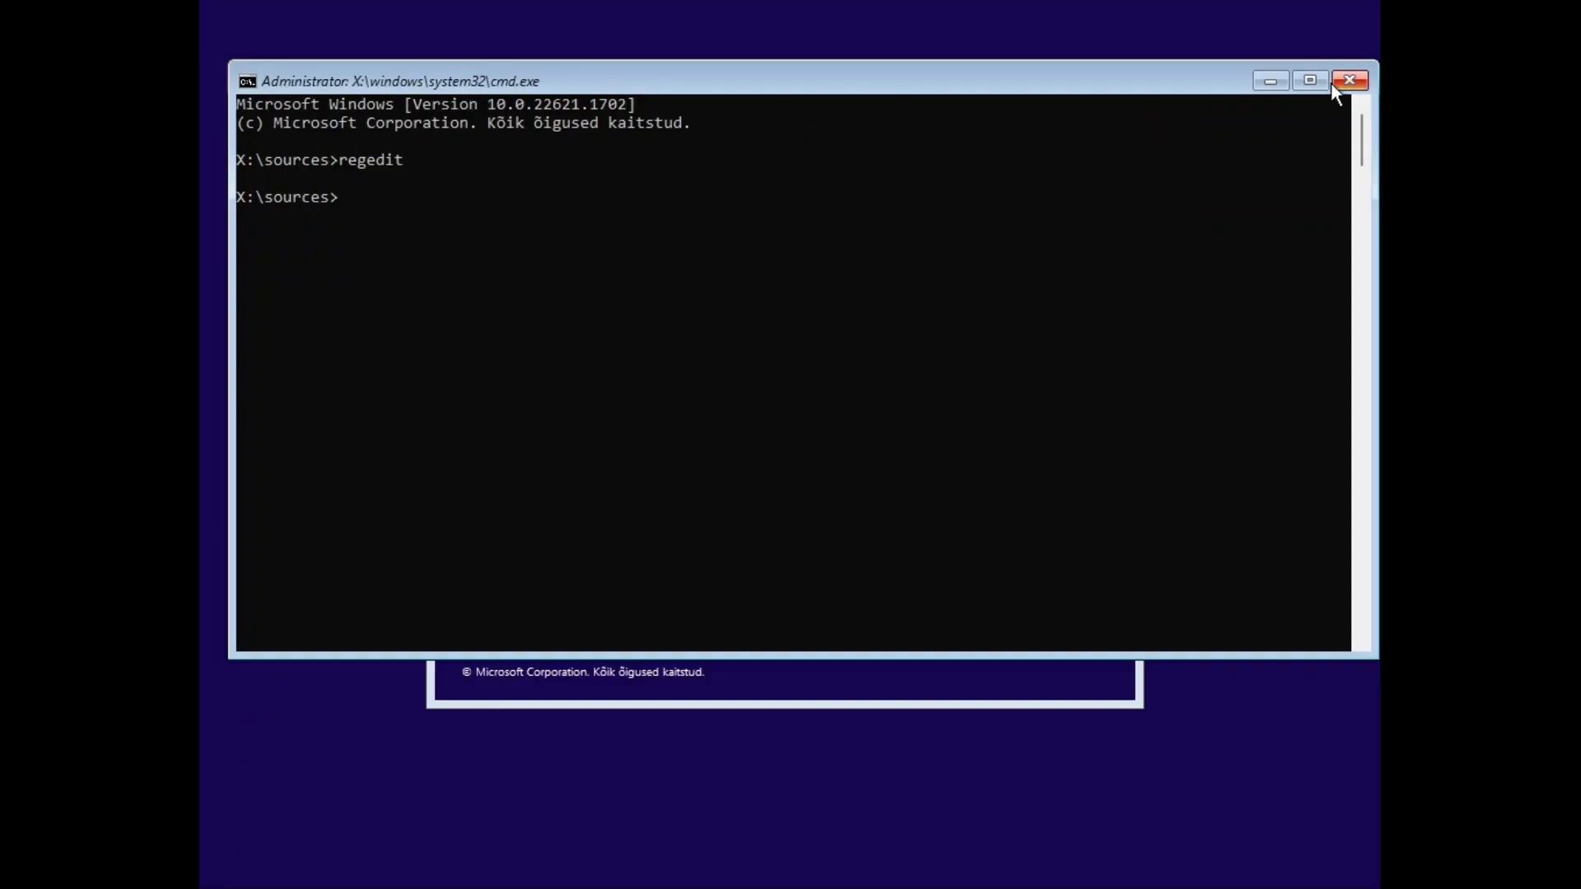
Close the command prompt, skip the product key, select Windows 11 Pro, and choose custom install
click(1351, 81)
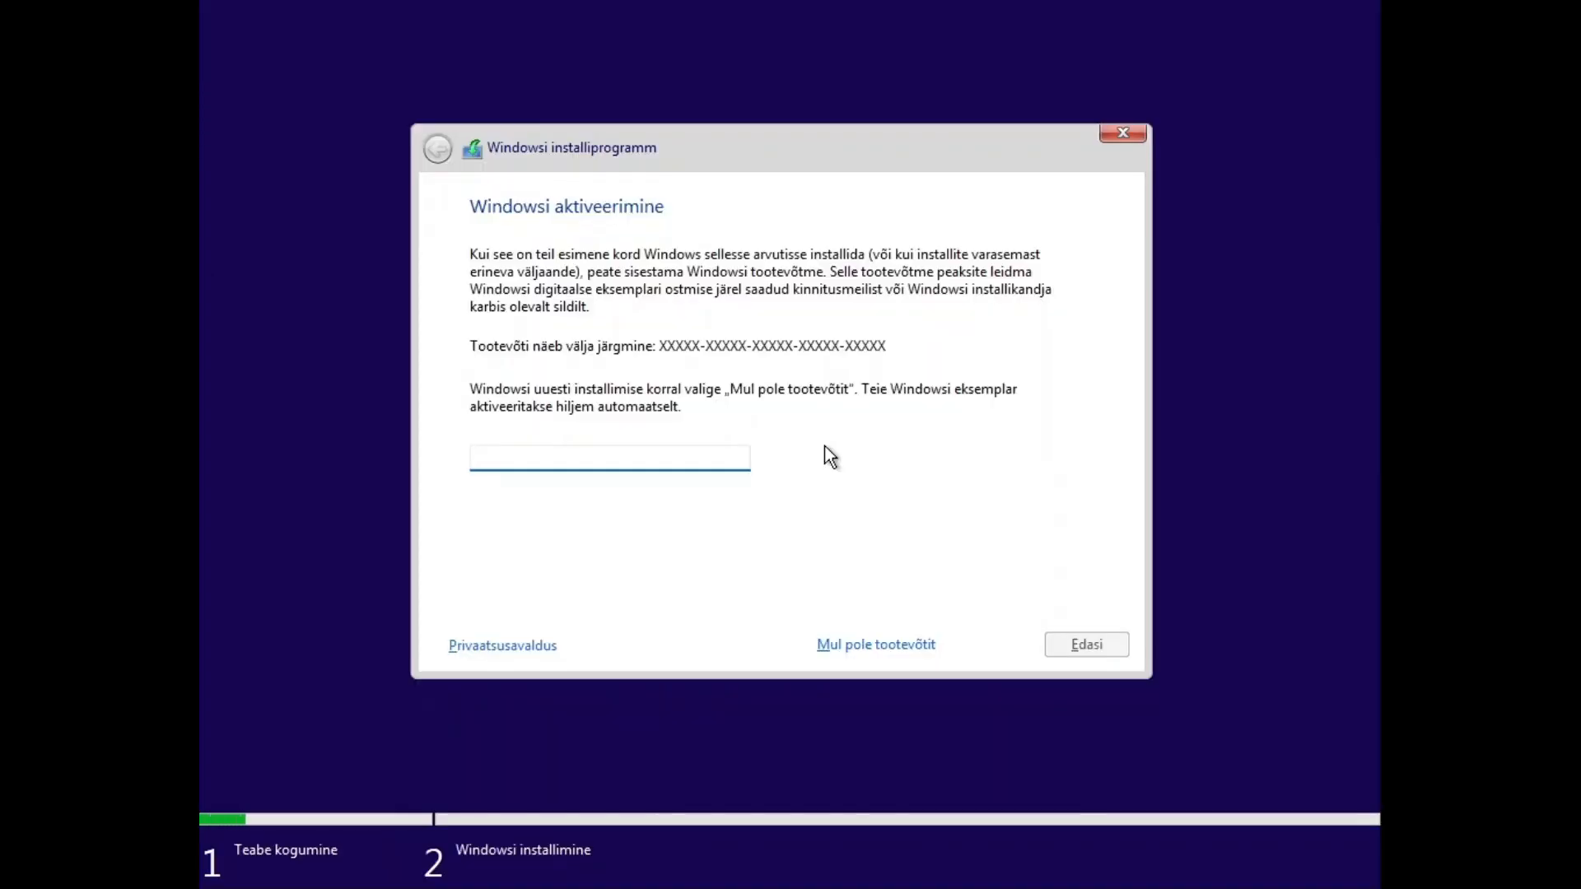
click(875, 644)
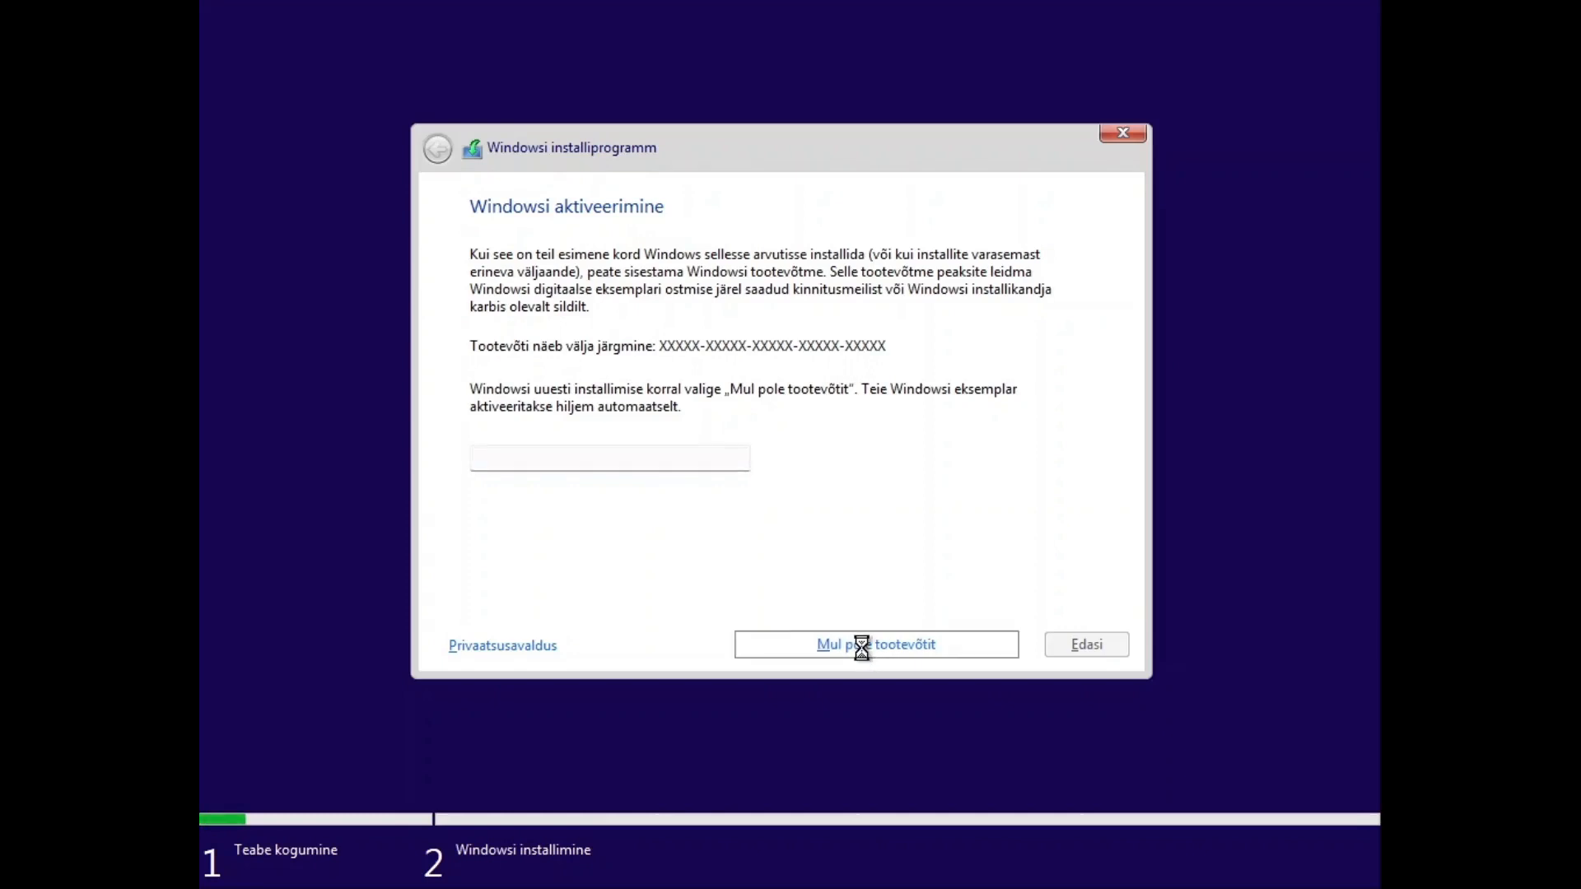
click(875, 644)
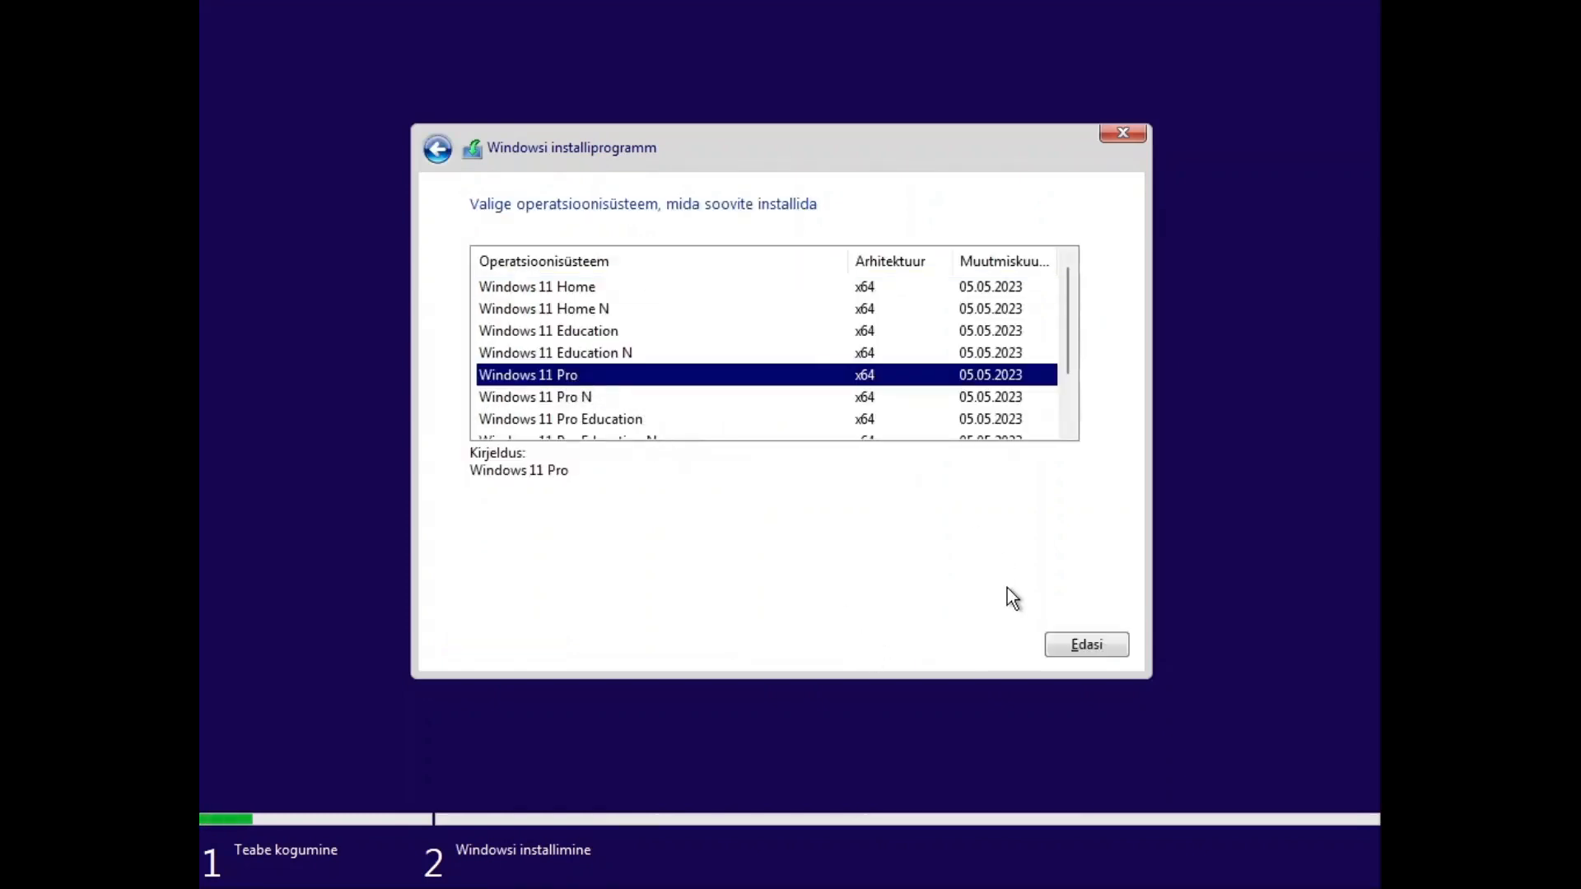
click(1086, 644)
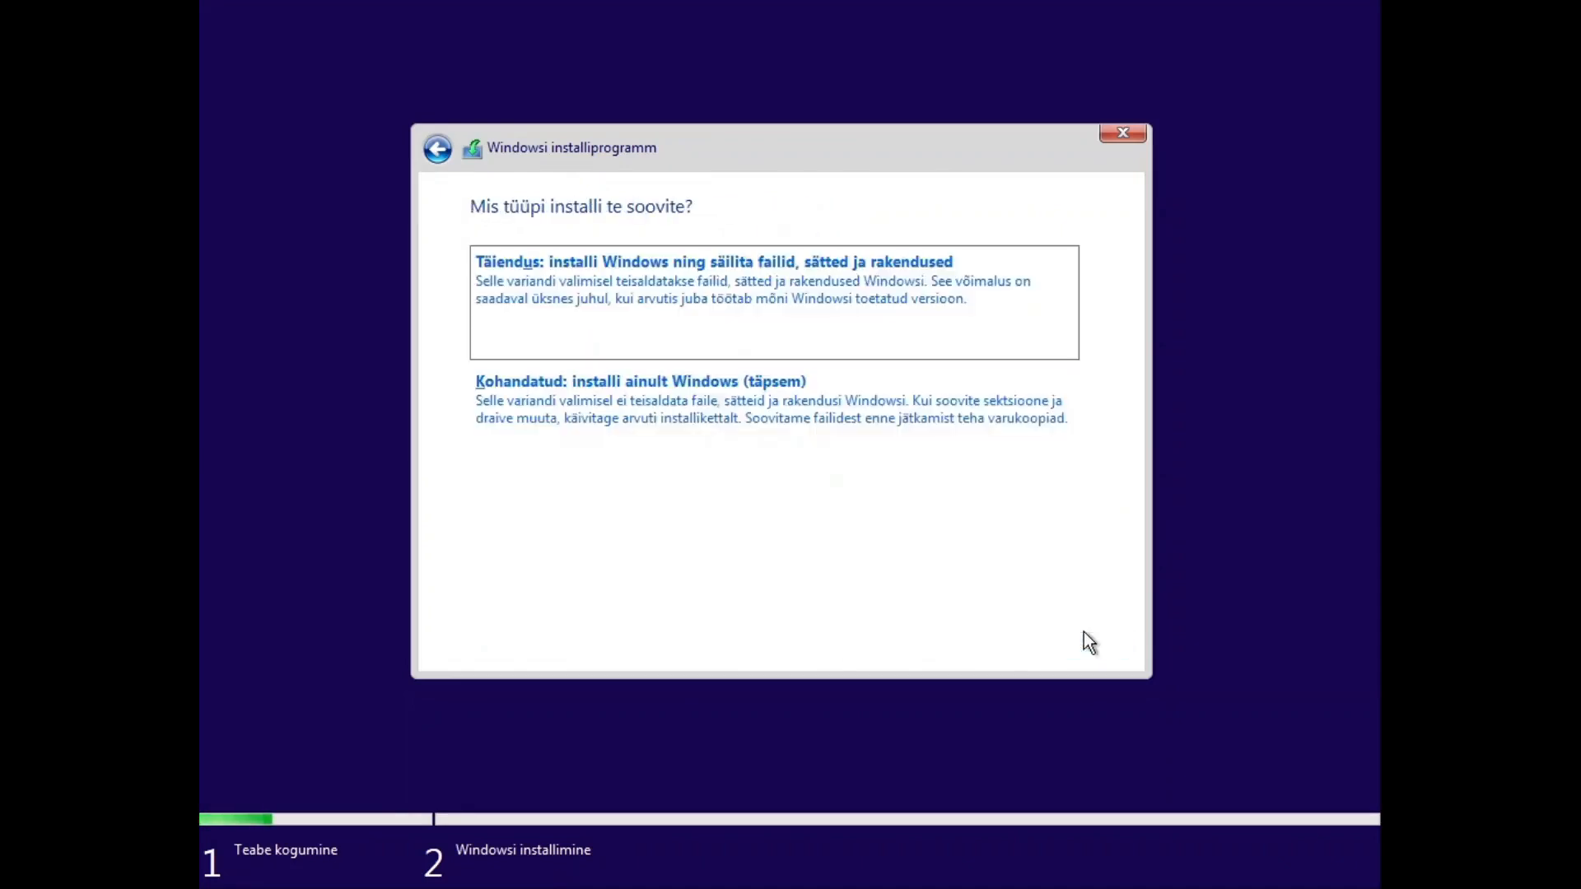
click(644, 381)
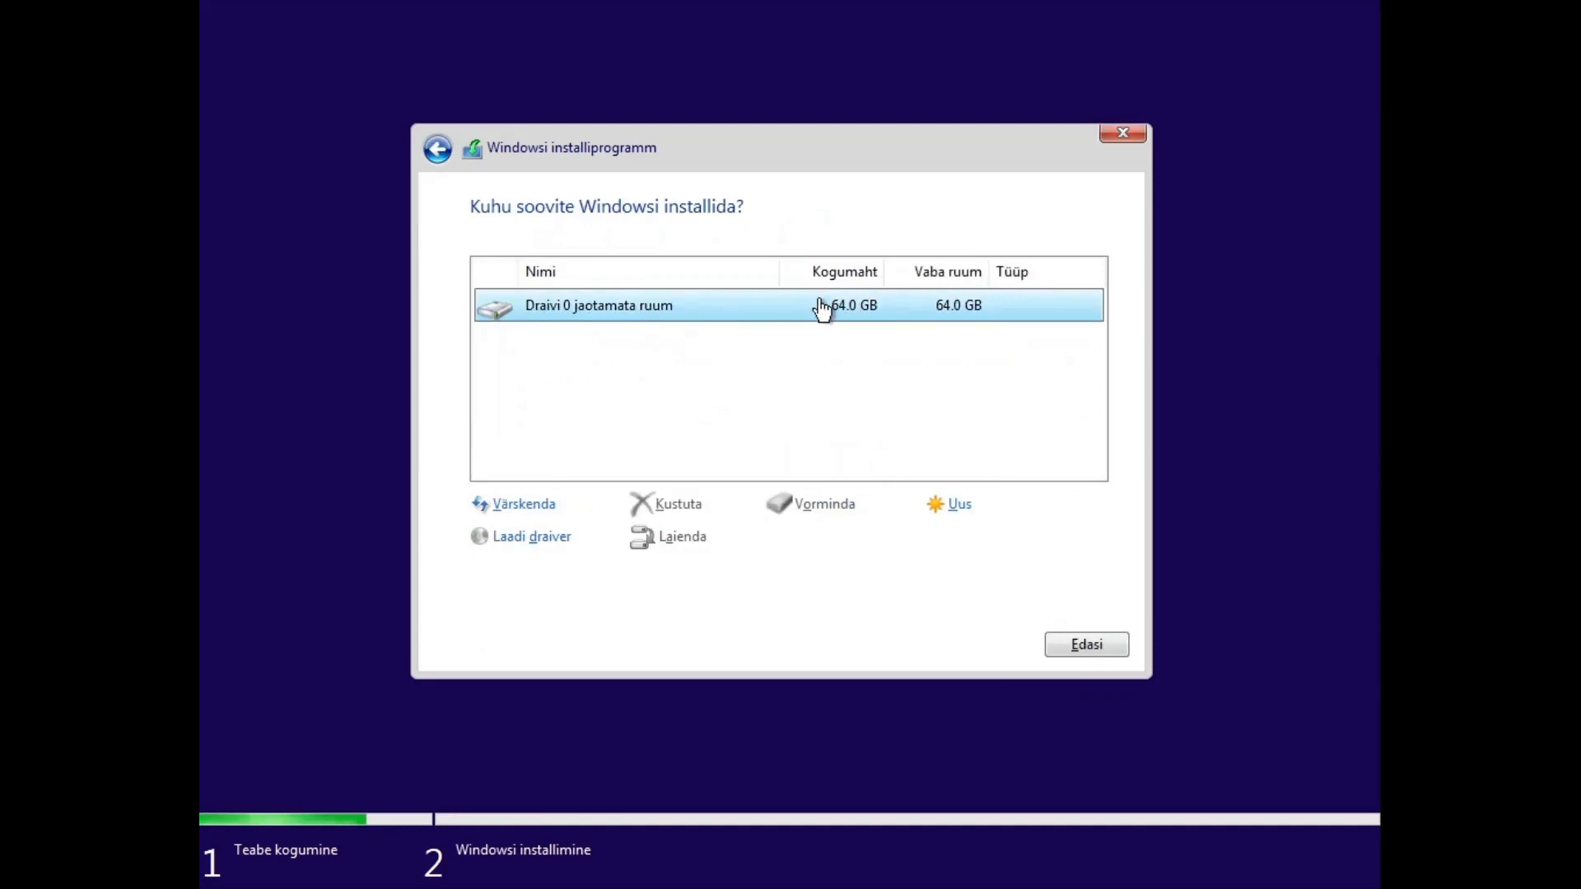